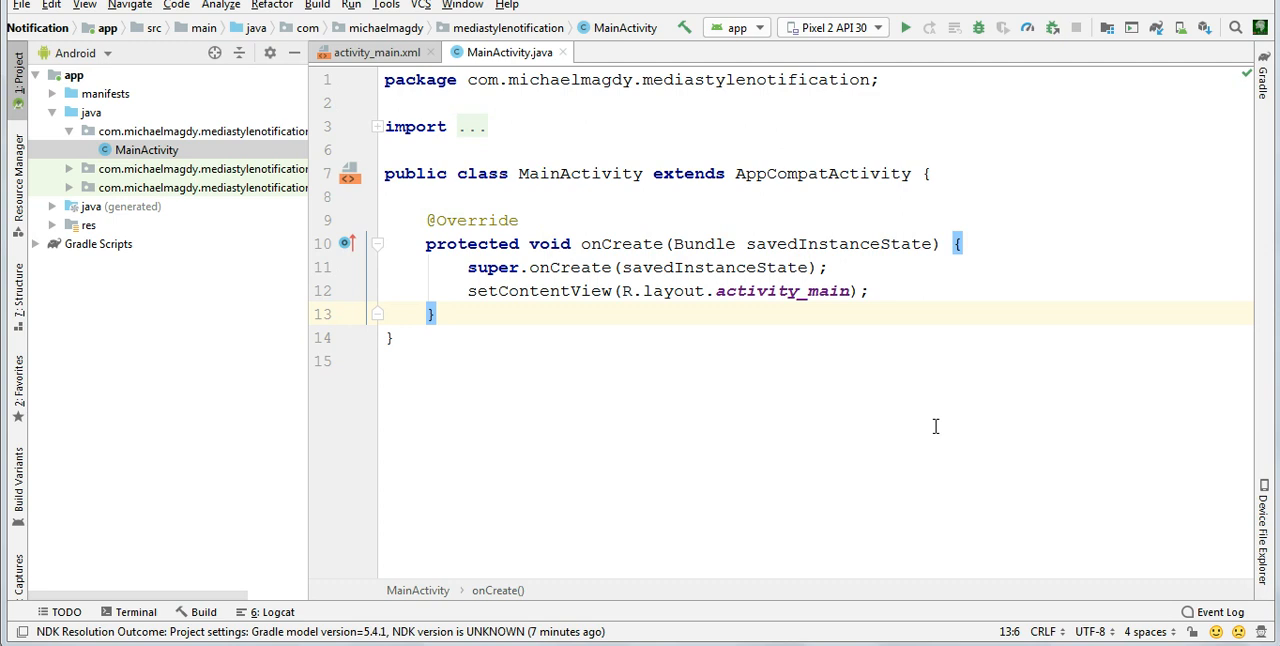
Copy the androidx.media implementation line from the dependency note in Notepad
left_click(870, 292)
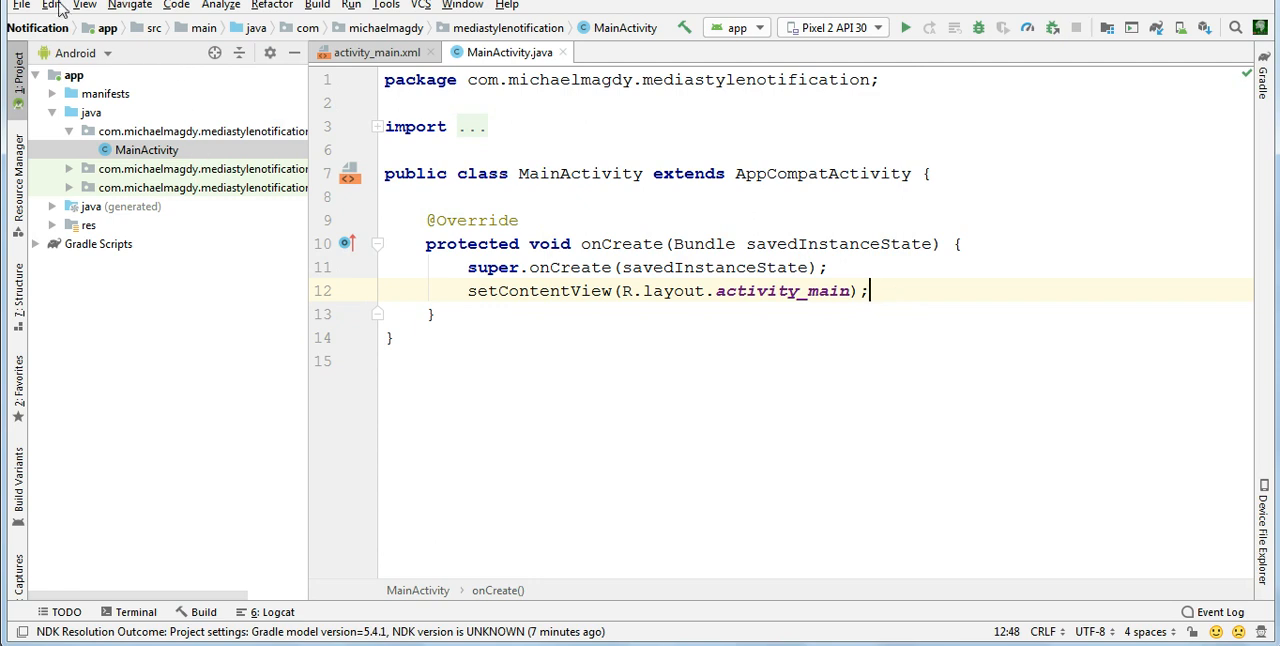
mouse_move(488, 364)
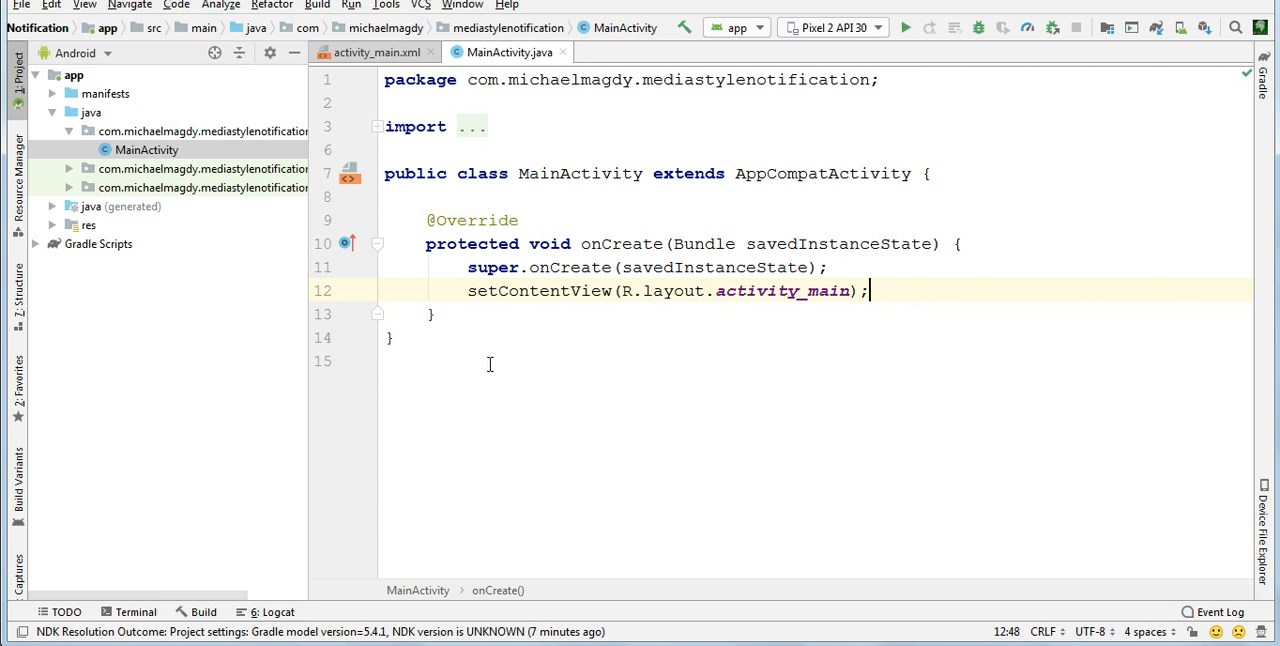
mouse_move(660, 324)
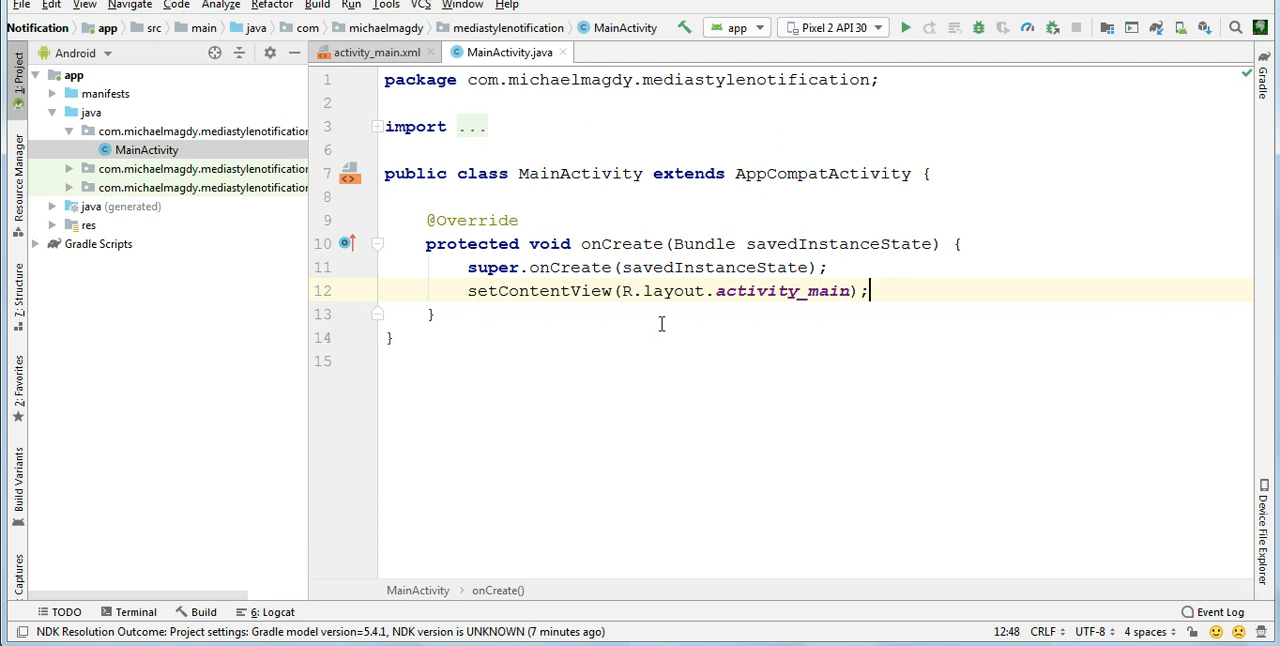
mouse_move(632, 308)
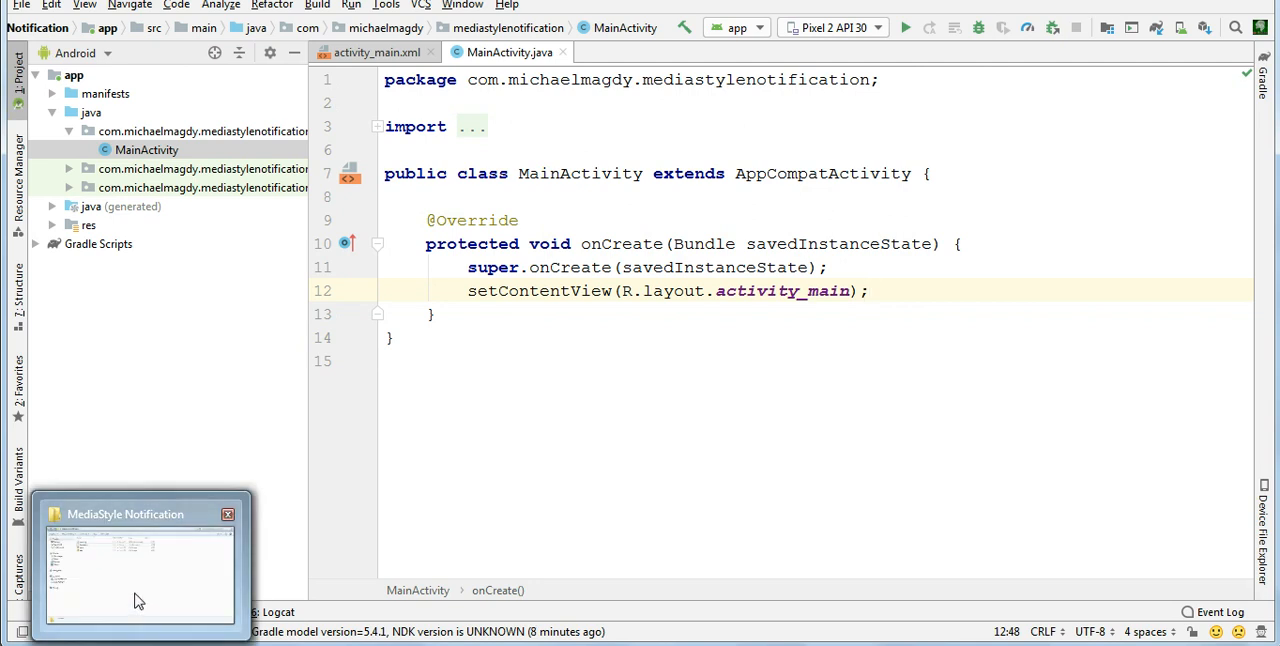
left_click(140, 564)
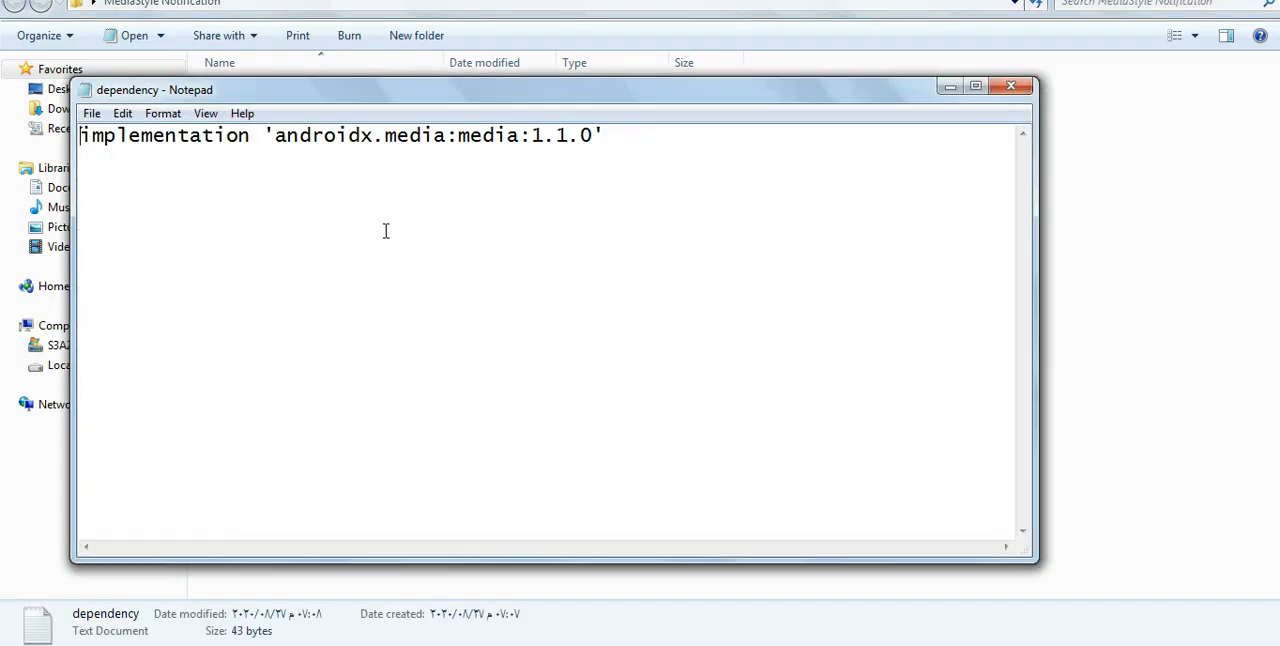
key("ctrl+a")
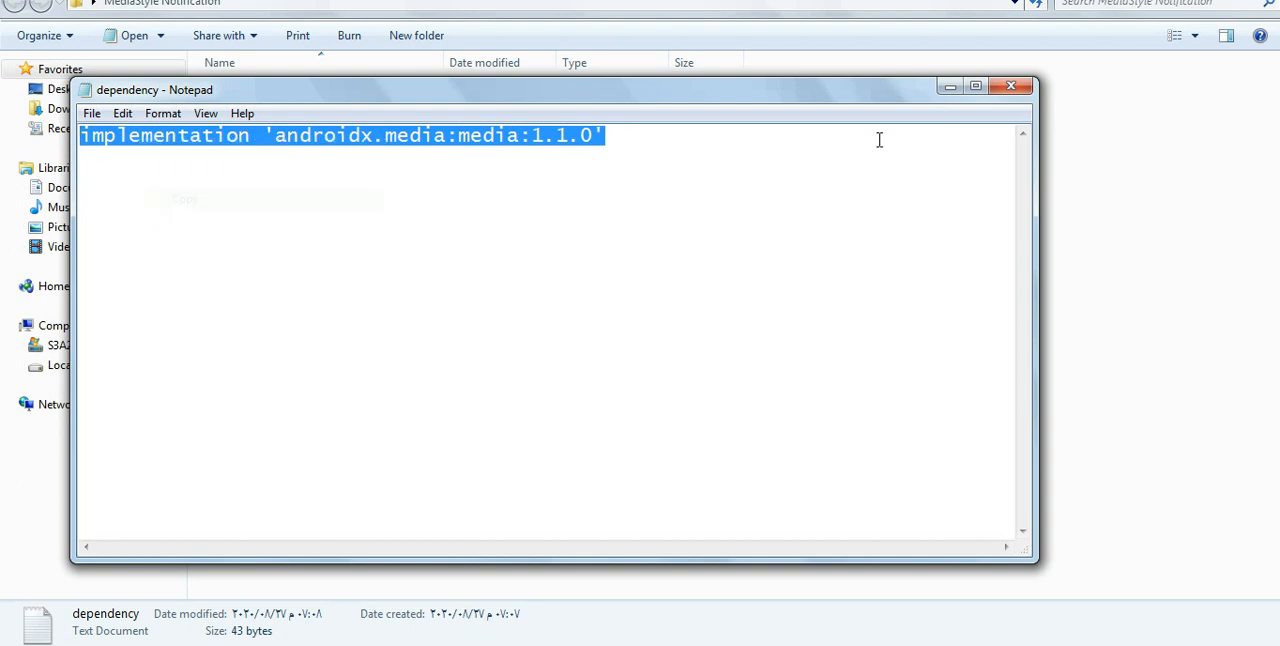
left_click(1012, 84)
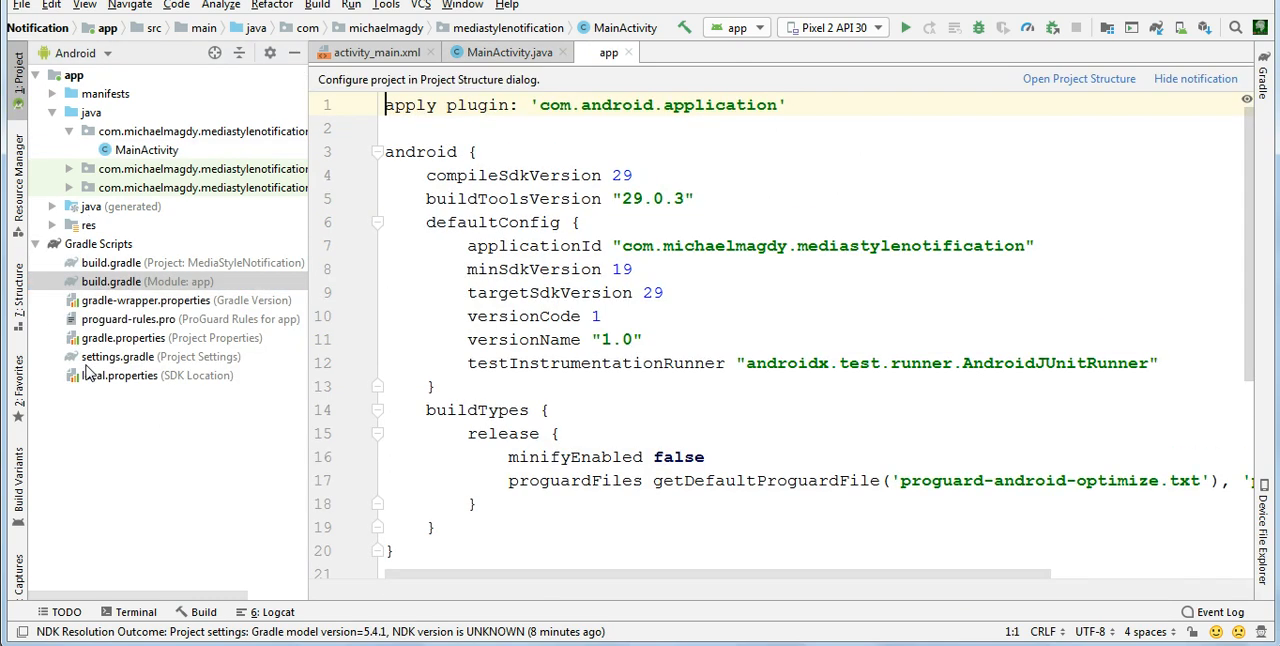
Add implementation 'androidx.media:media:1.1.0' to the app module's dependencies and sync Gradle
scroll("down", 3)
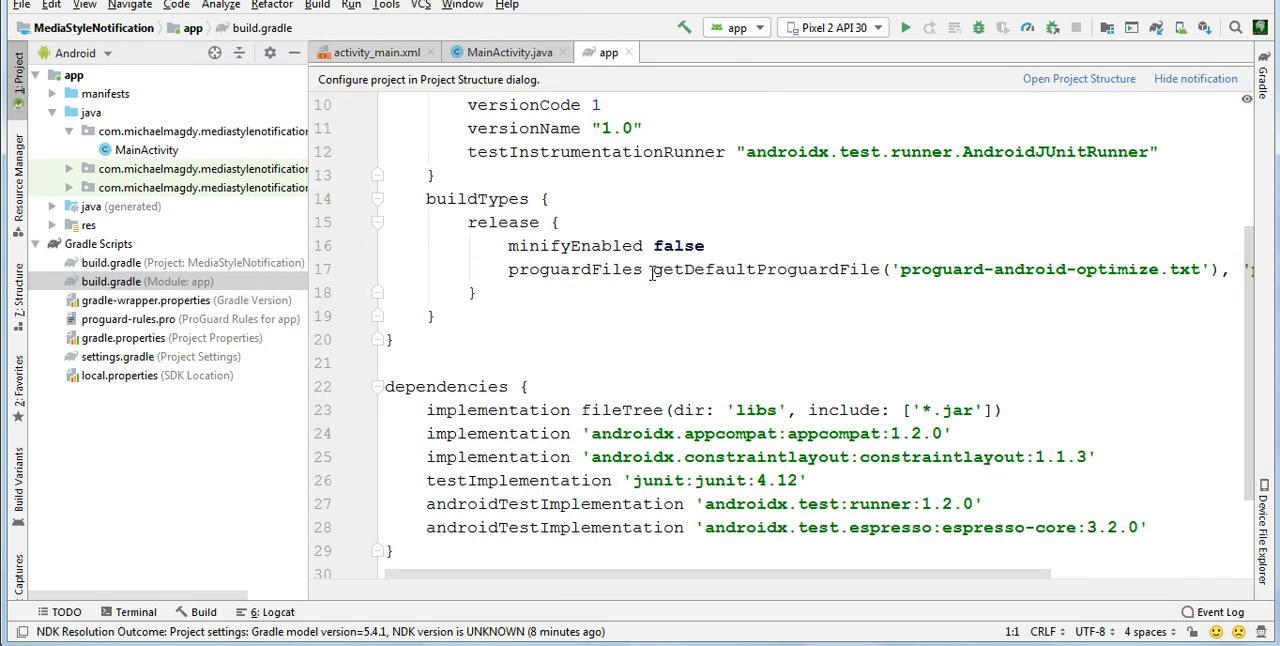
left_click(1150, 390)
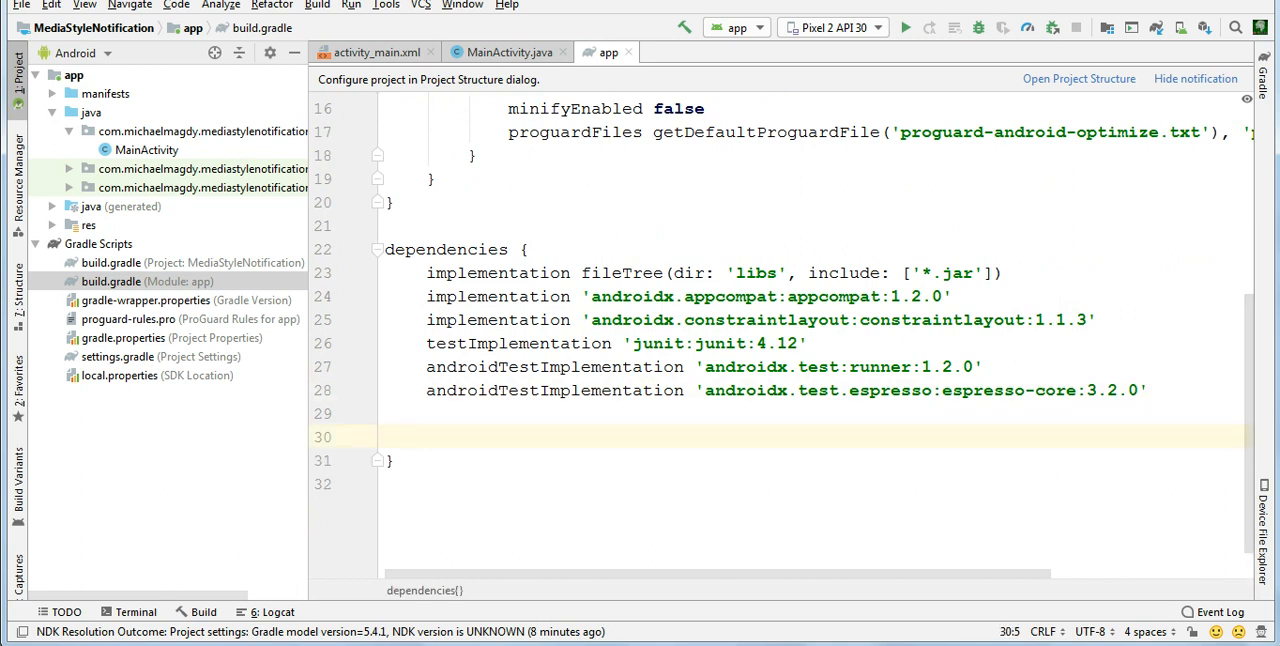
type("implementation 'androidx.media:media:1.1.0'")
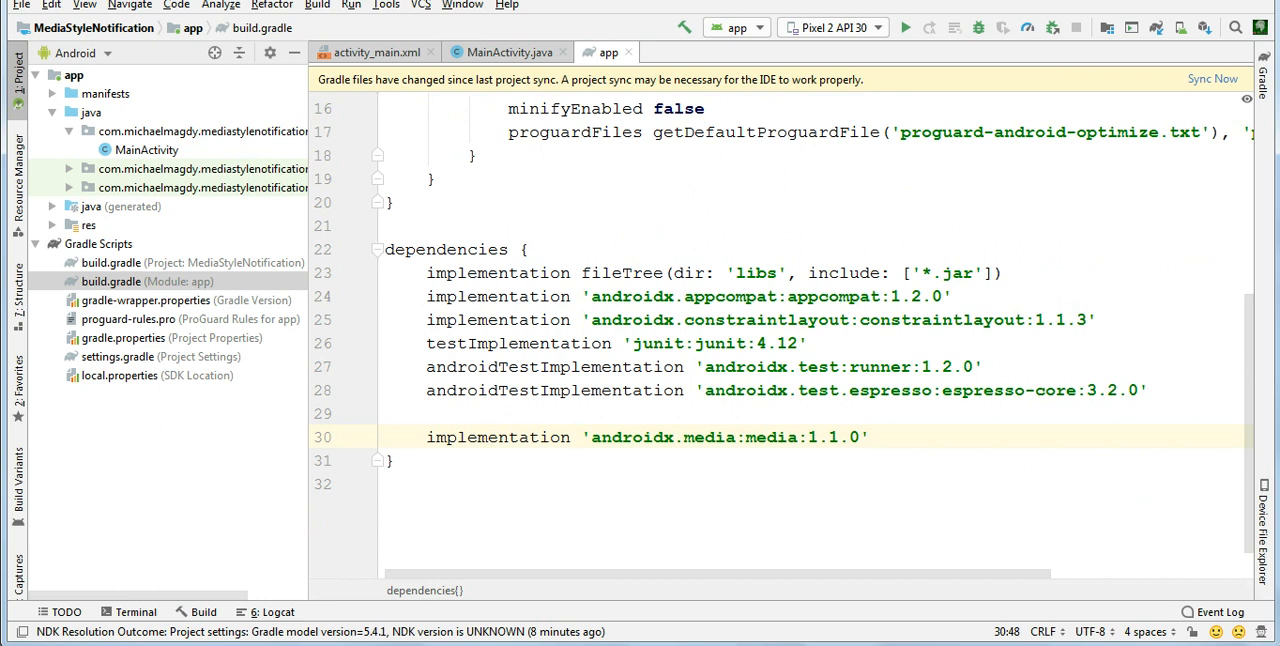
mouse_move(1224, 92)
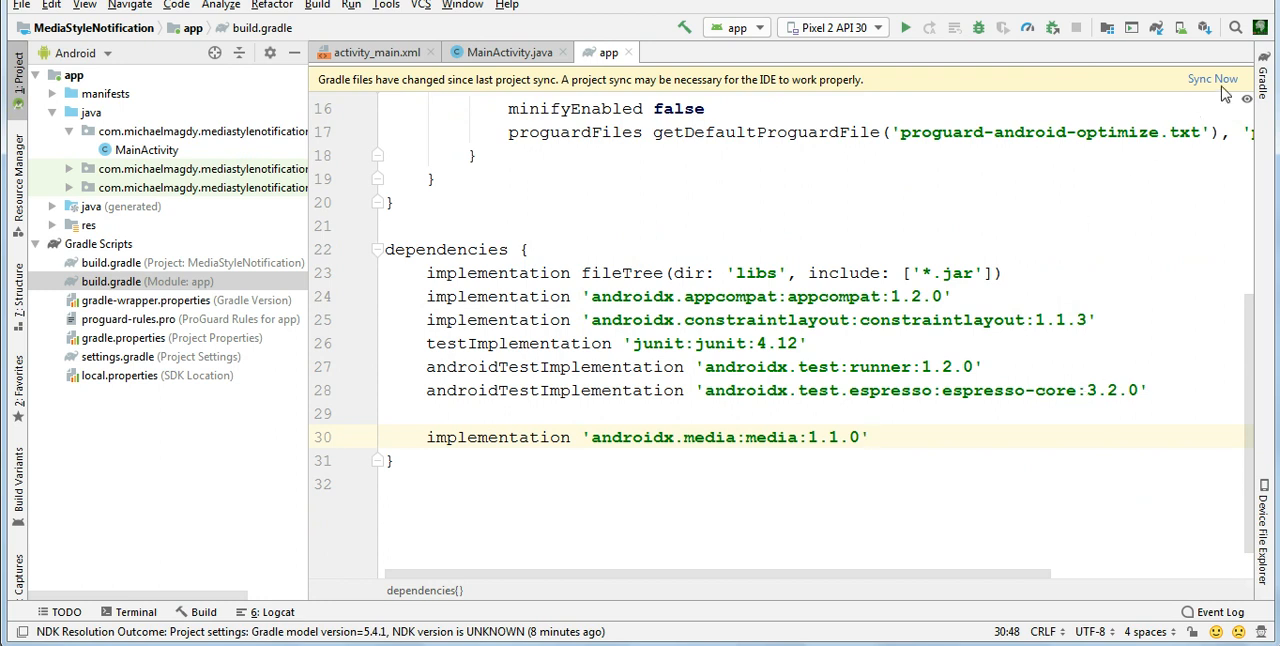
left_click(1212, 80)
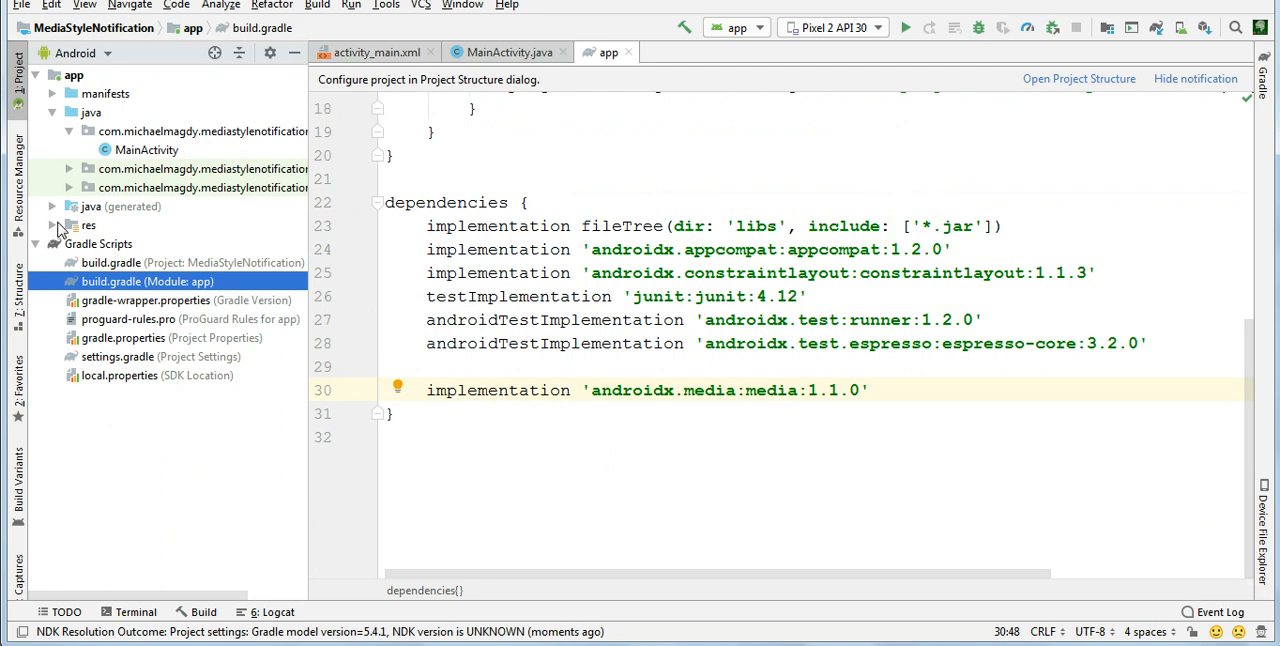
Create a new Android resource directory of type raw under res
right_click(88, 226)
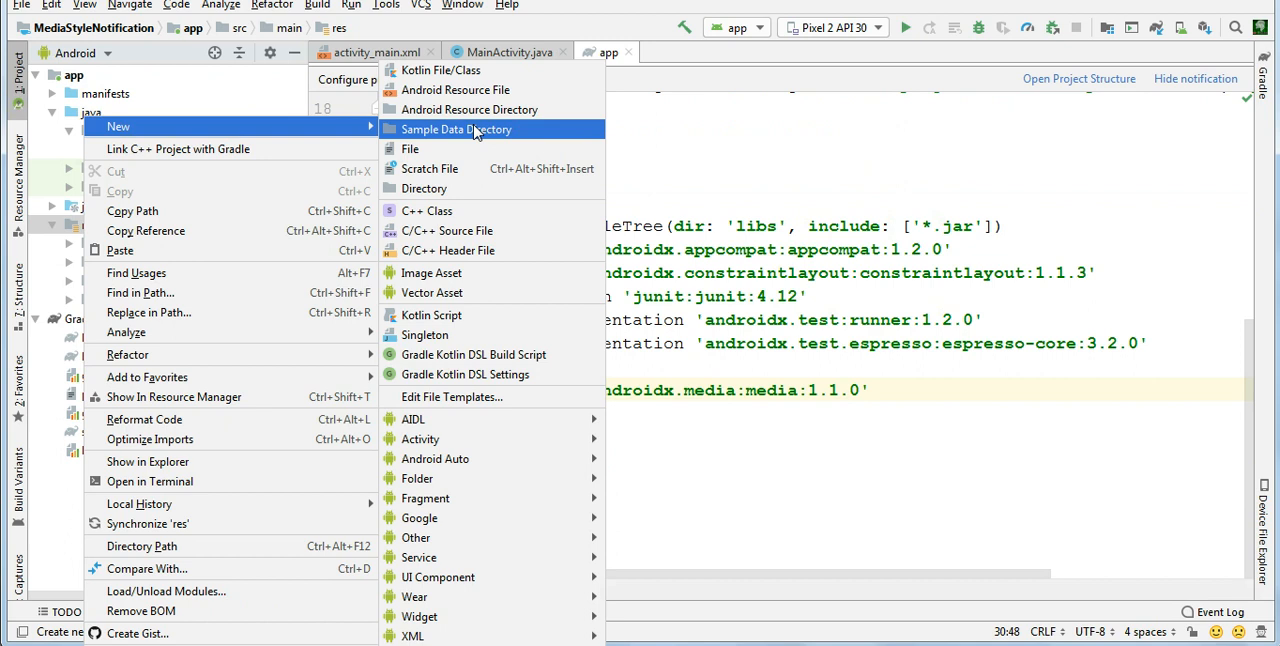
left_click(468, 108)
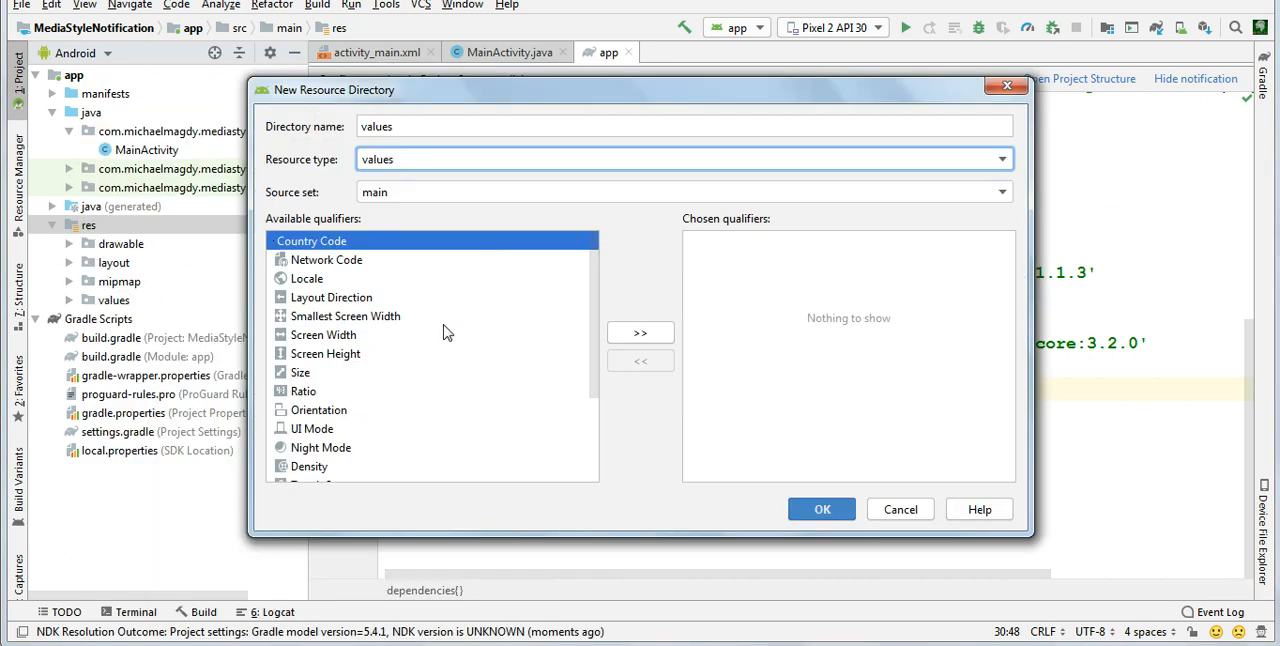
left_click(1000, 160)
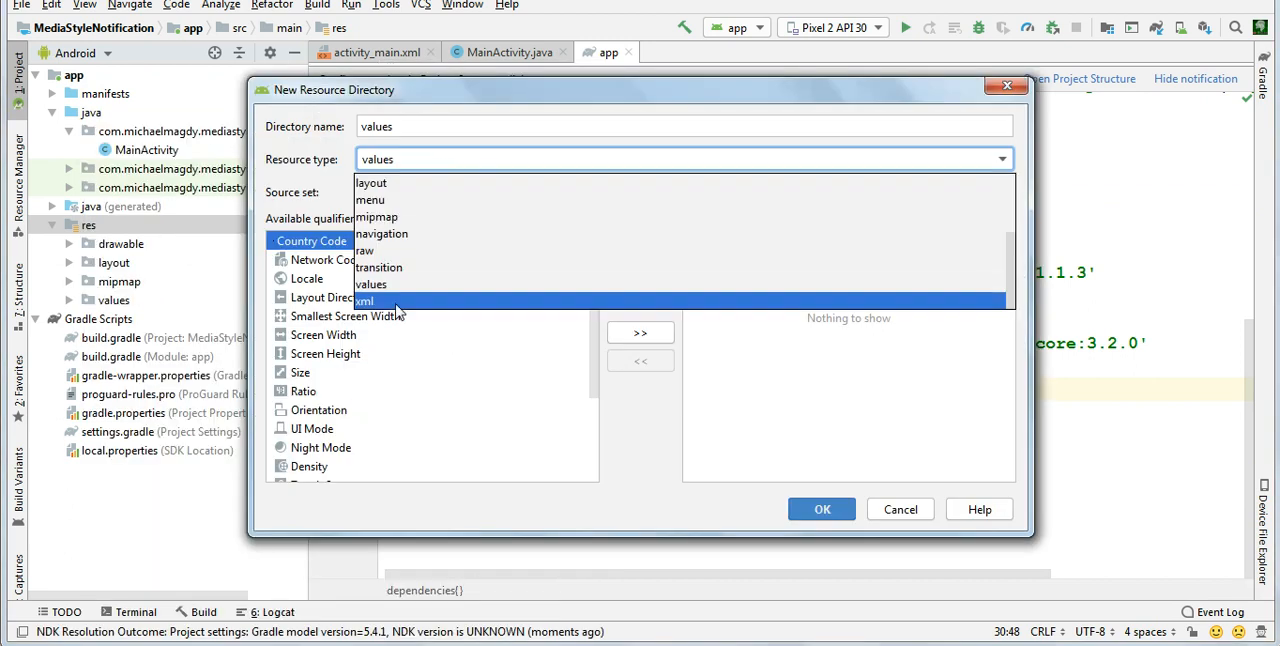
left_click(364, 250)
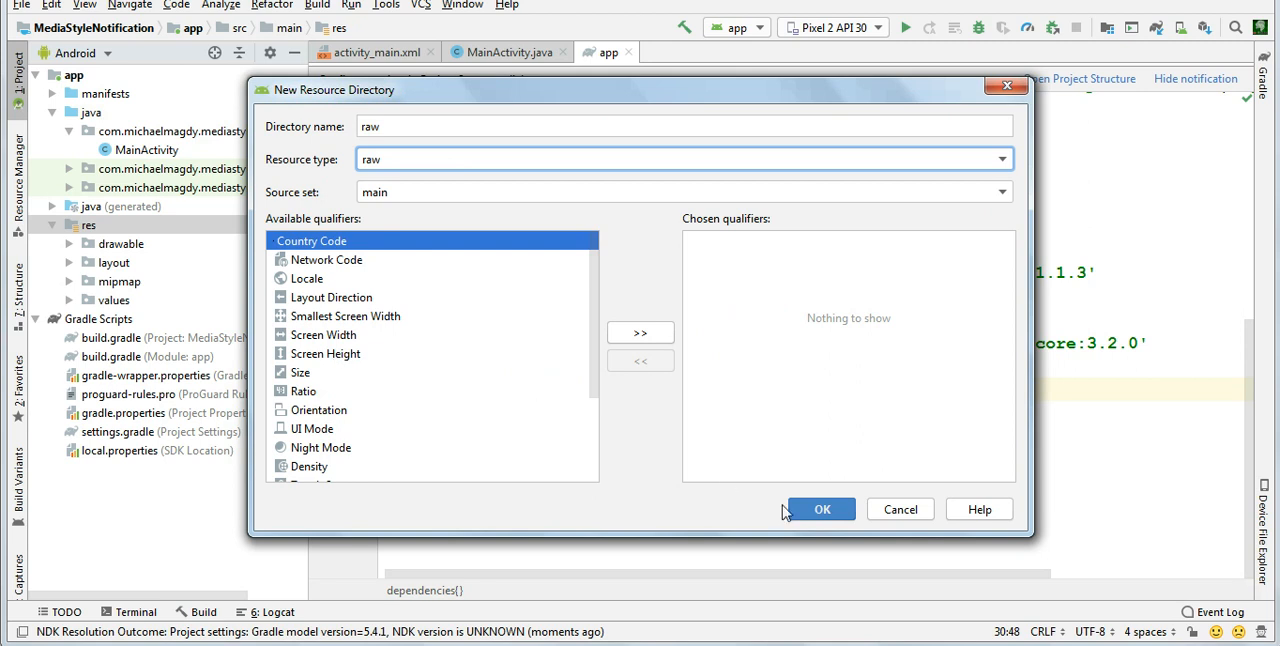
left_click(820, 508)
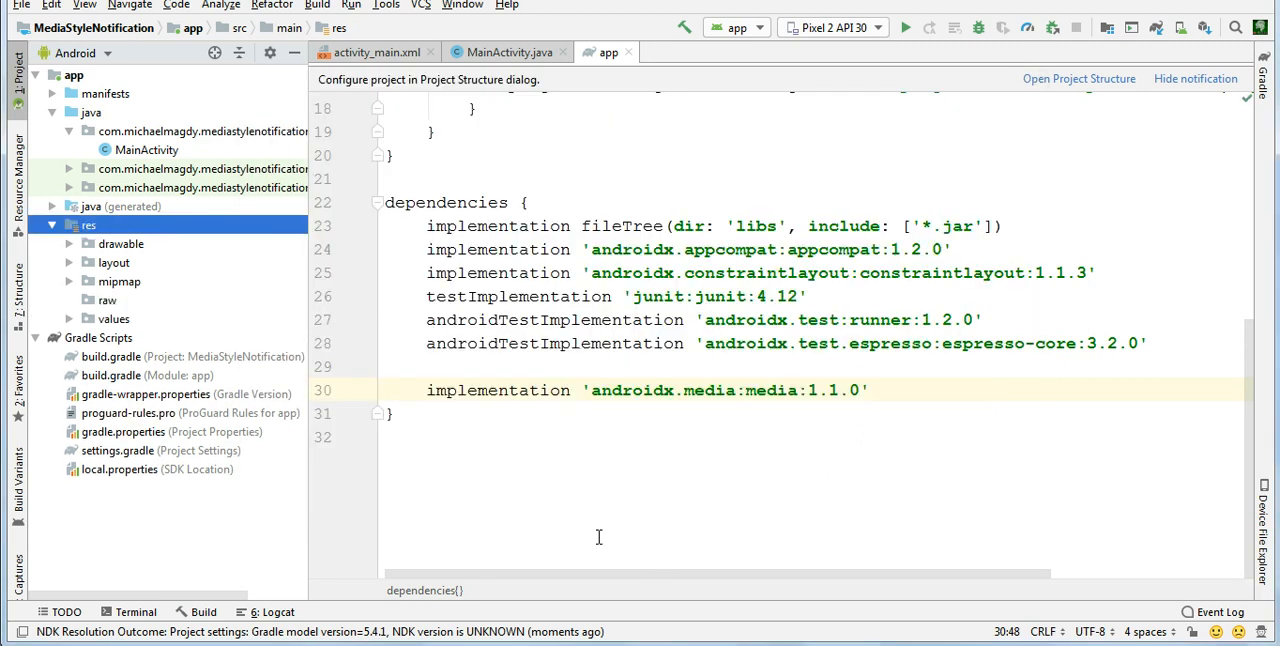
mouse_move(108, 304)
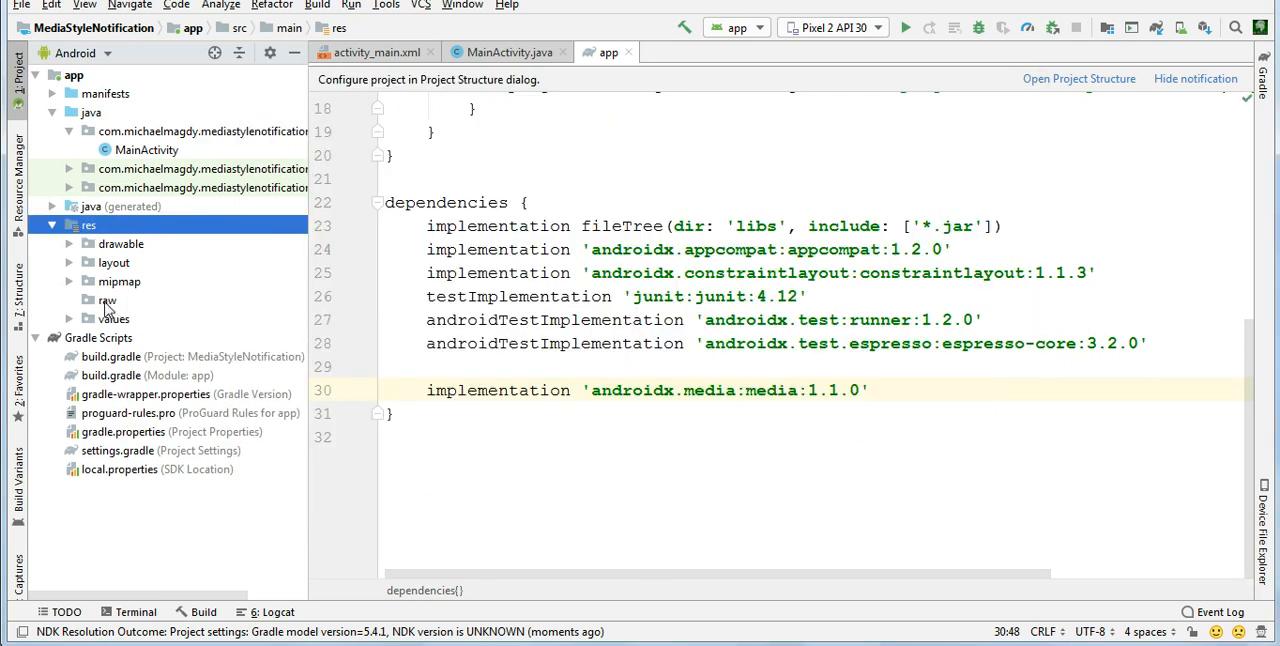
left_click(108, 300)
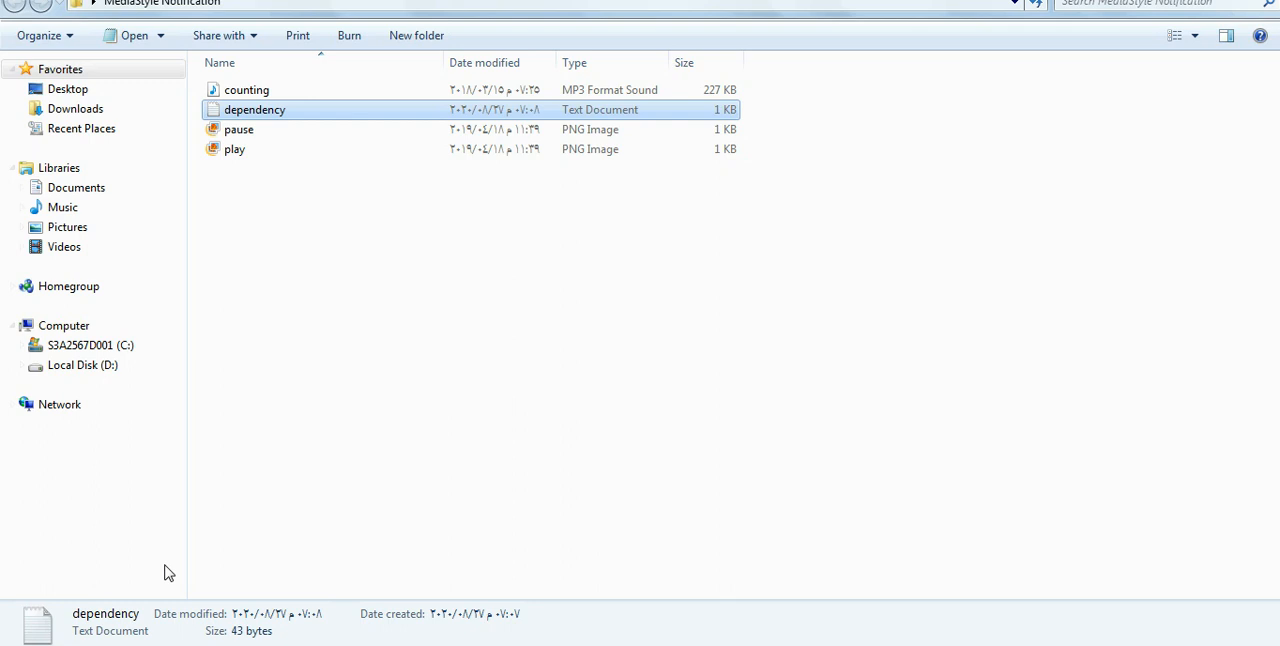
Copy counting.mp3 from Explorer into the raw resource folder and confirm the copy
right_click(246, 88)
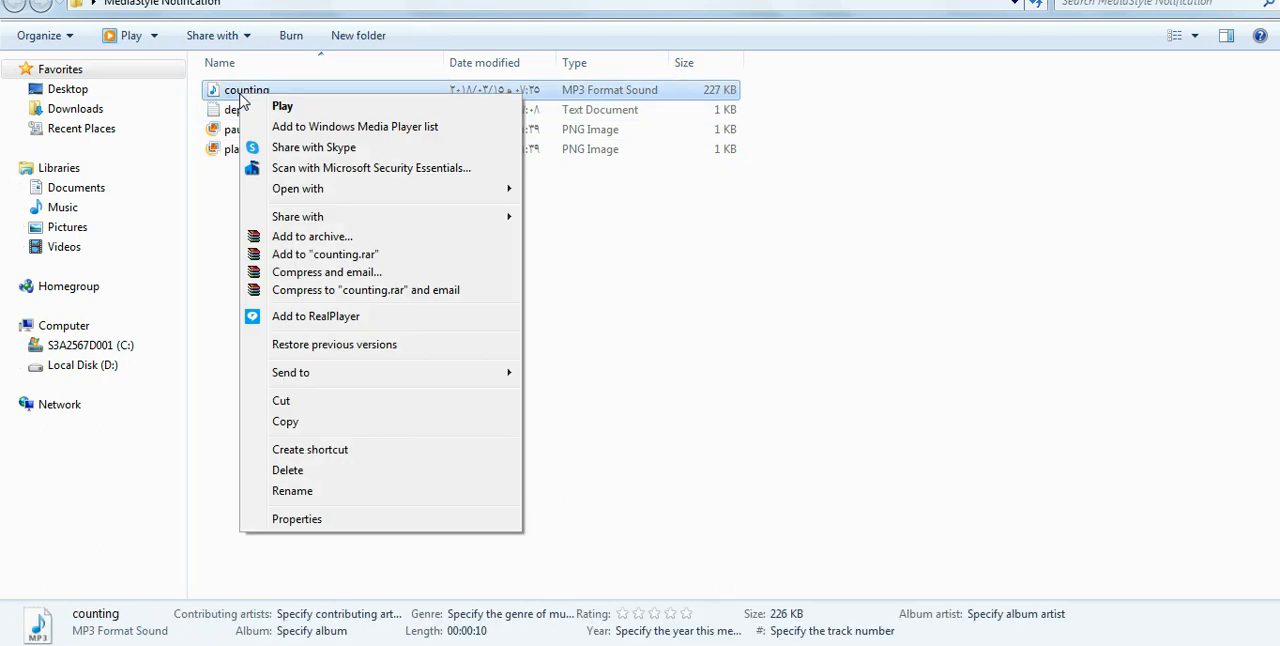
mouse_move(296, 420)
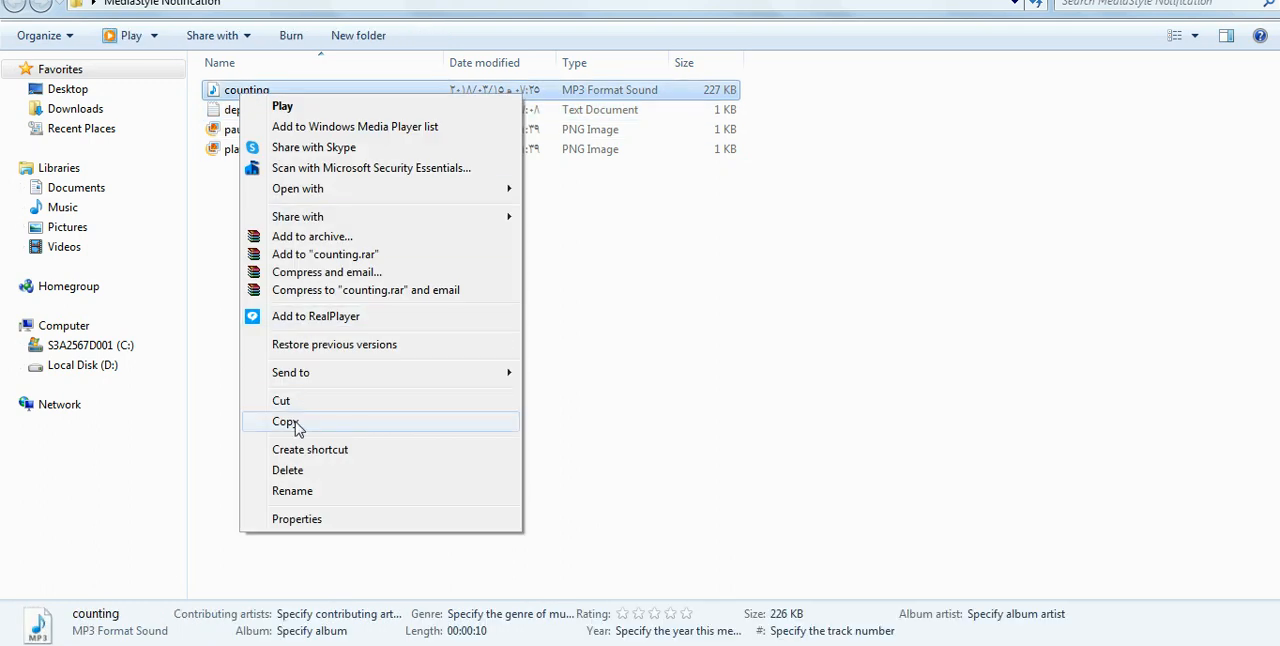
left_click(286, 420)
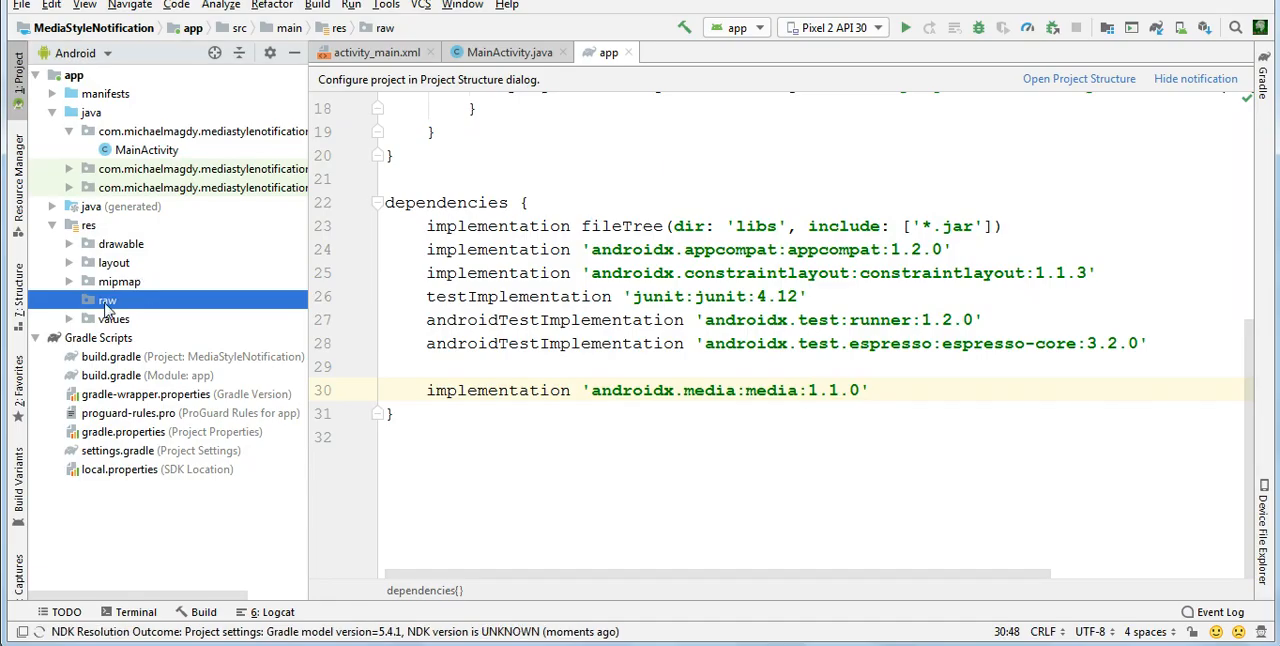
right_click(106, 300)
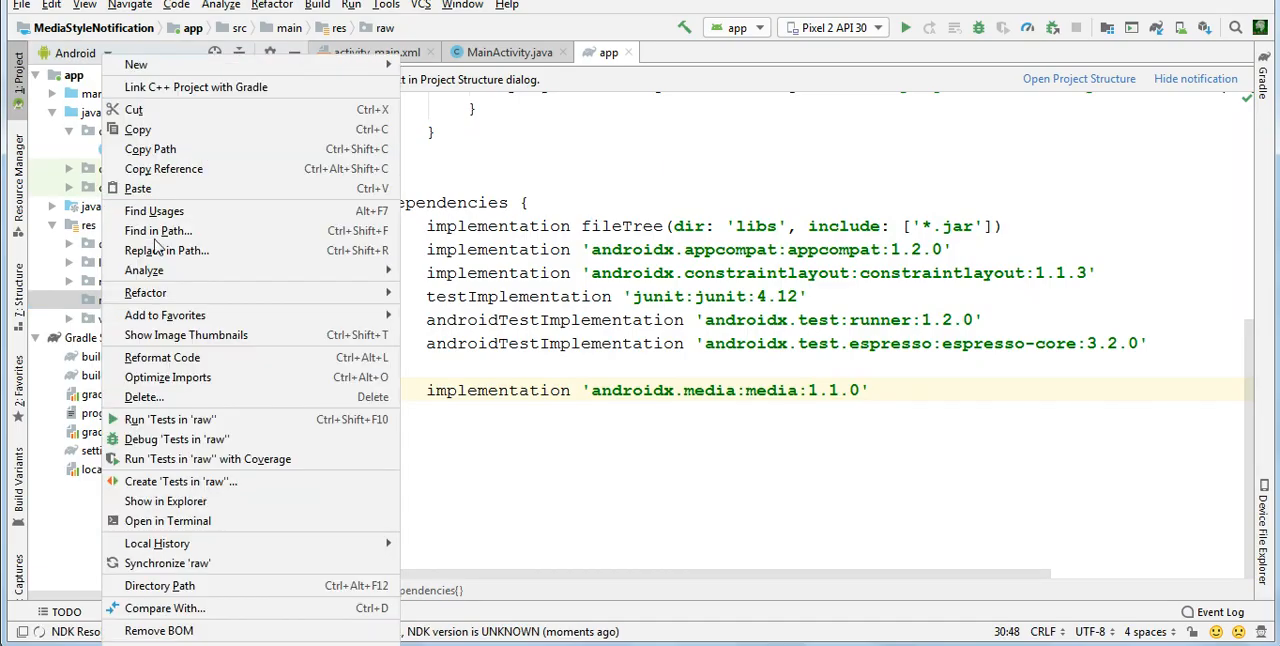
mouse_move(136, 188)
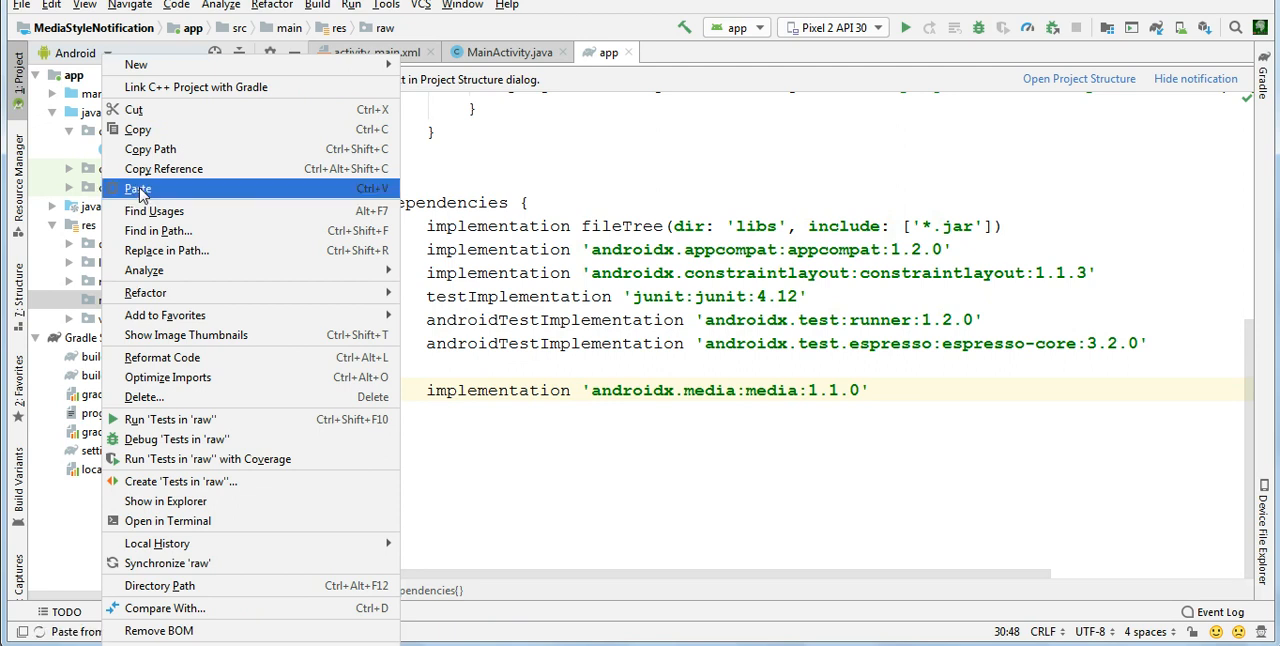
left_click(136, 188)
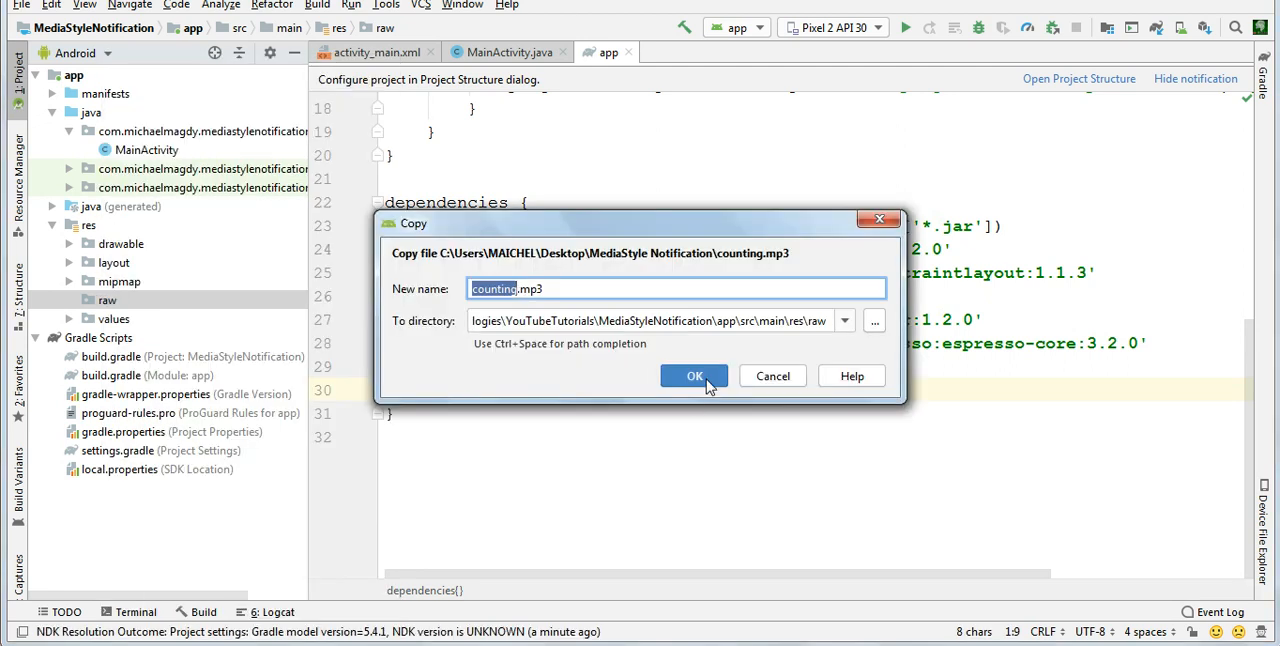
left_click(696, 376)
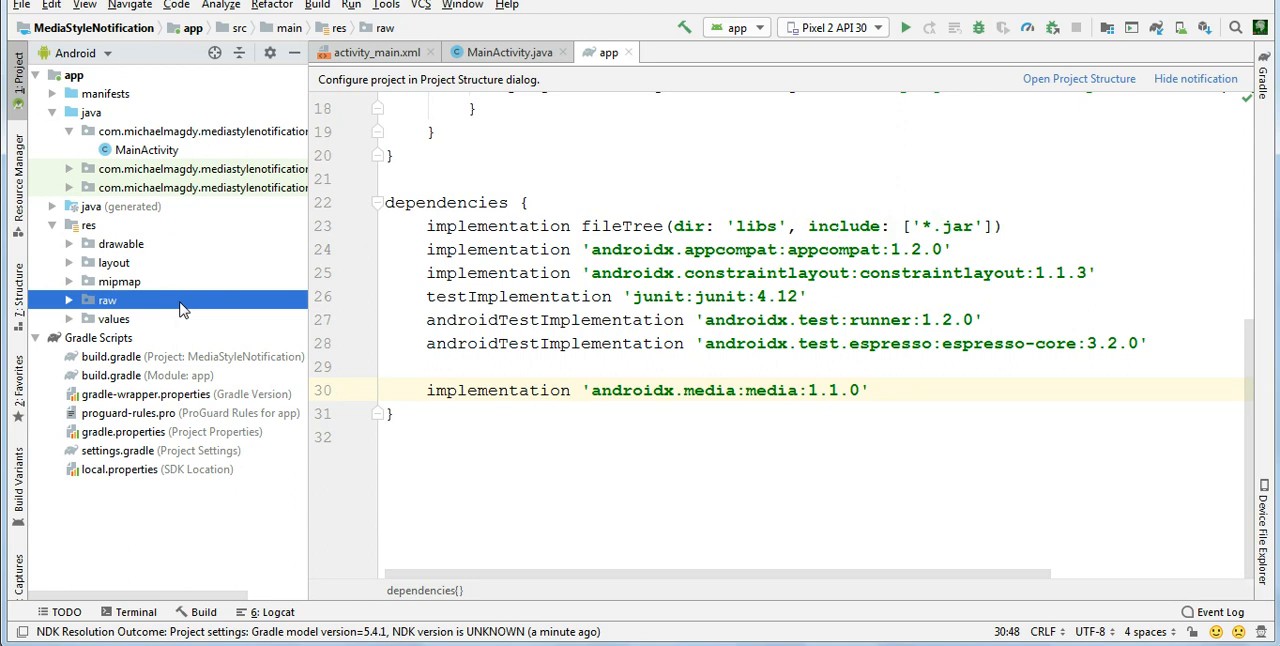
left_click(106, 300)
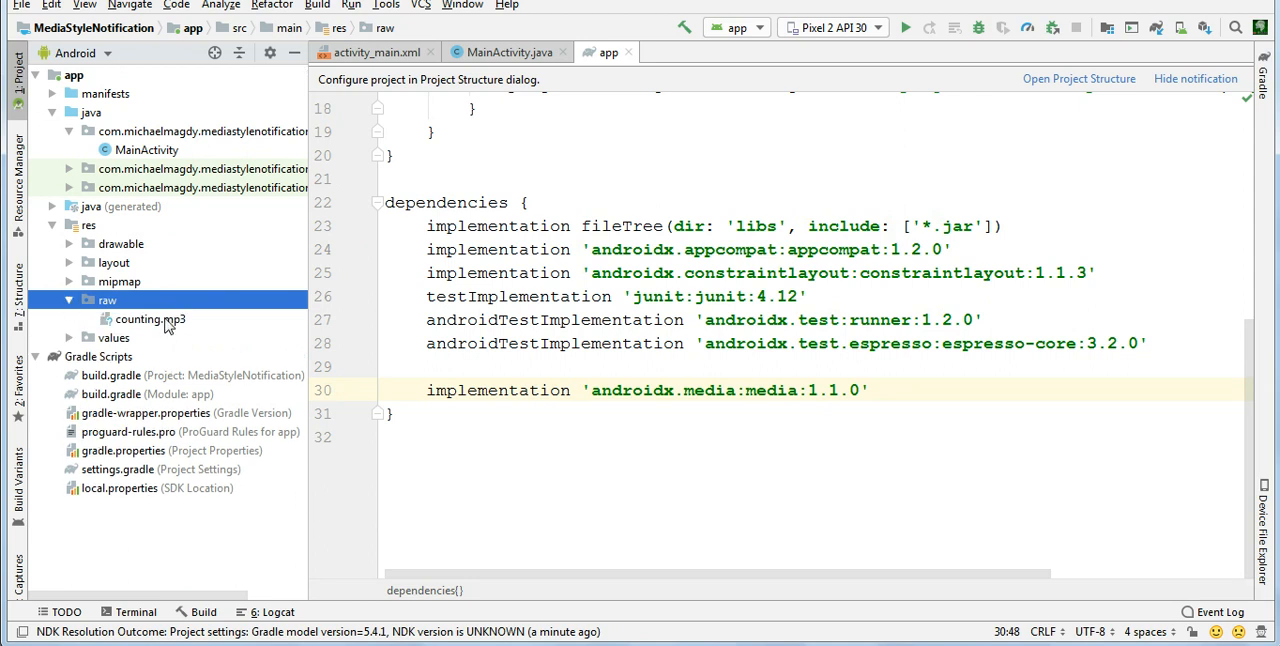
left_click(150, 318)
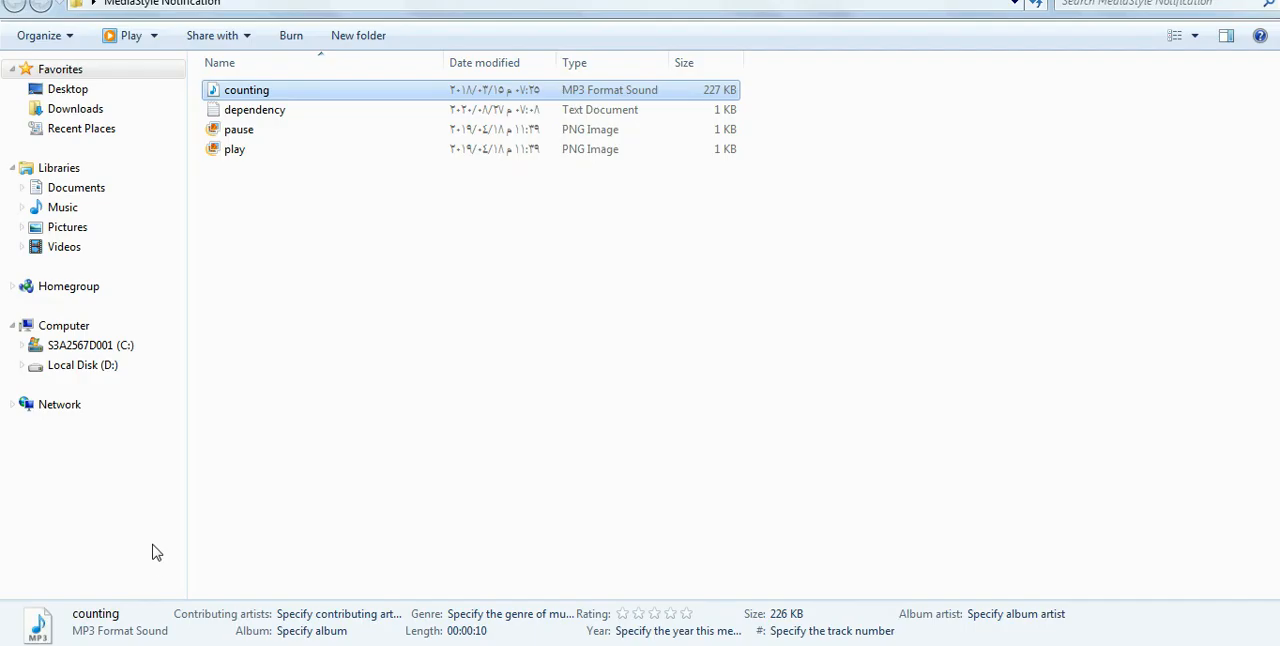
mouse_move(790, 150)
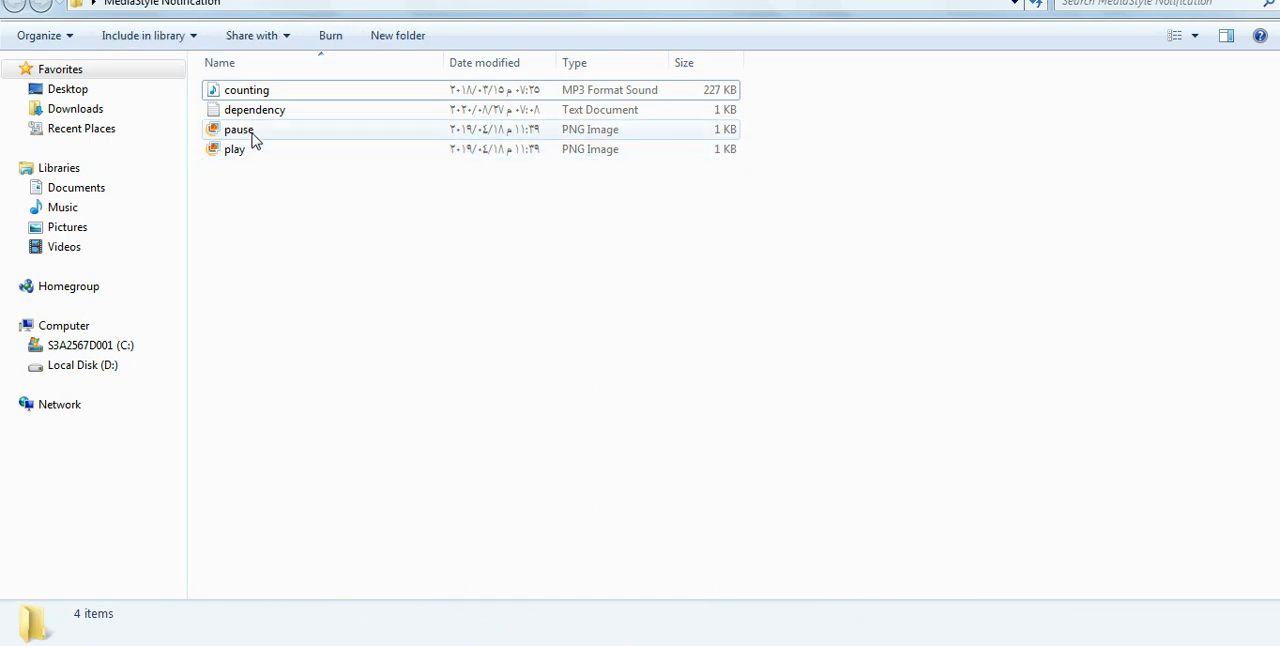
Copy pause.png and play.png into res/drawable and view the pause icon
left_click(238, 128)
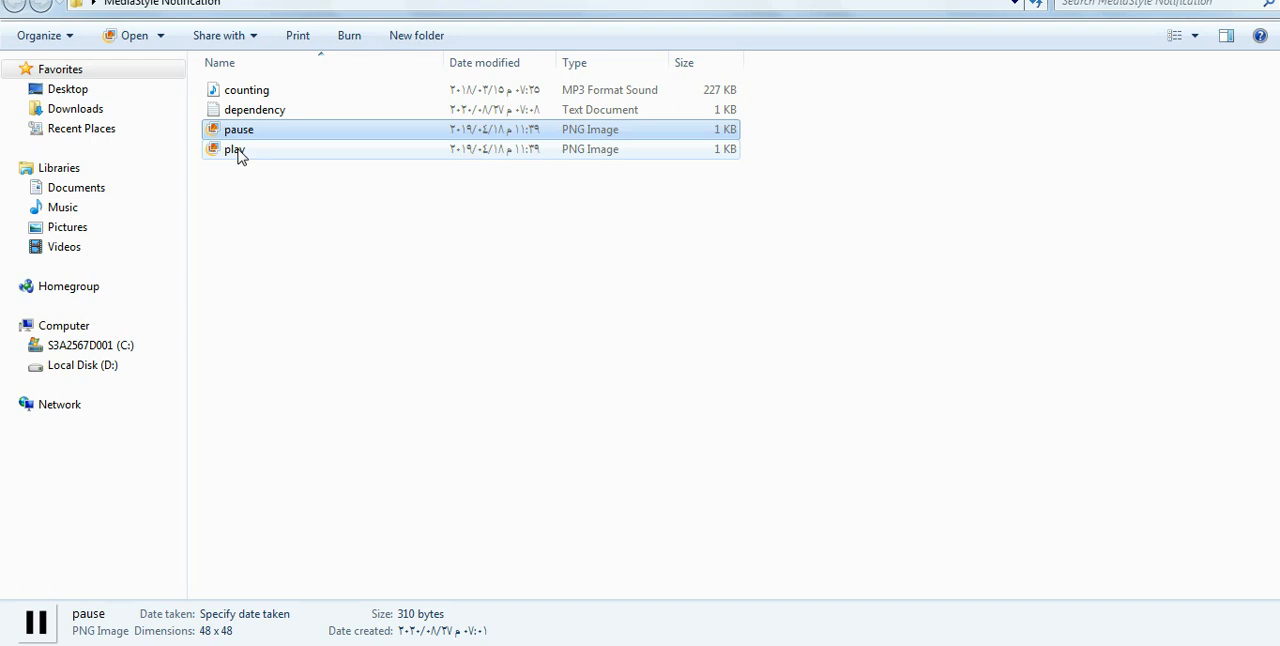
left_click(234, 148)
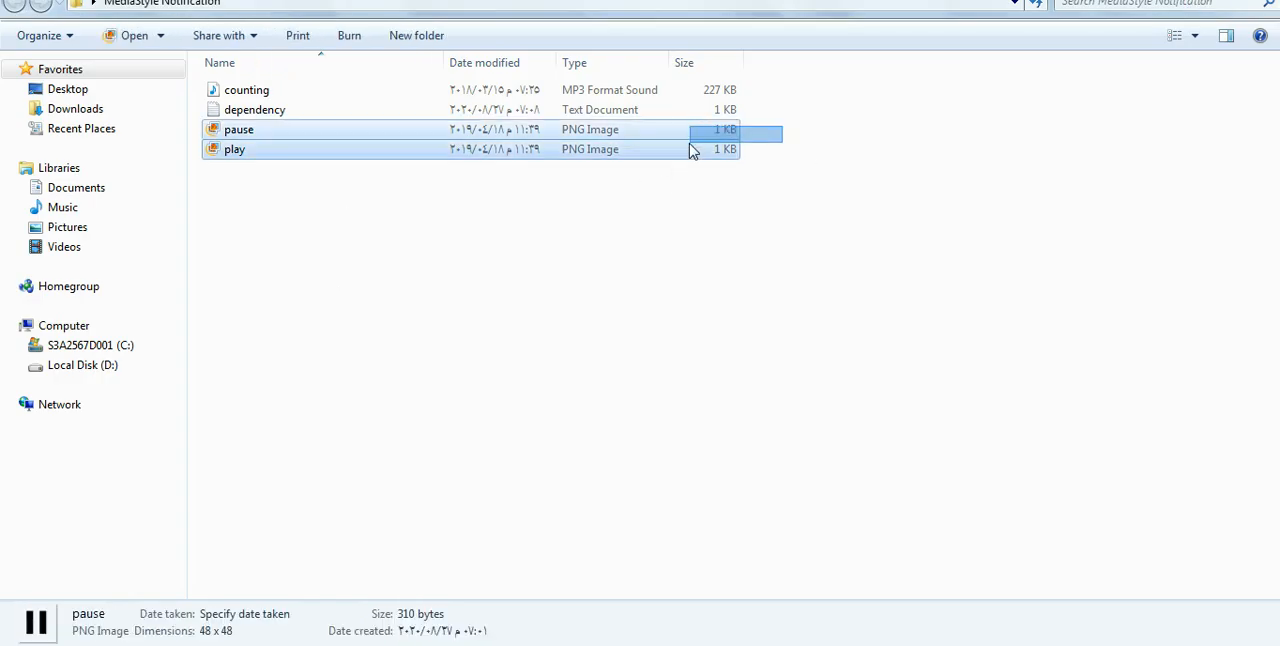
right_click(238, 128)
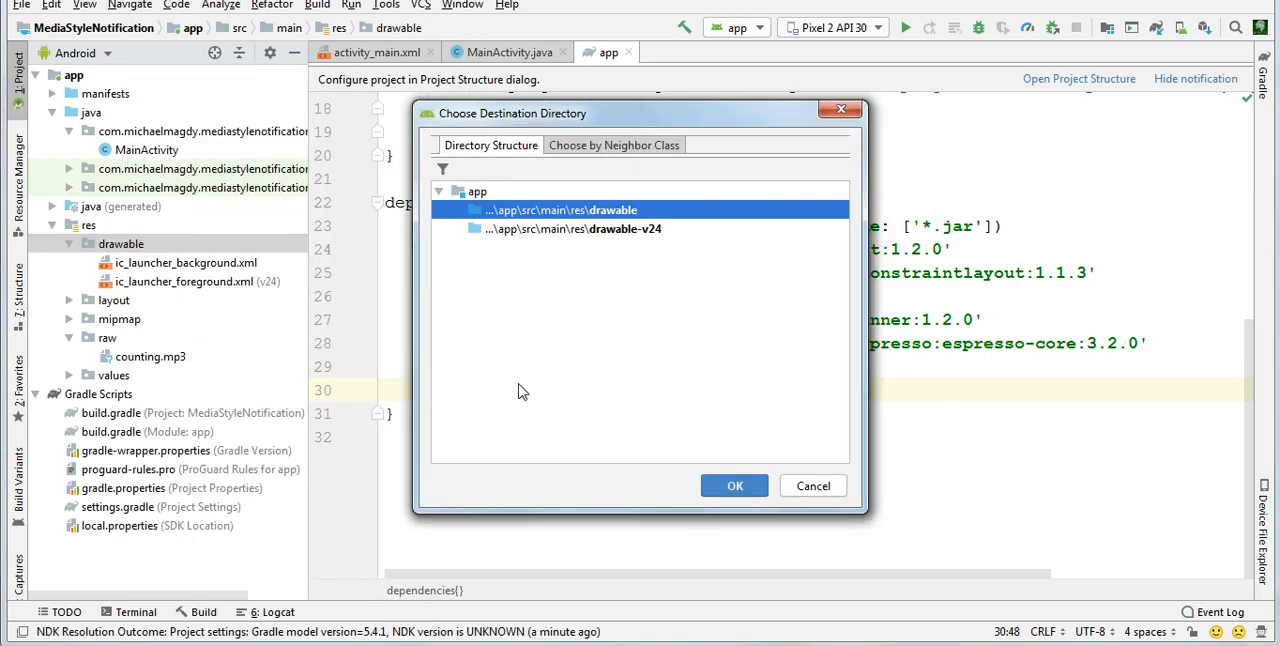
left_click(734, 484)
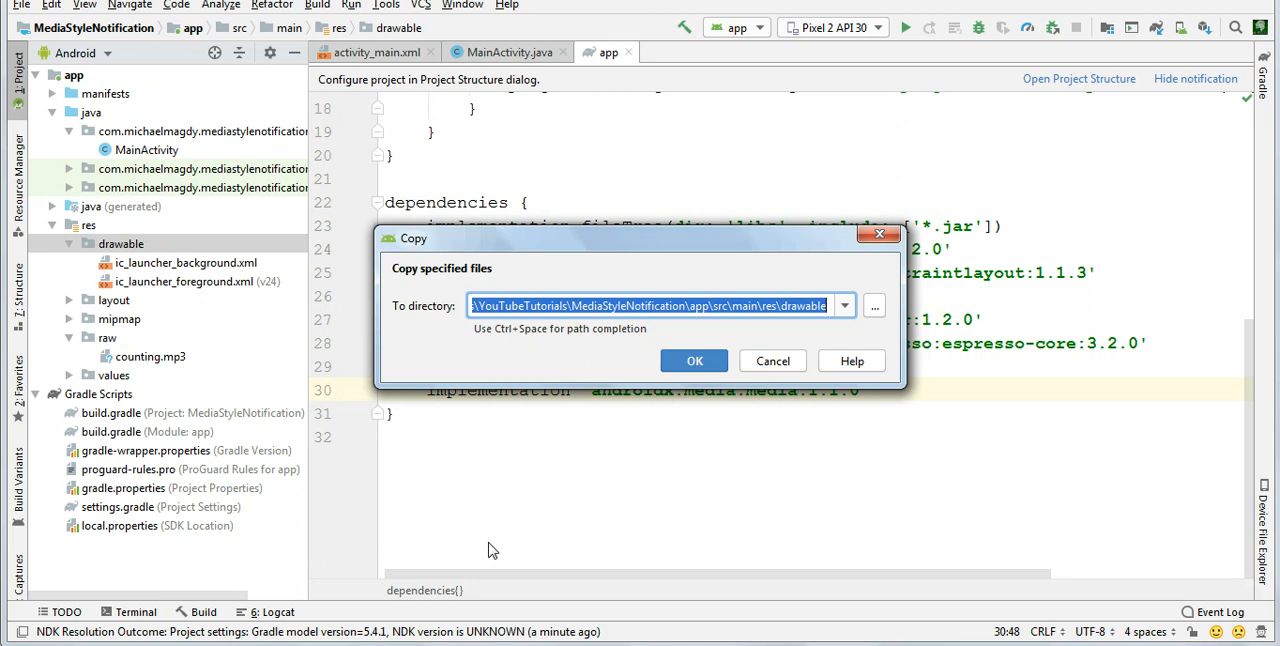
left_click(694, 360)
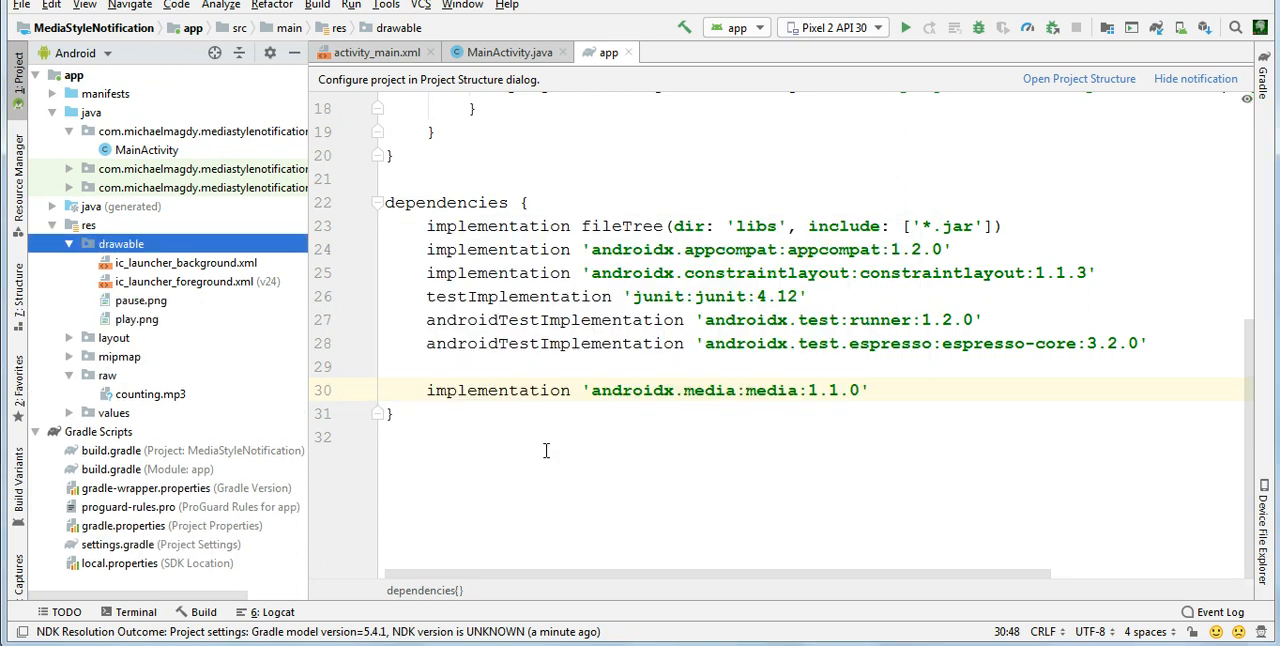
left_click(140, 300)
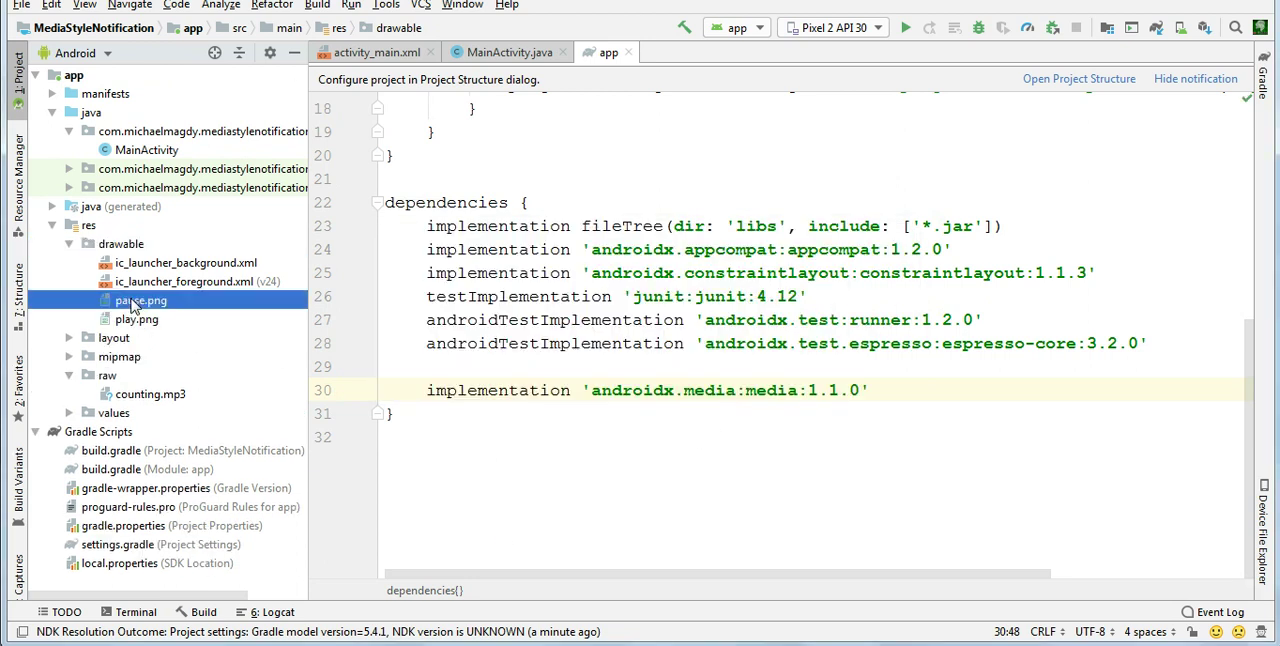
double_click(140, 300)
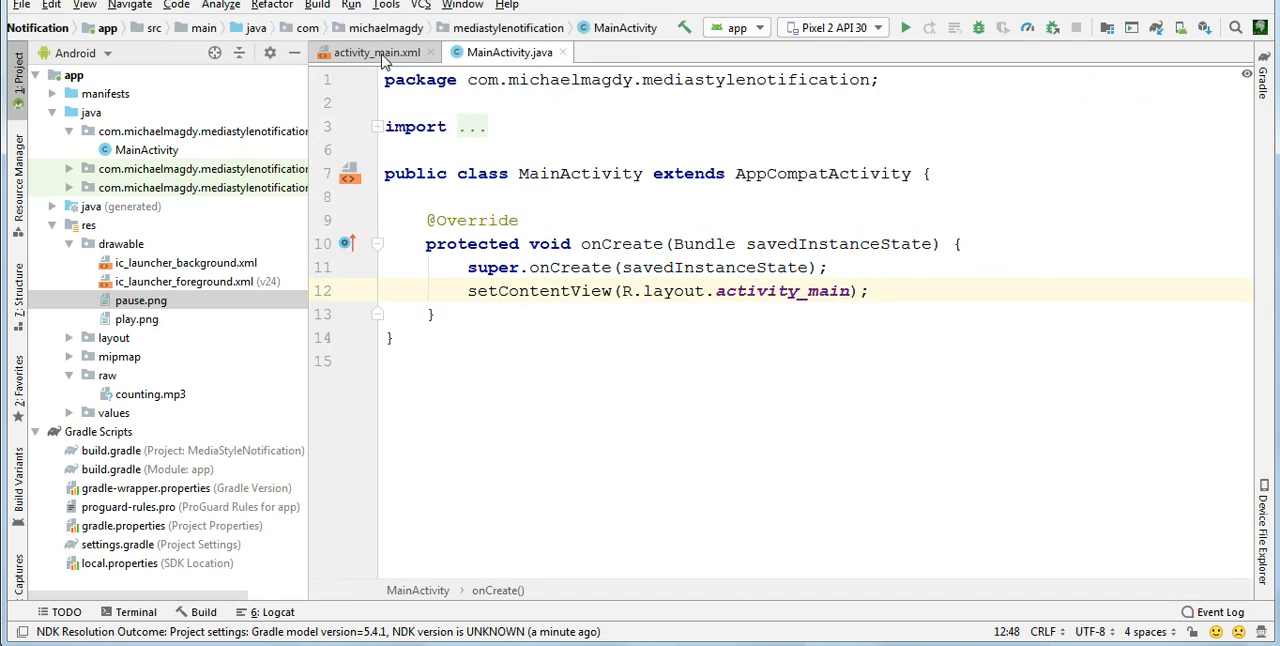
In activity_main.xml replace the Hello World TextView with a wrap_content ImageView centred via layout_gravity
left_click(372, 52)
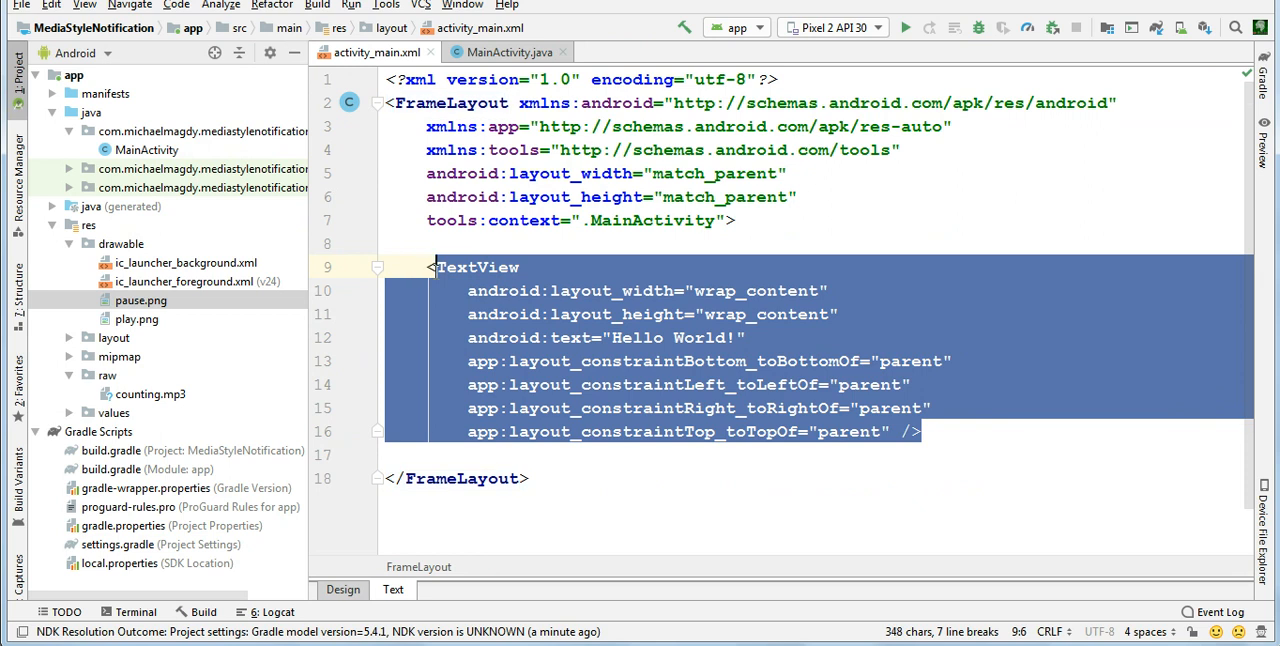
key("delete")
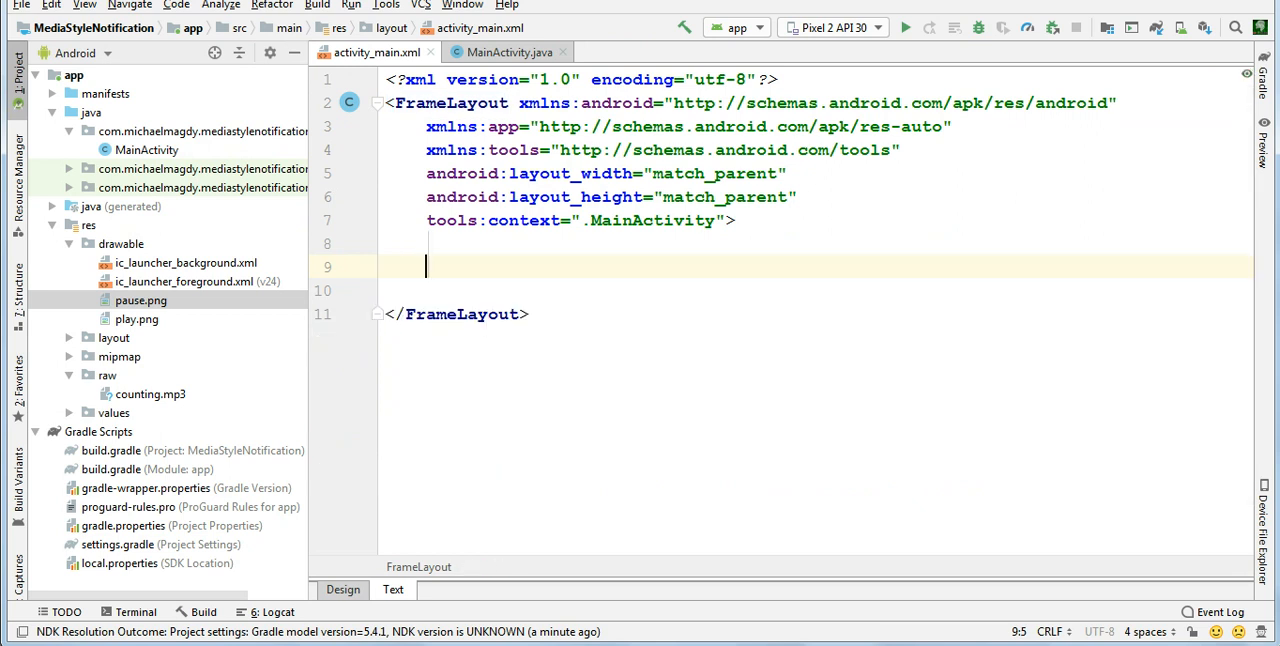
type("<I")
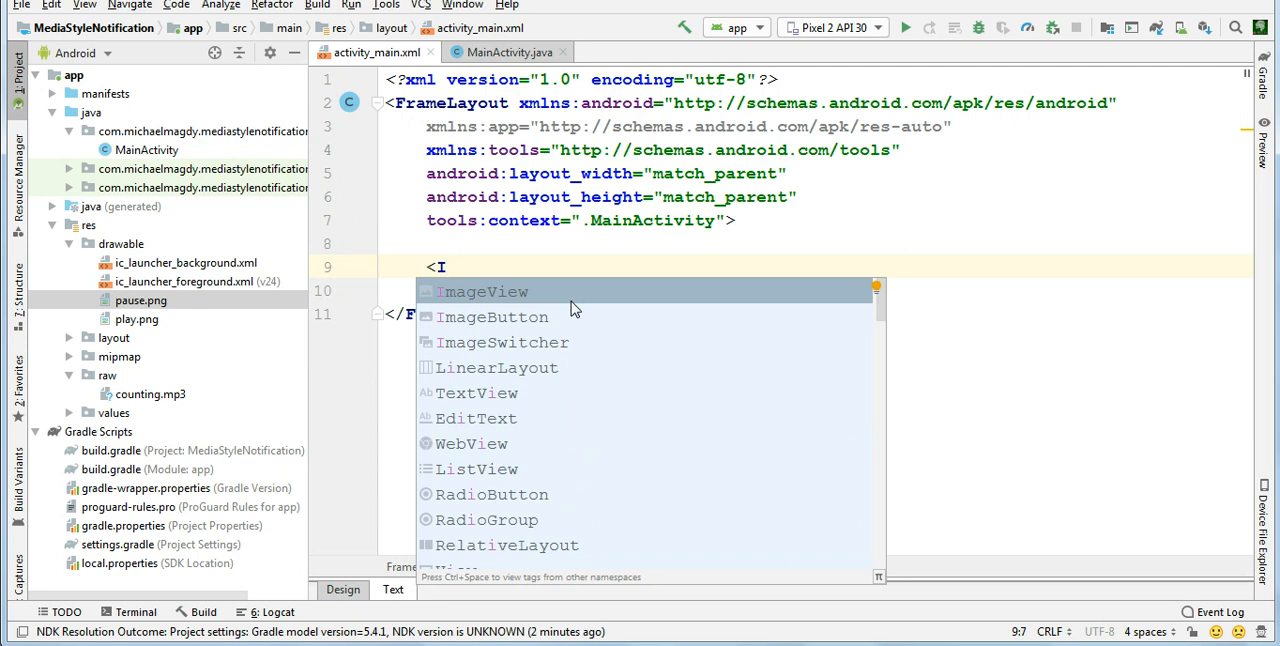
left_click(484, 292)
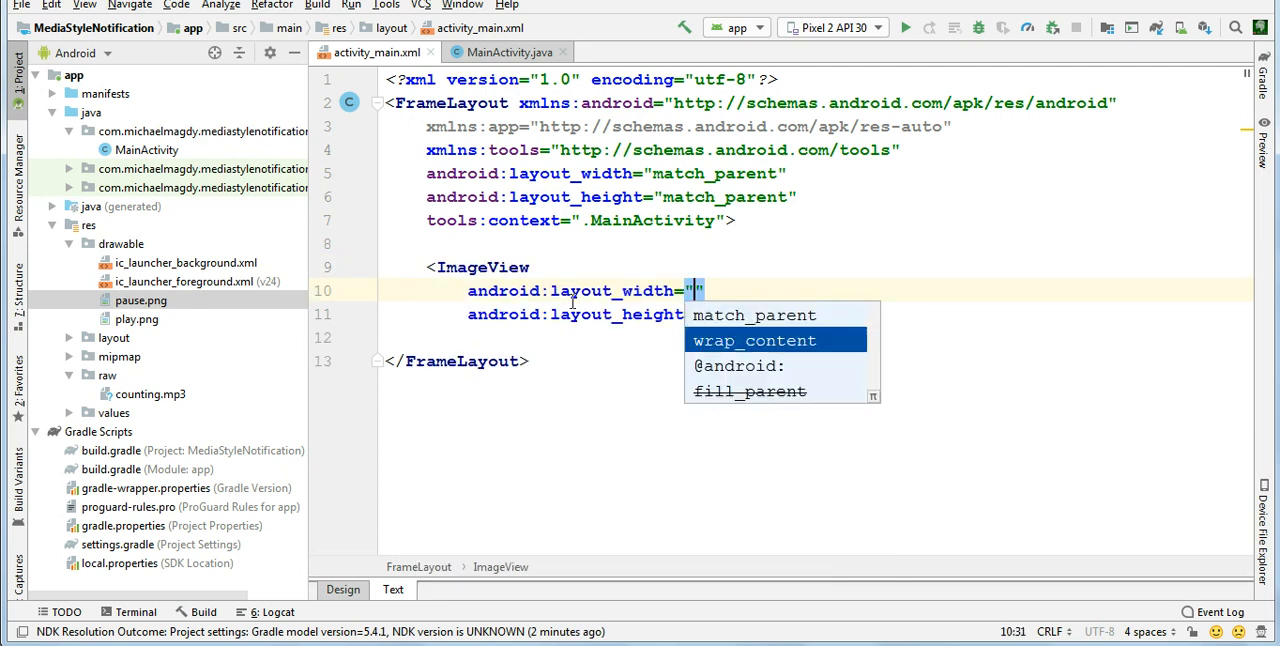
left_click(756, 340)
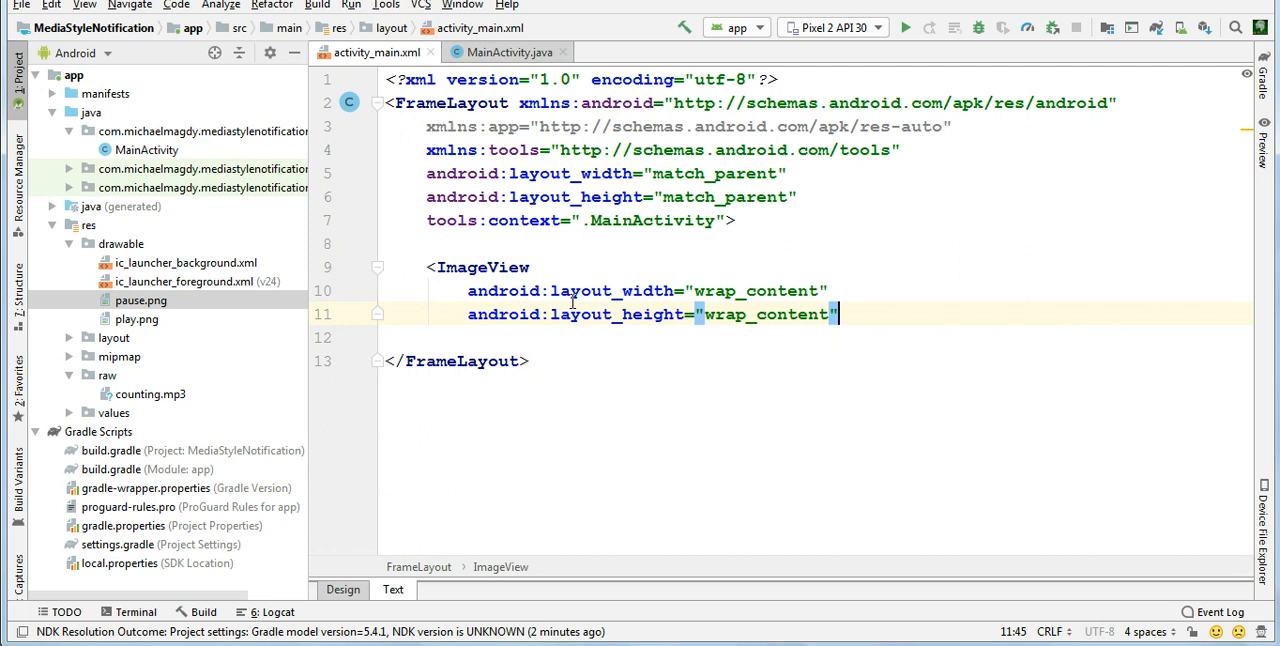
key("Return")
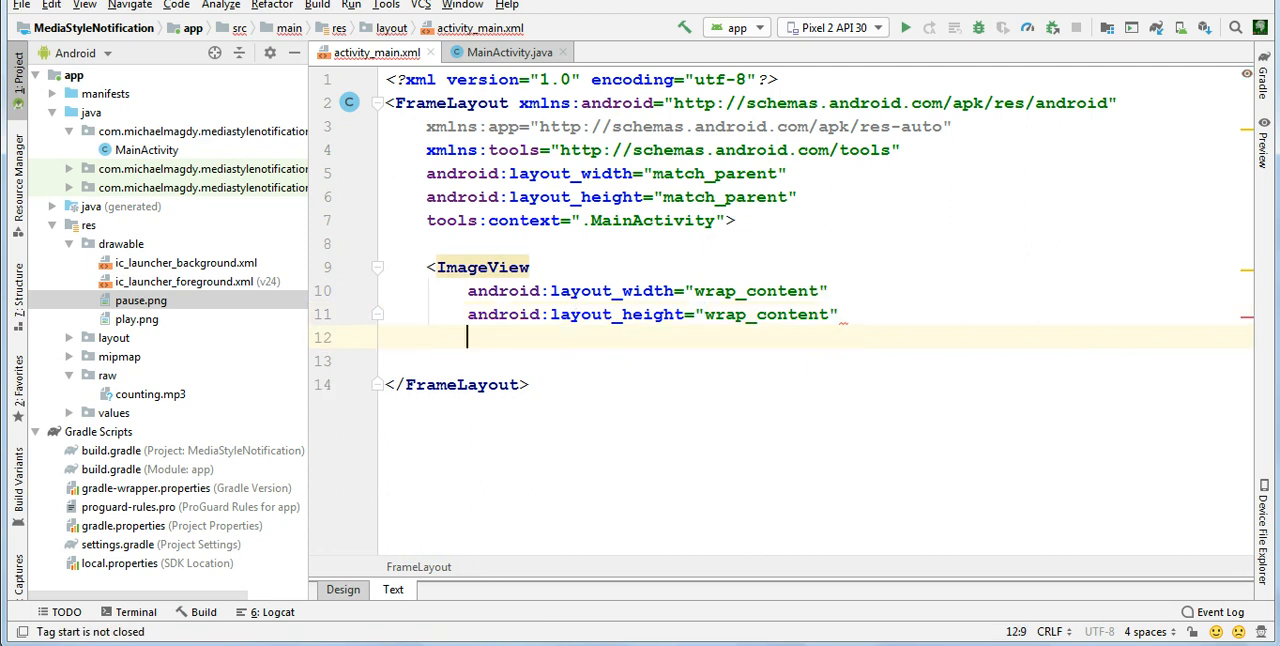
type("gravity=\"")
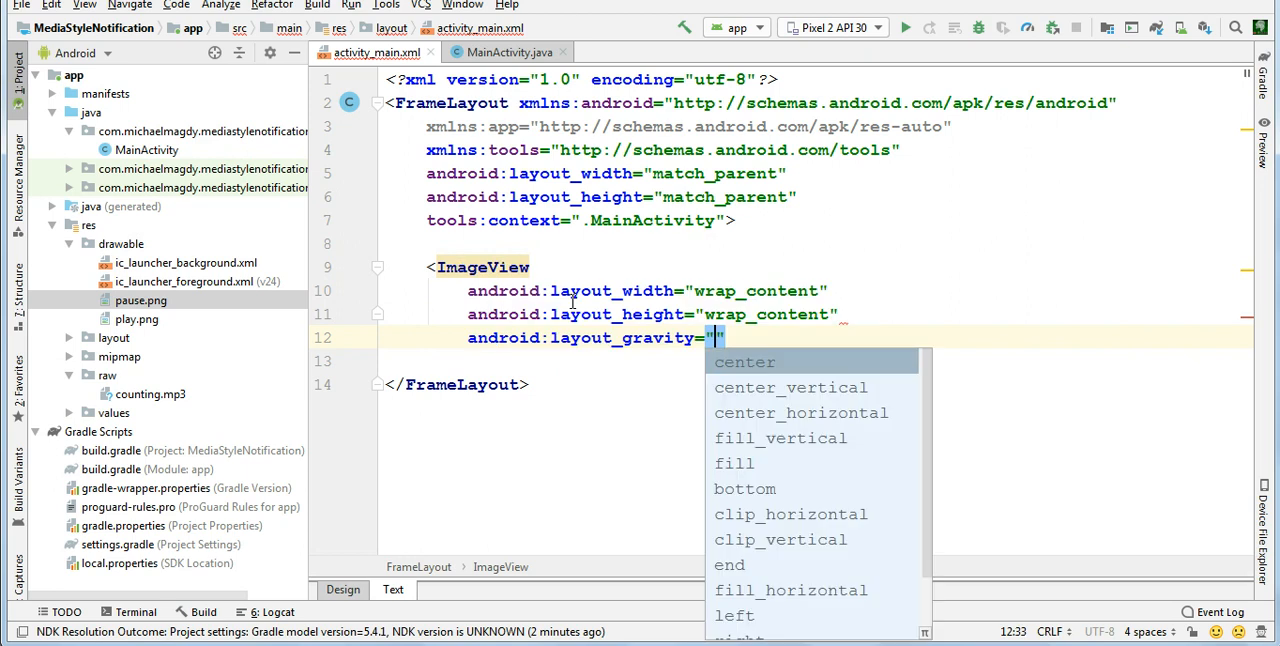
left_click(744, 362)
type("android:id=\"@+id/")
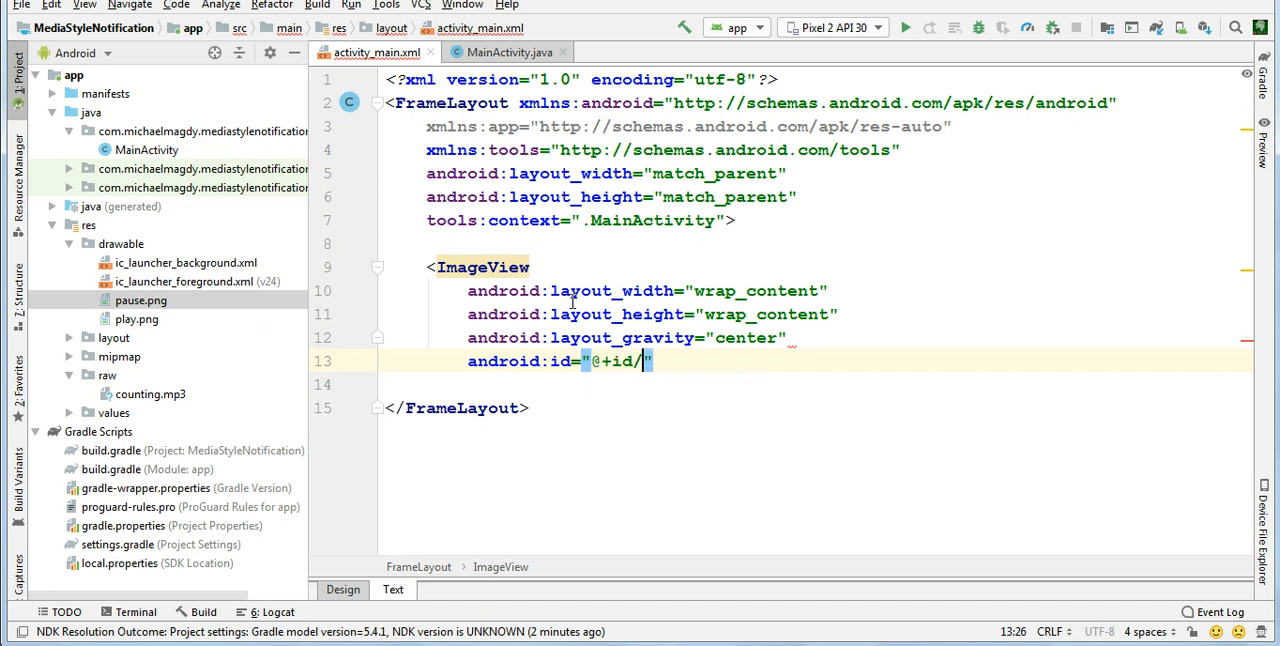
Give the ImageView the id @+id/play_pause_btn, close the tag and return to MainActivity
type("play")
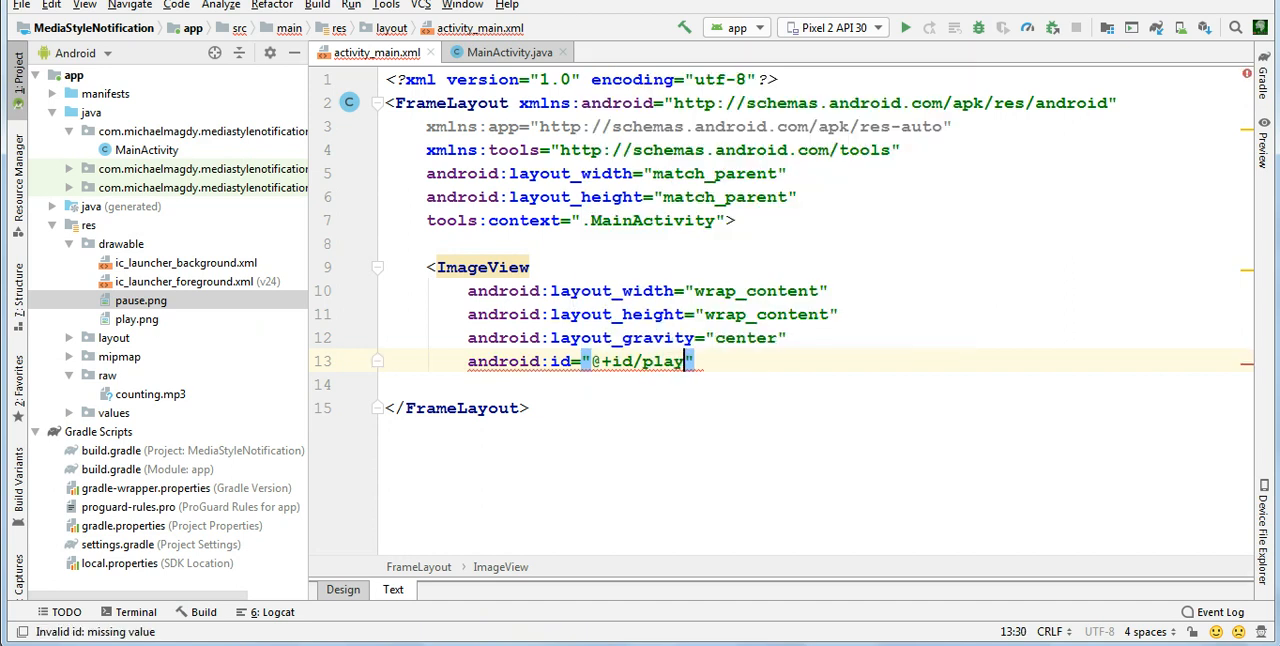
type("_pa")
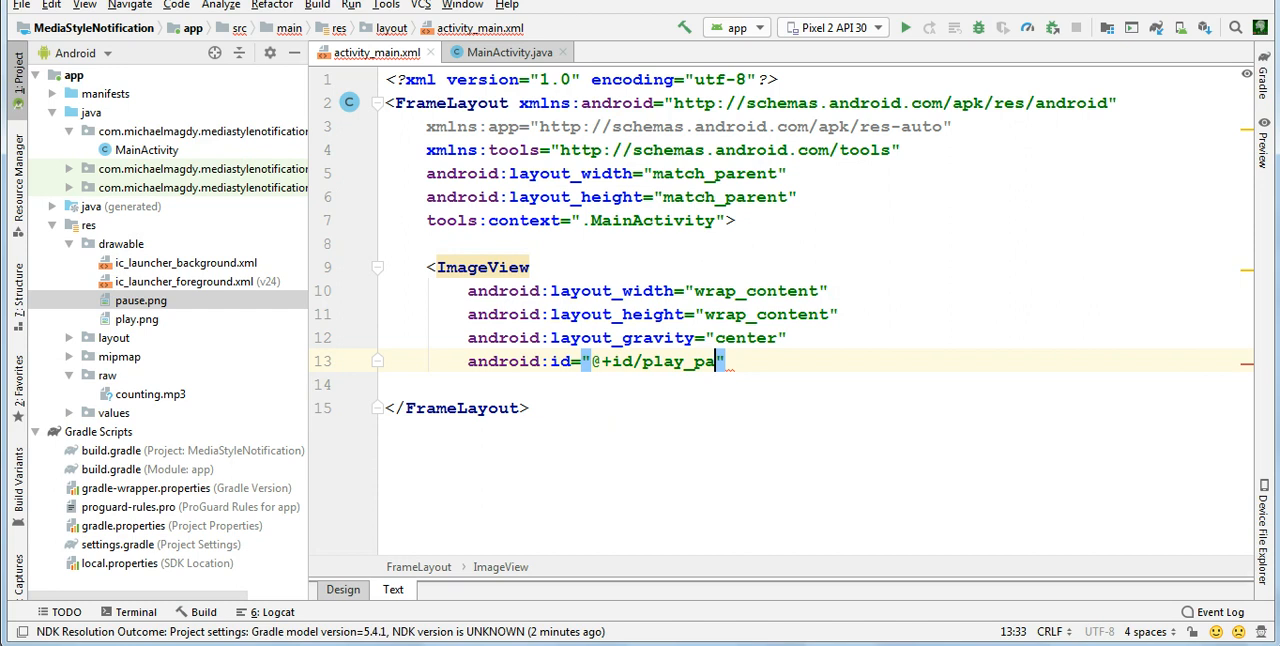
type("use")
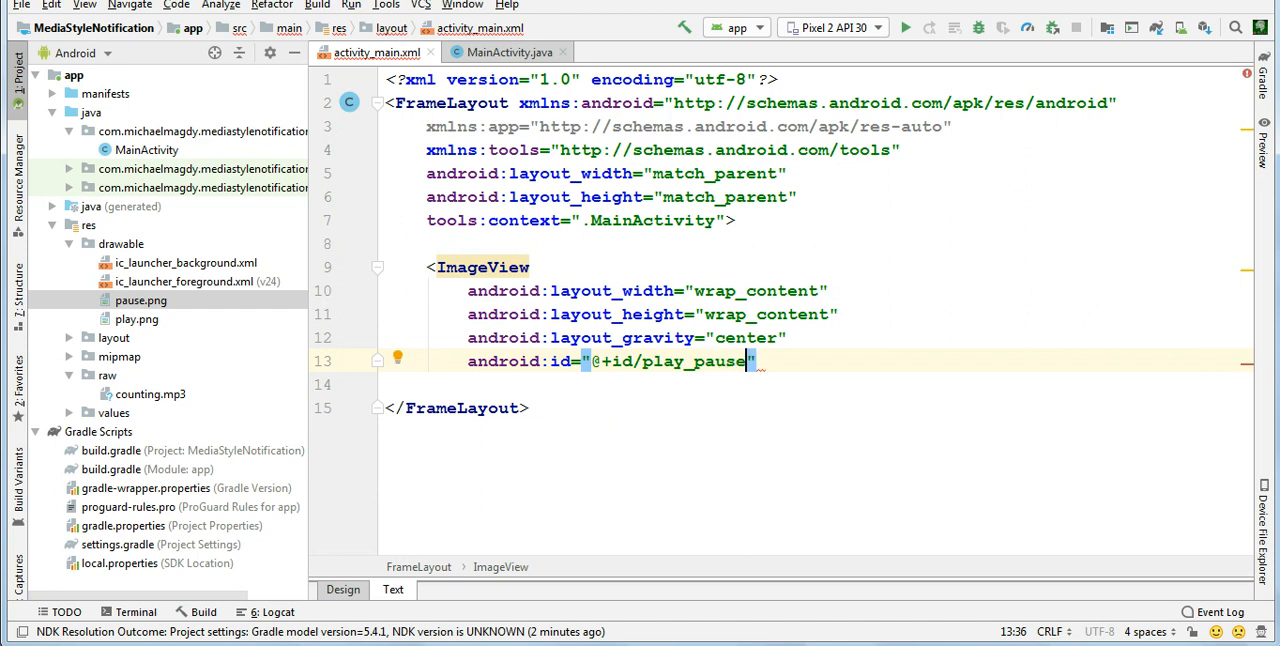
type("_btn")
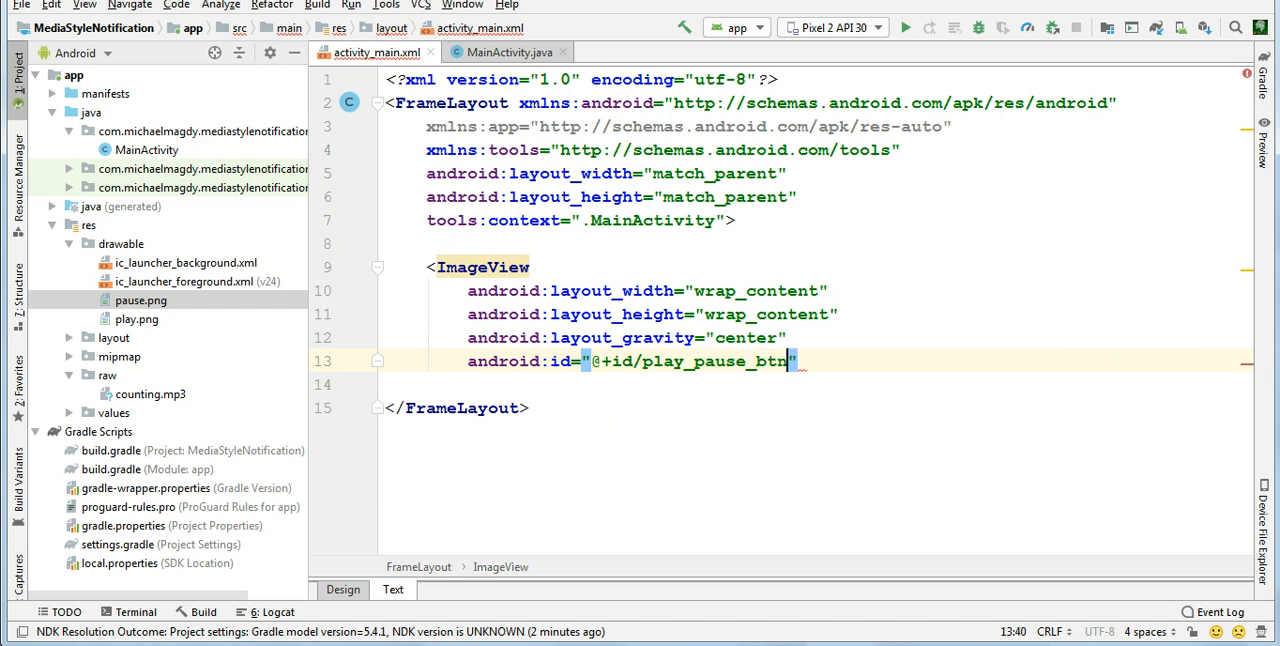
type("/>")
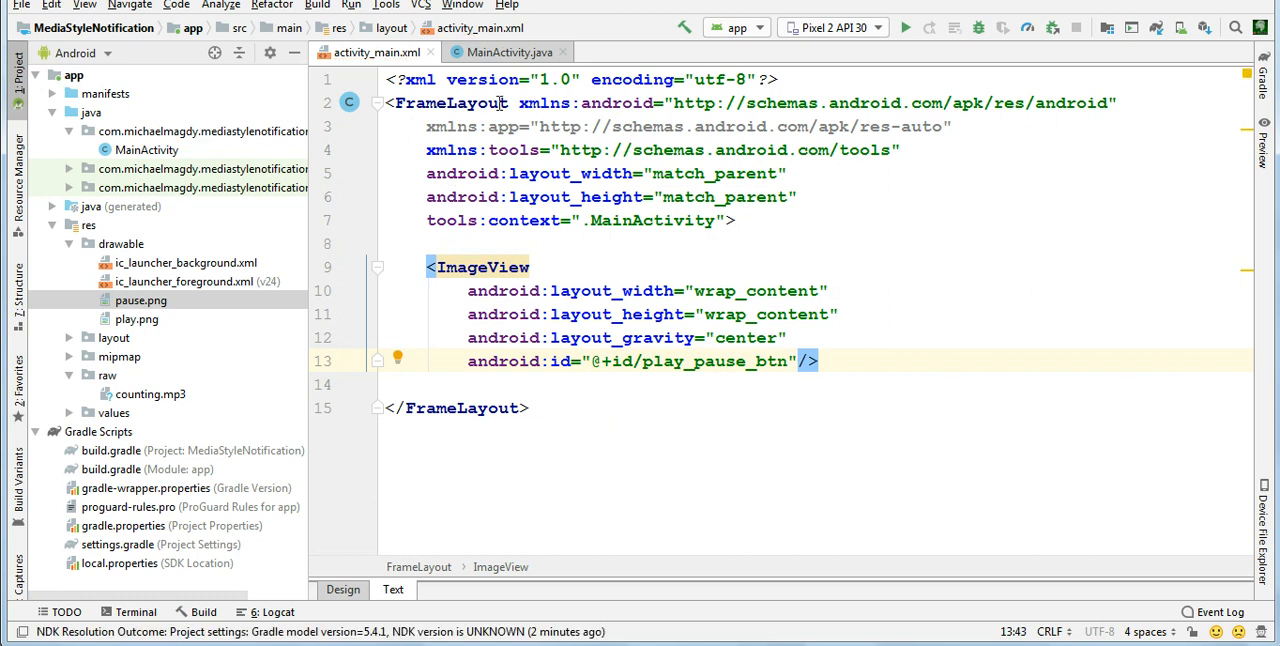
left_click(508, 52)
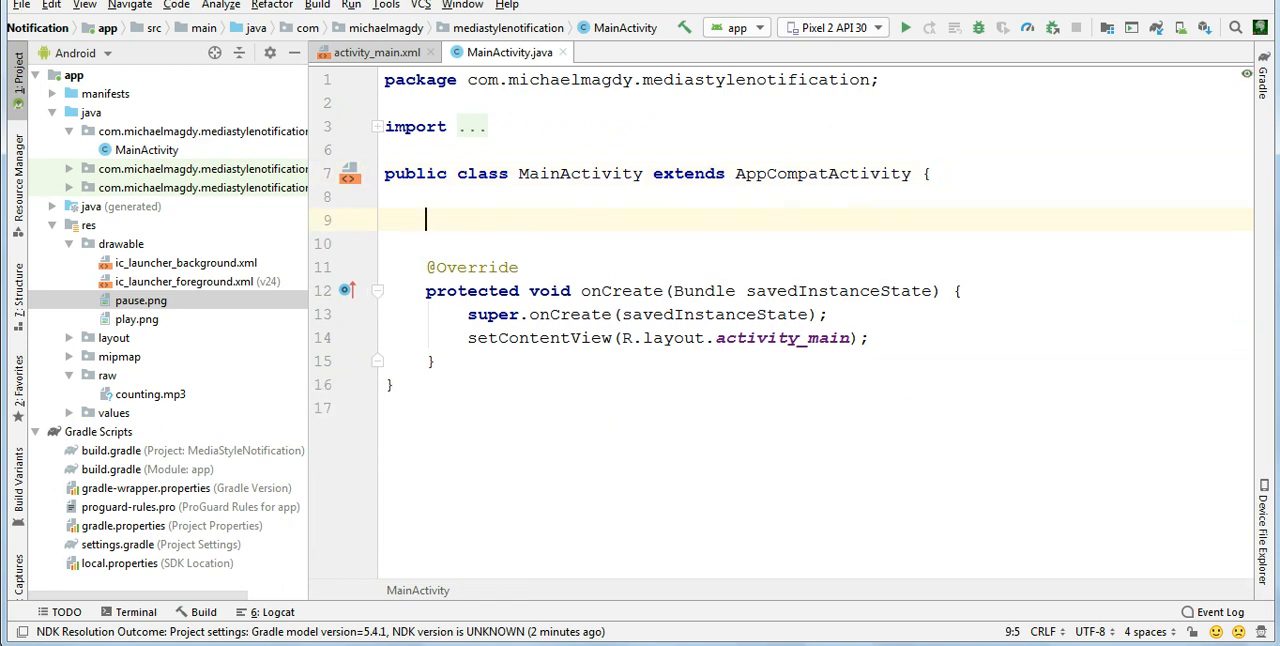
Declare a private ImageView field named pausePlayBtn in MainActivity
type("private")
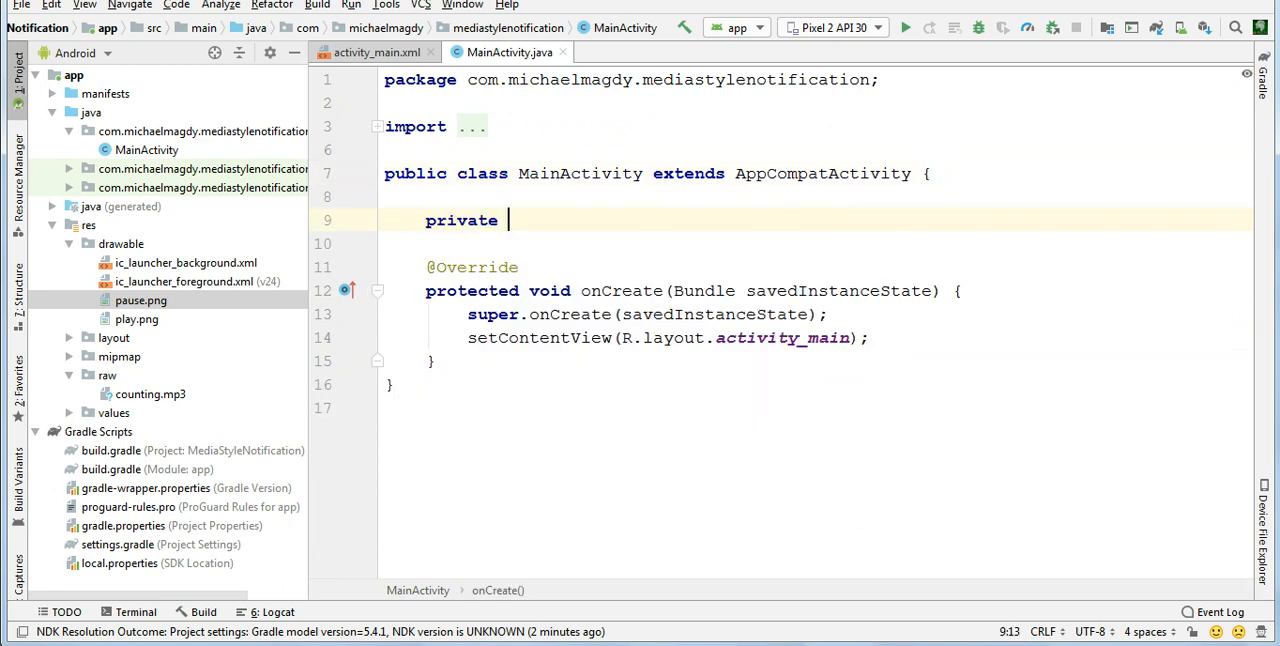
type("ImageView")
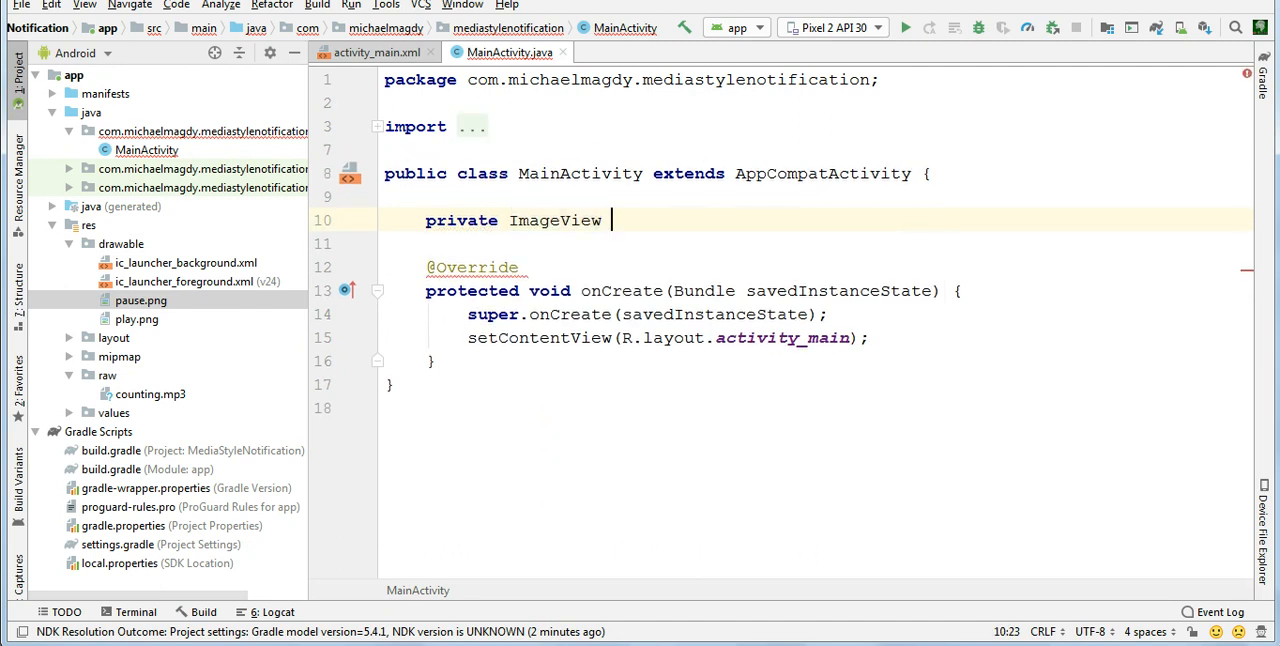
type("pause")
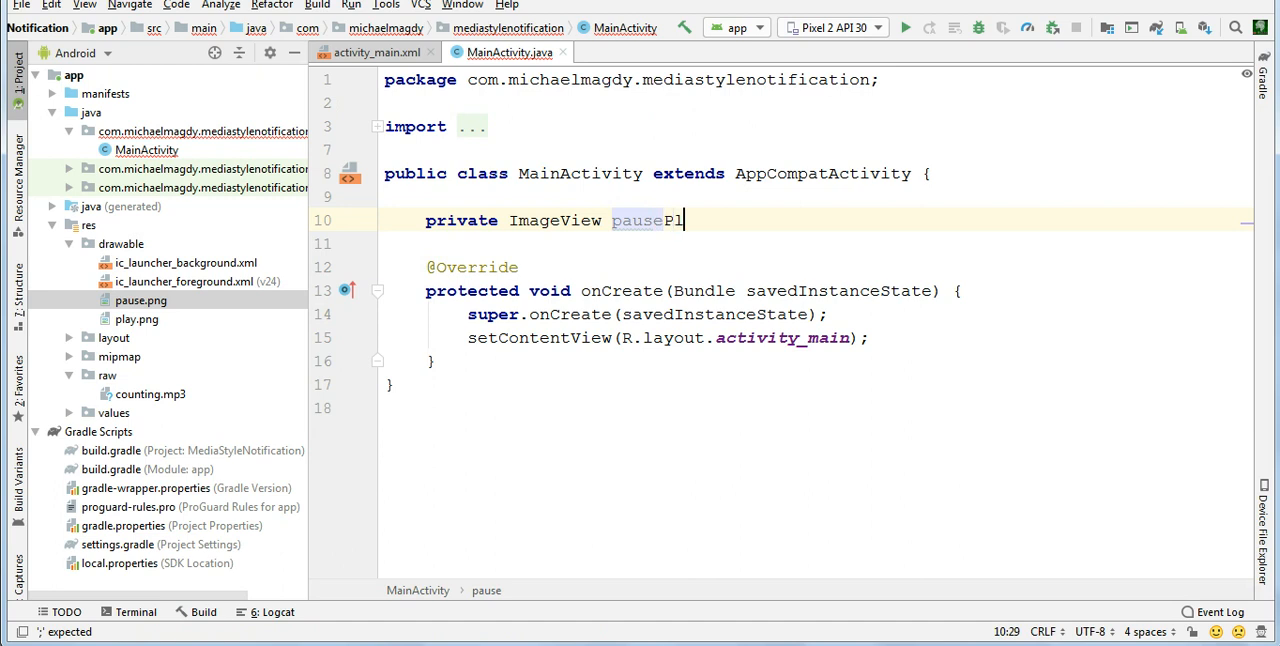
type("PlayBtn;")
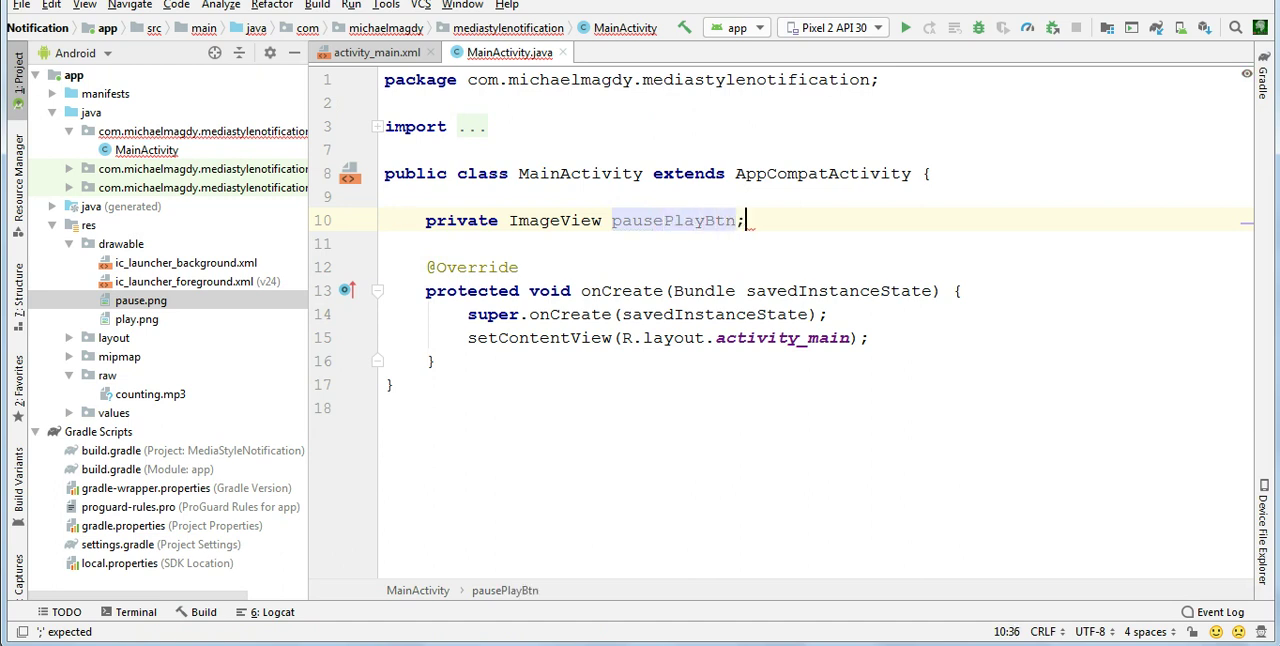
Declare a private MediaPlayer field named myMediaPlayer below it
type("private")
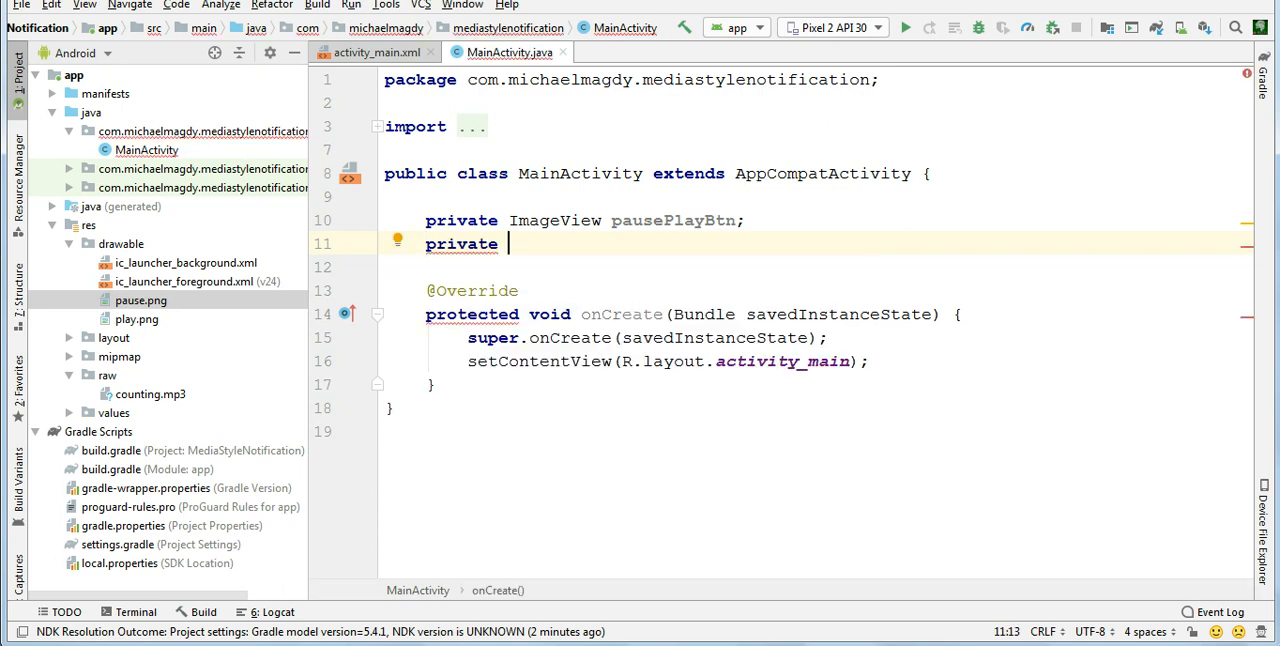
type("M")
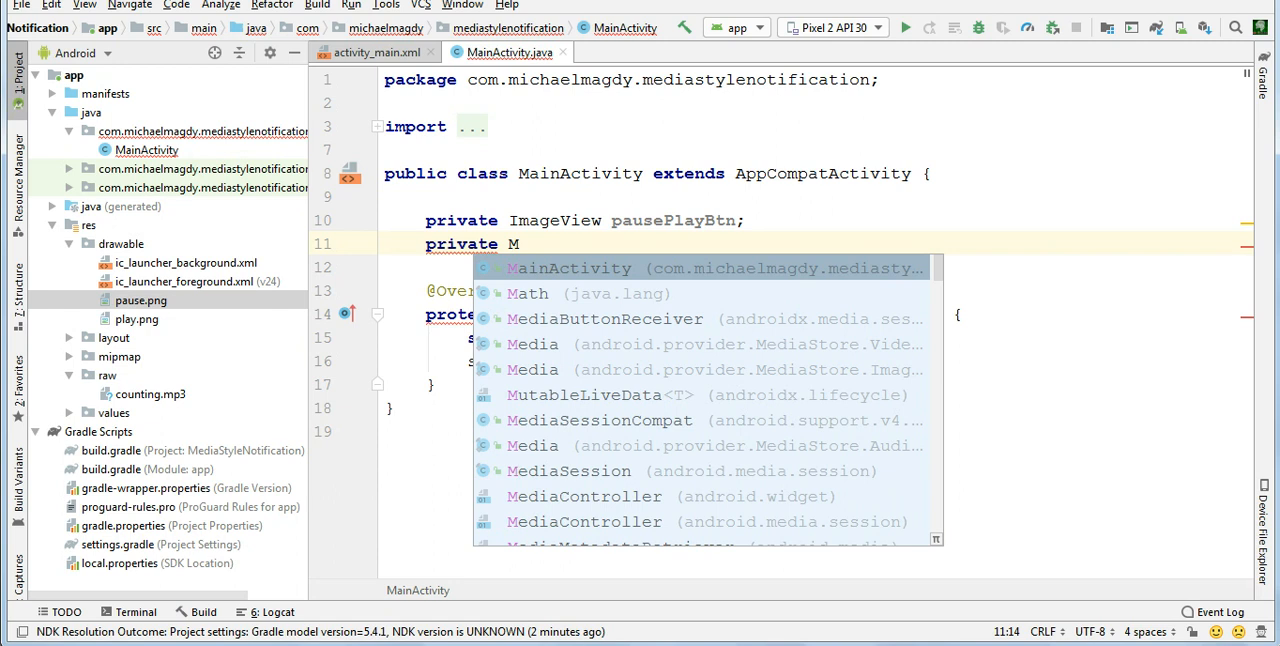
type("edia")
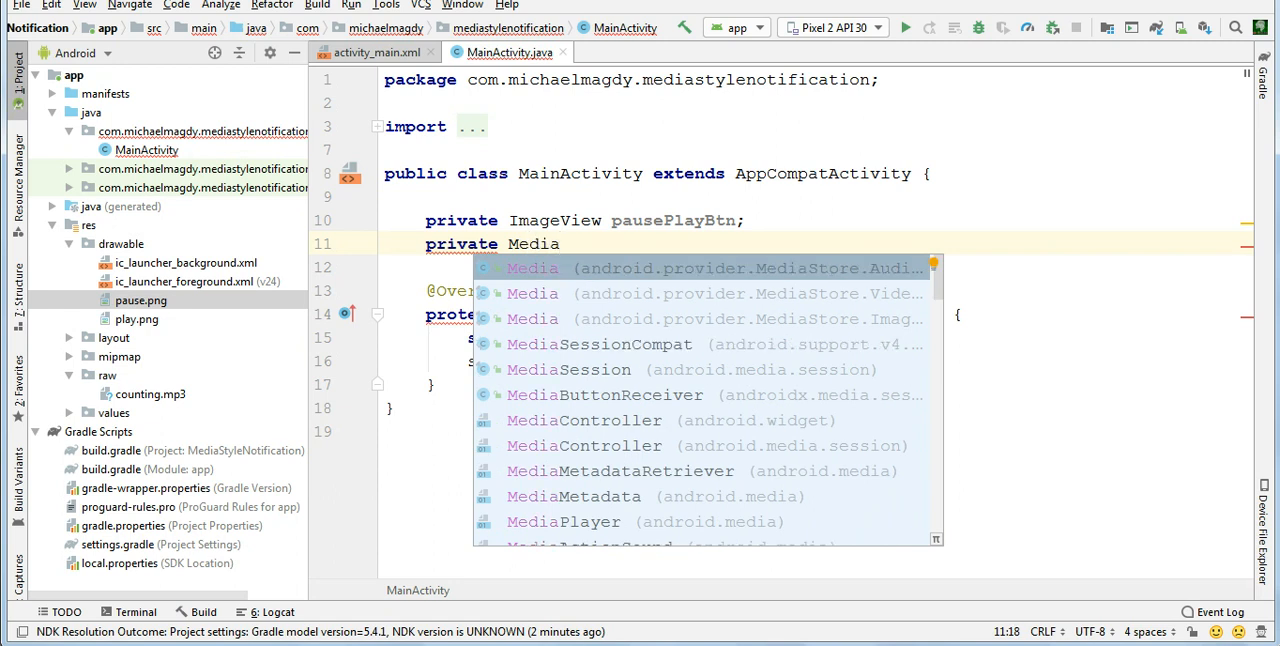
left_click(564, 520)
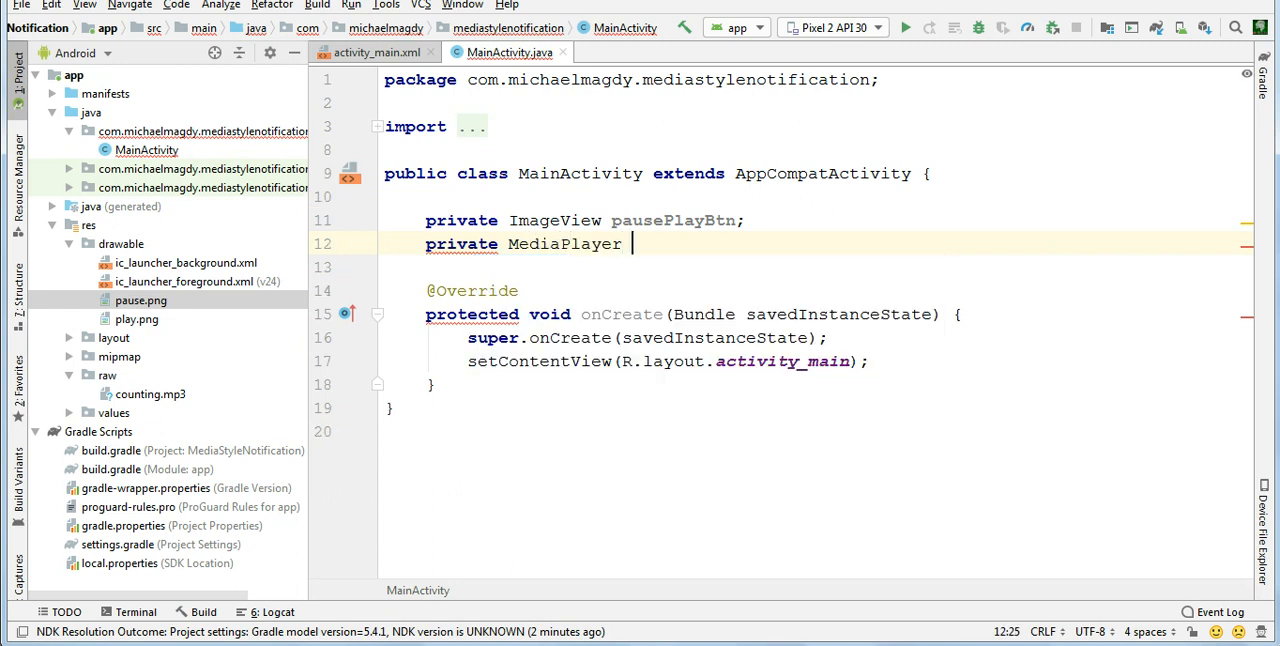
type("myMedia")
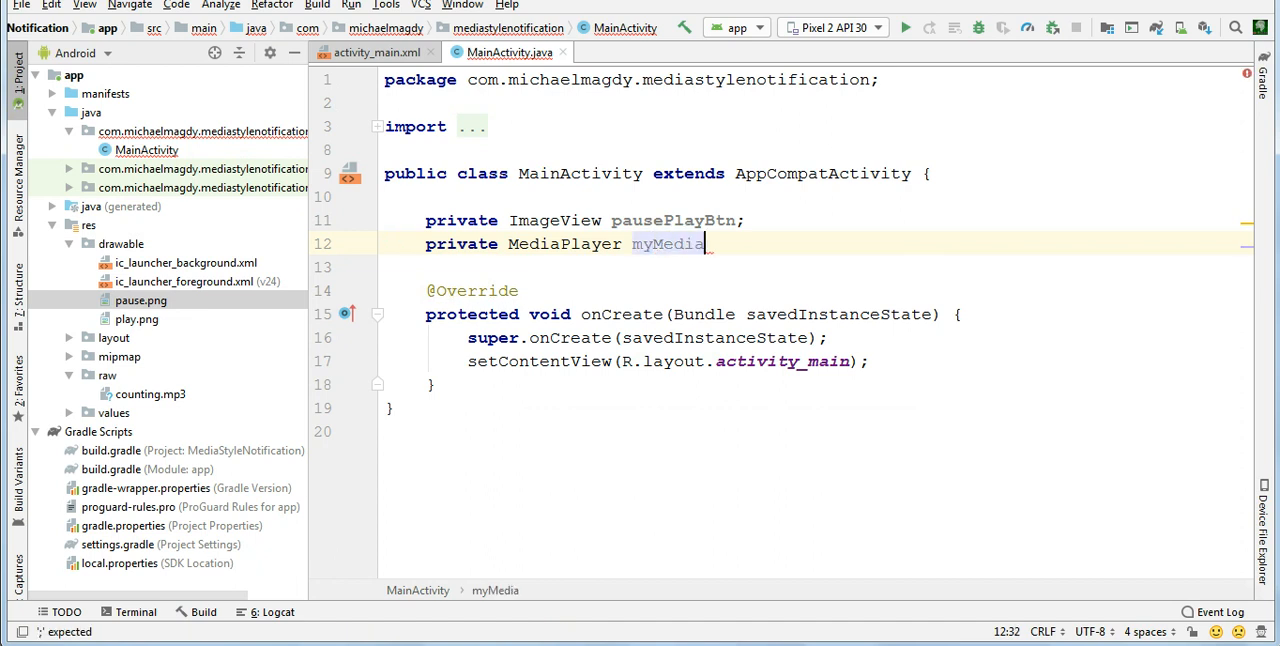
type("Player")
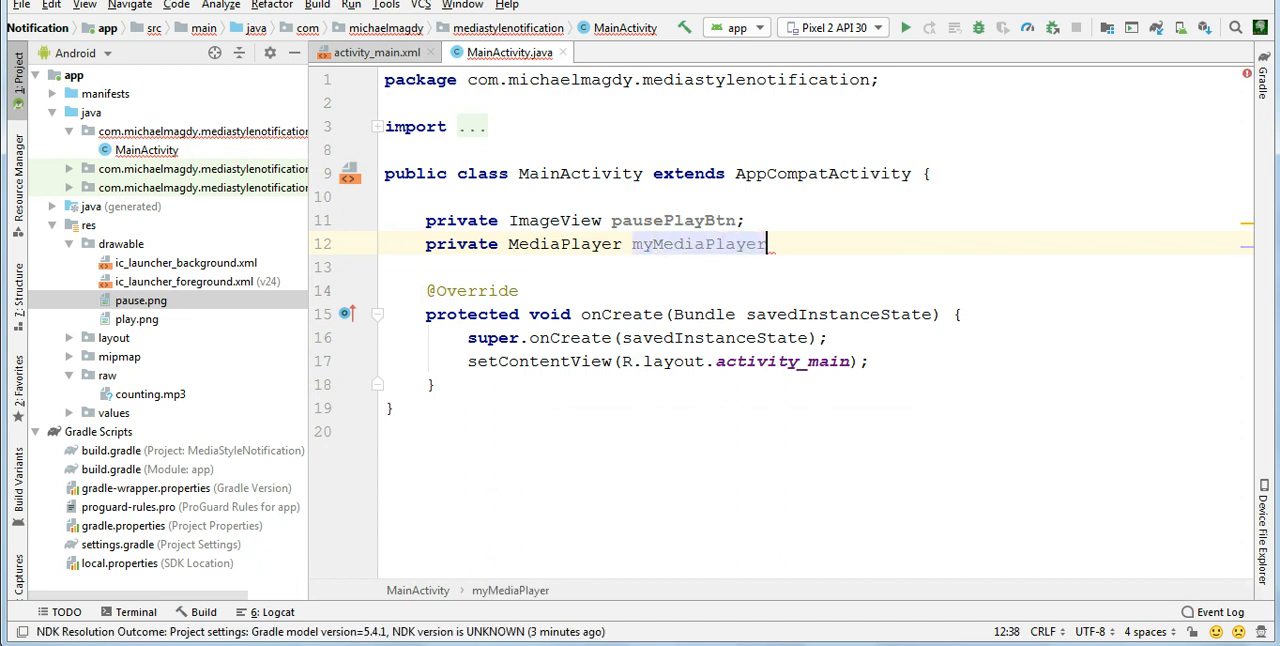
type(";")
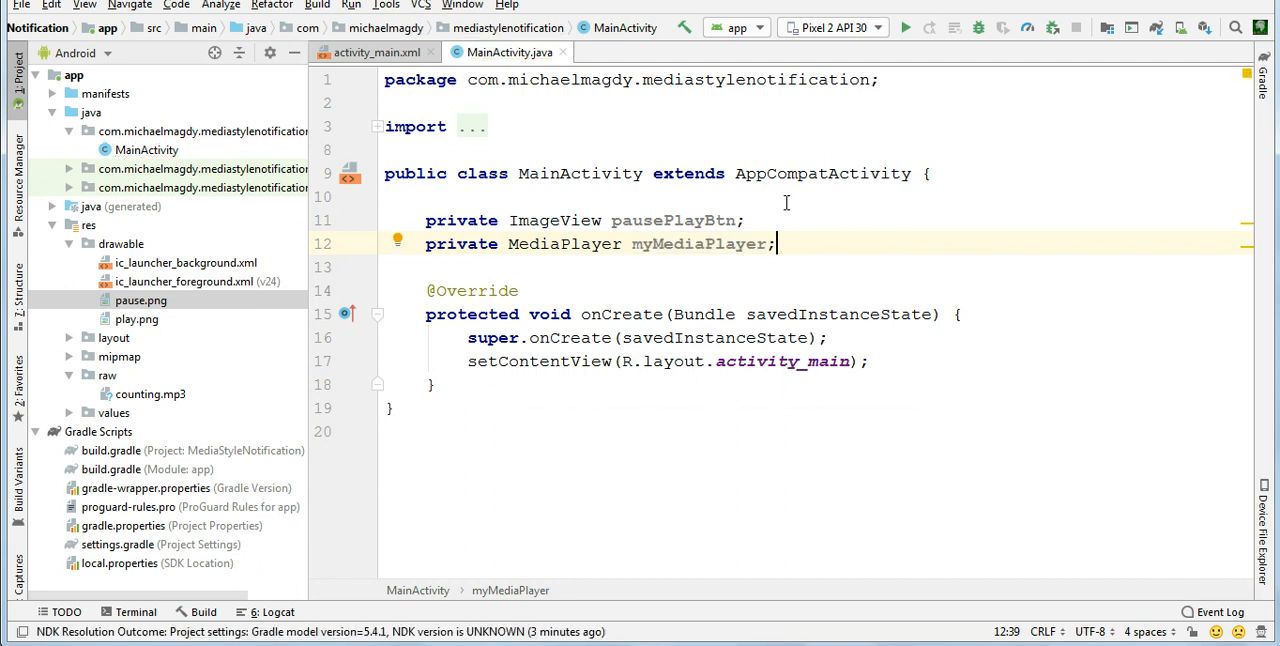
left_click(870, 360)
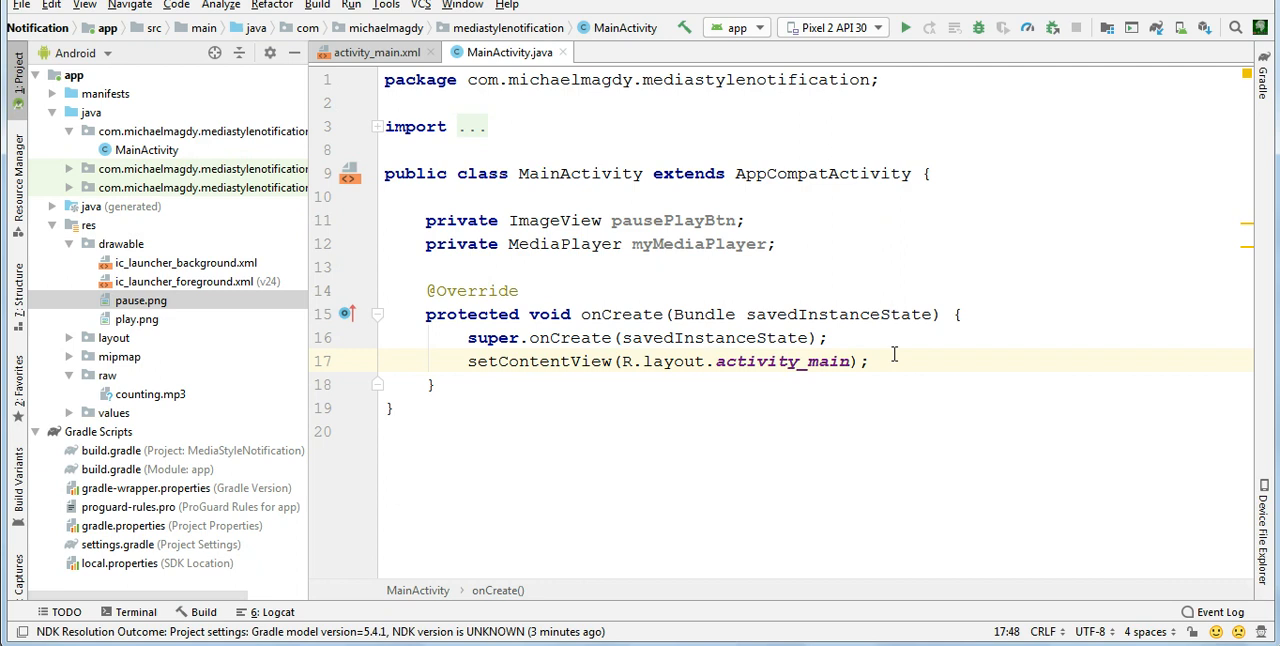
Call initViews() at the end of onCreate and create the private initViews method
key("Return")
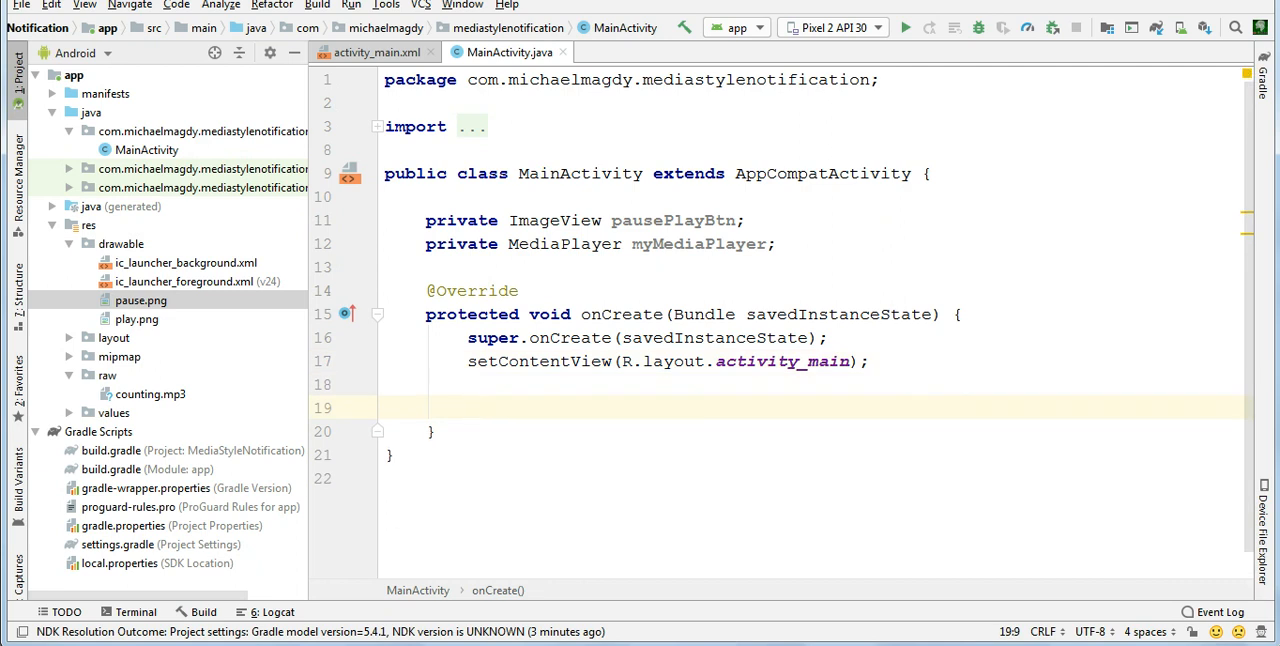
type("initV")
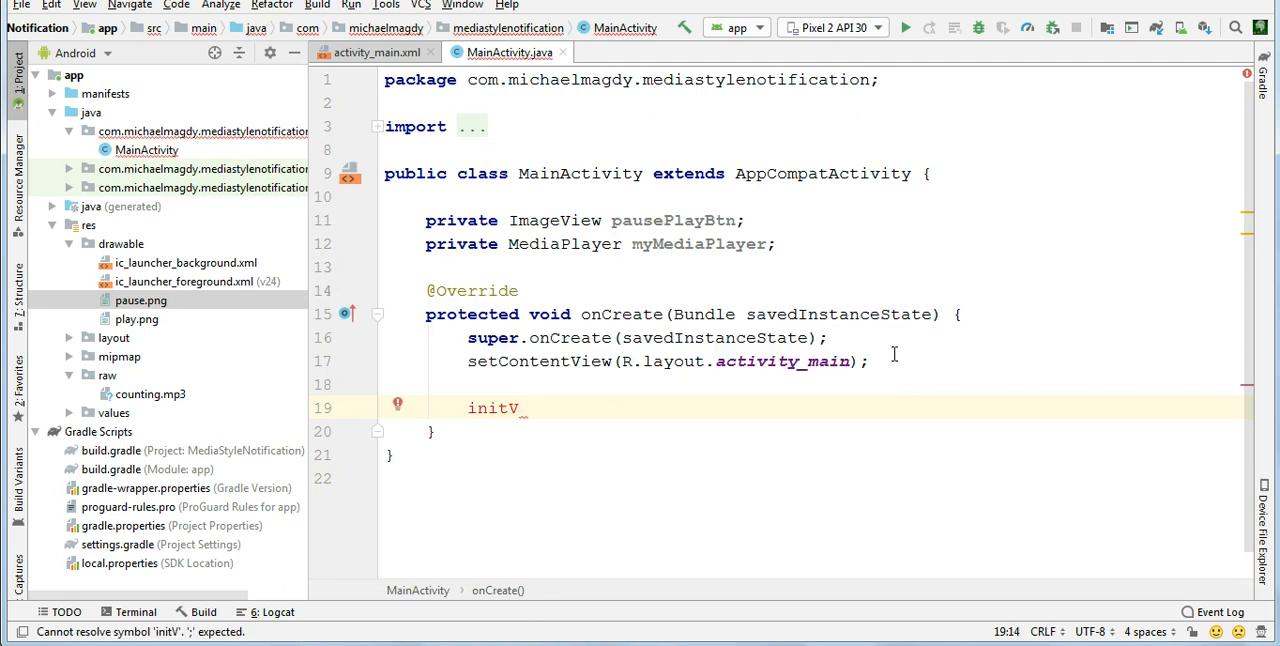
type("iews")
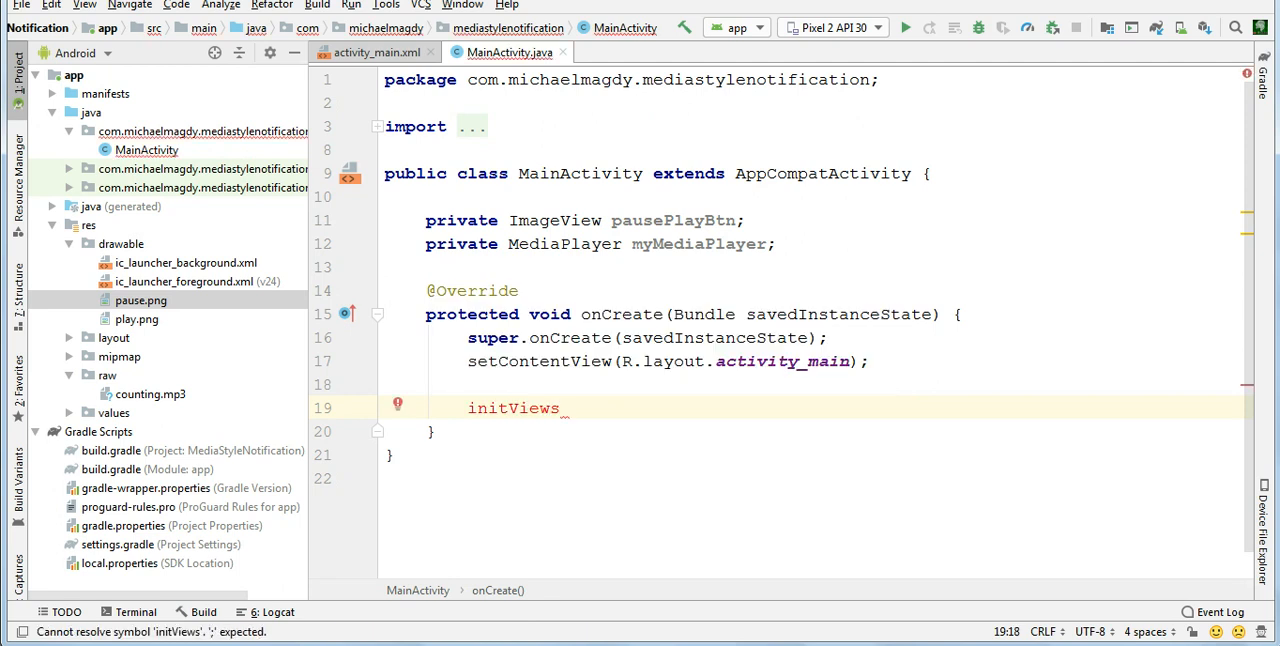
type("();")
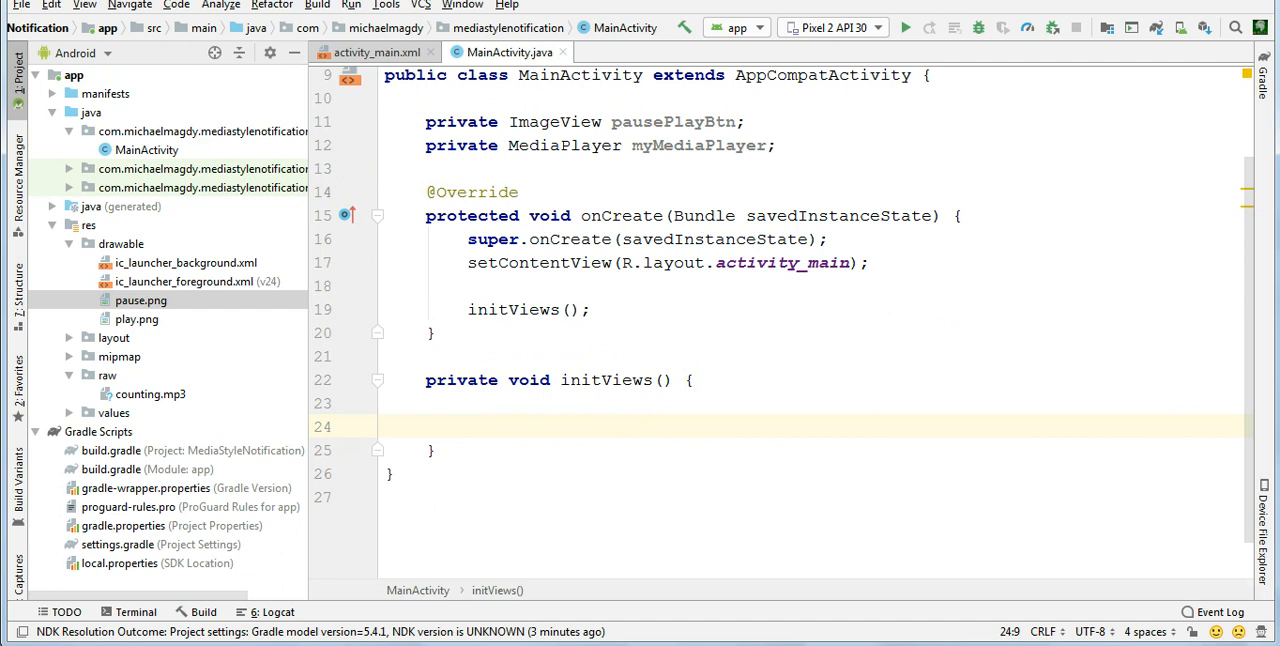
Bind pausePlayBtn with findViewById(R.id.play_pause_btn) inside initViews
type("pausePlayBtn")
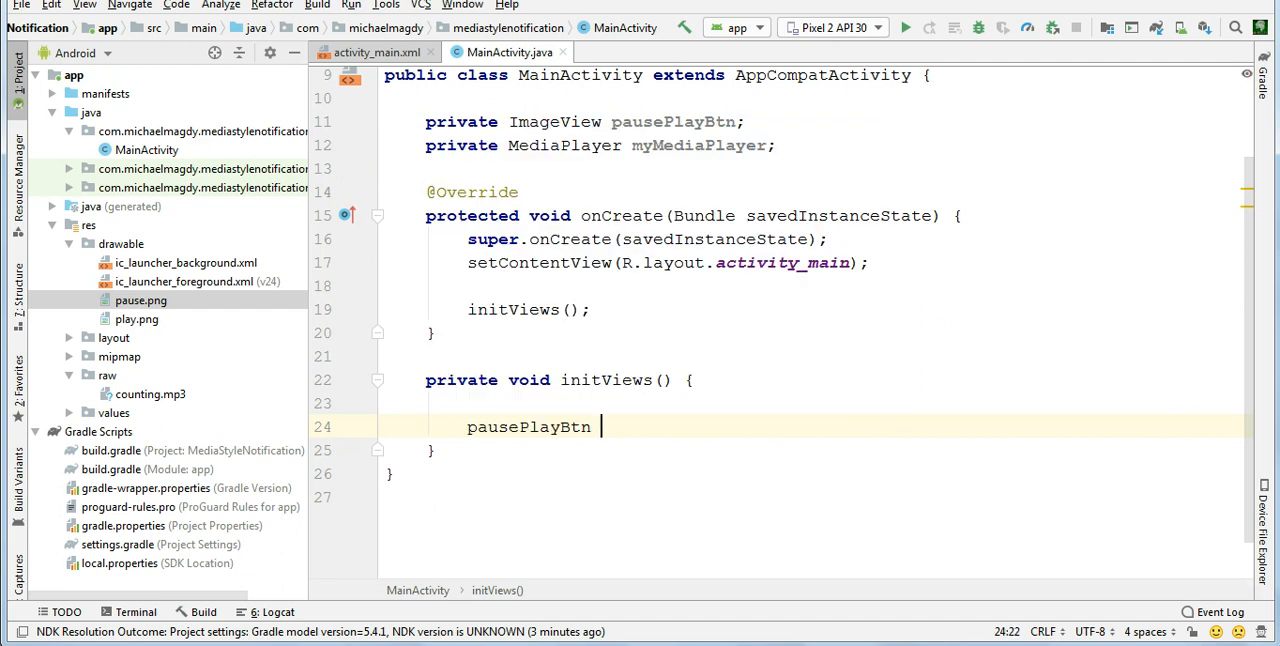
type("= fid")
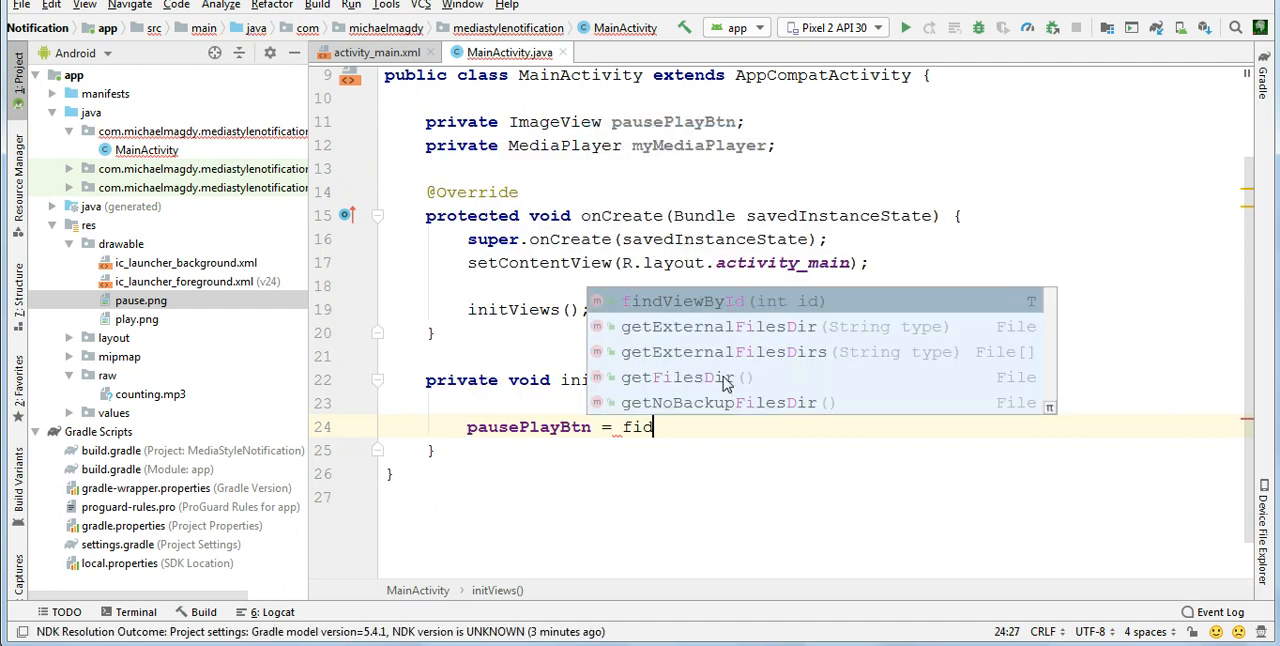
key("Backspace")
type("ndViewById(R")
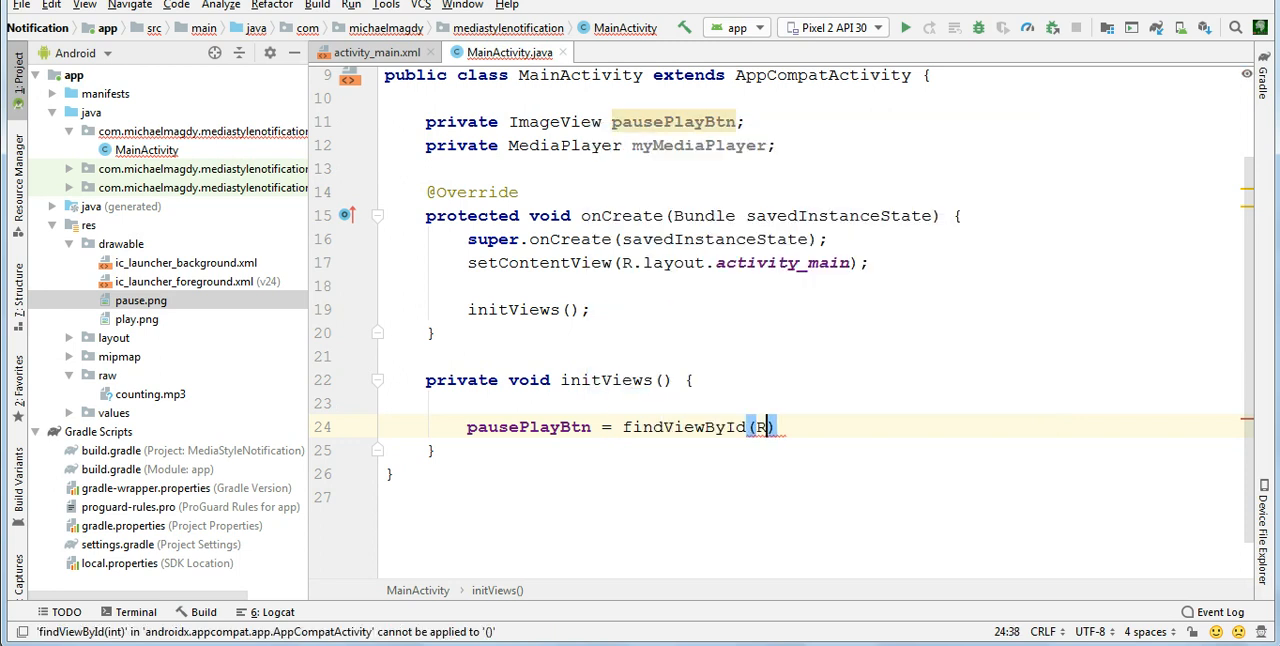
type(".id")
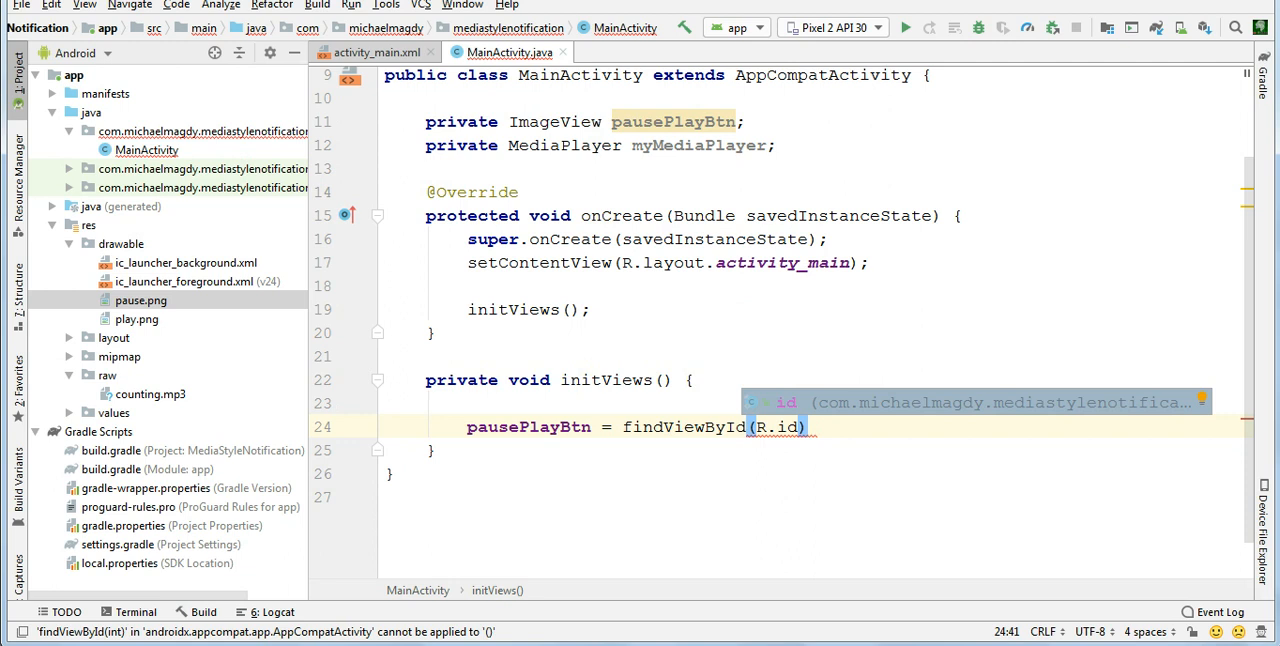
type("play_pause_btn")
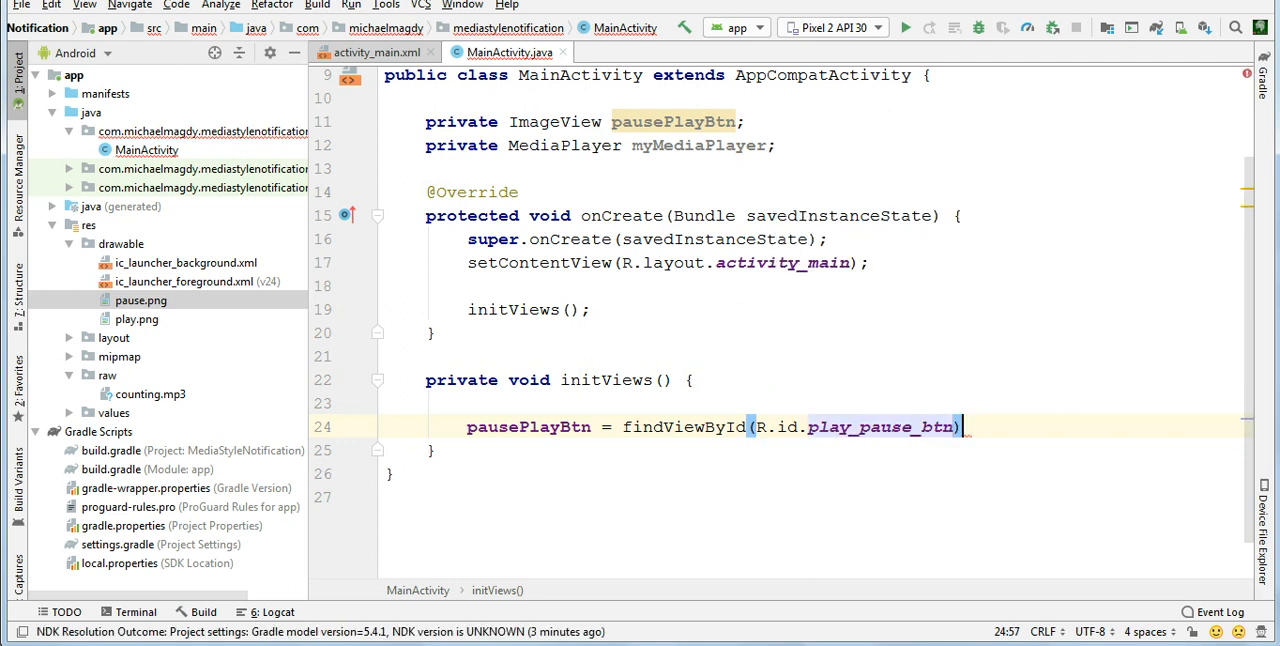
type(";")
key("Return")
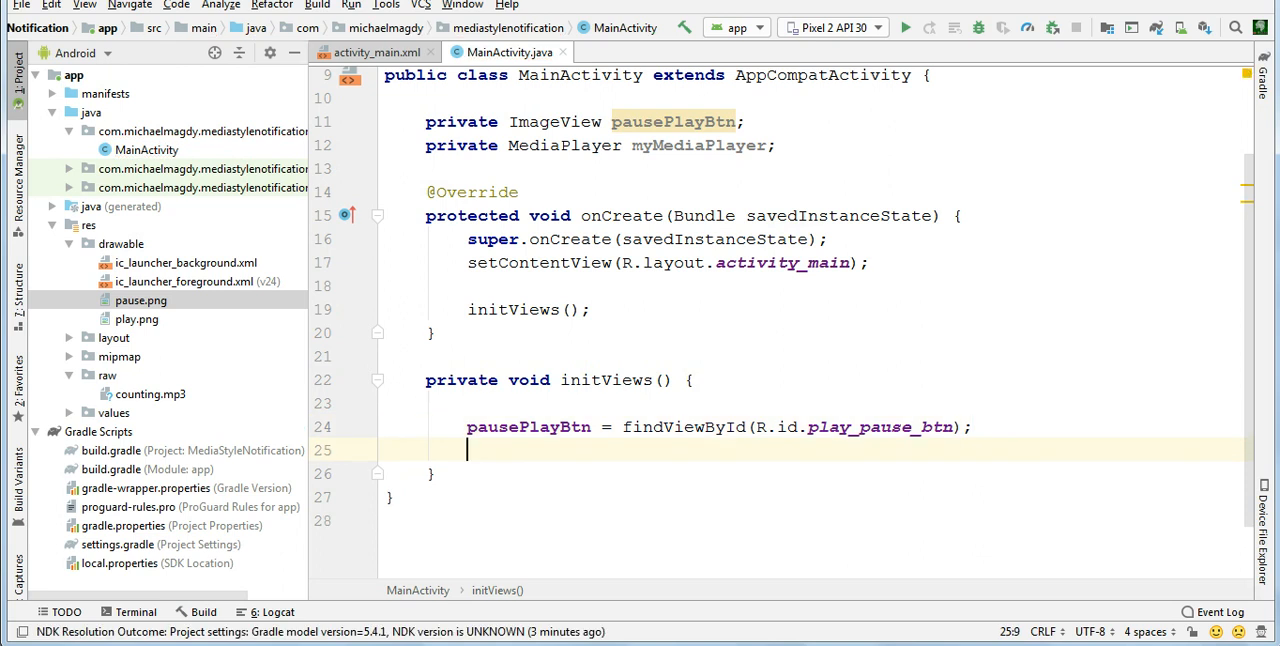
Set pausePlayBtn's background resource to R.drawable.play
type("pausePlayBtn.")
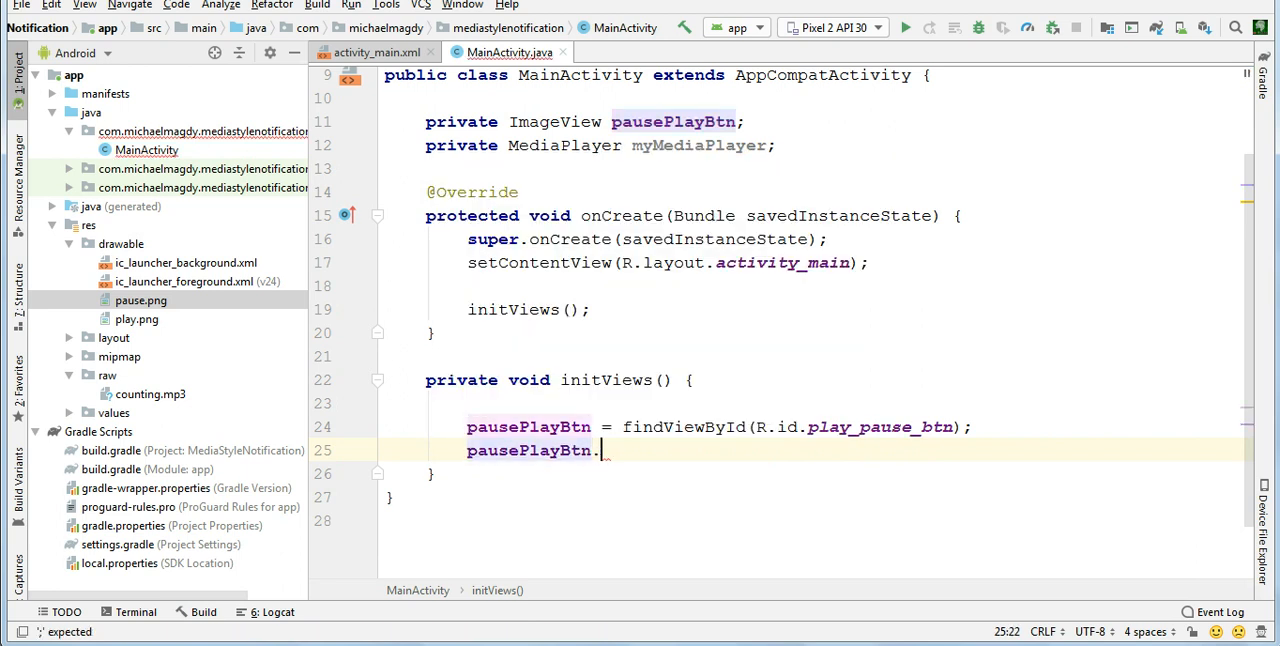
type("se")
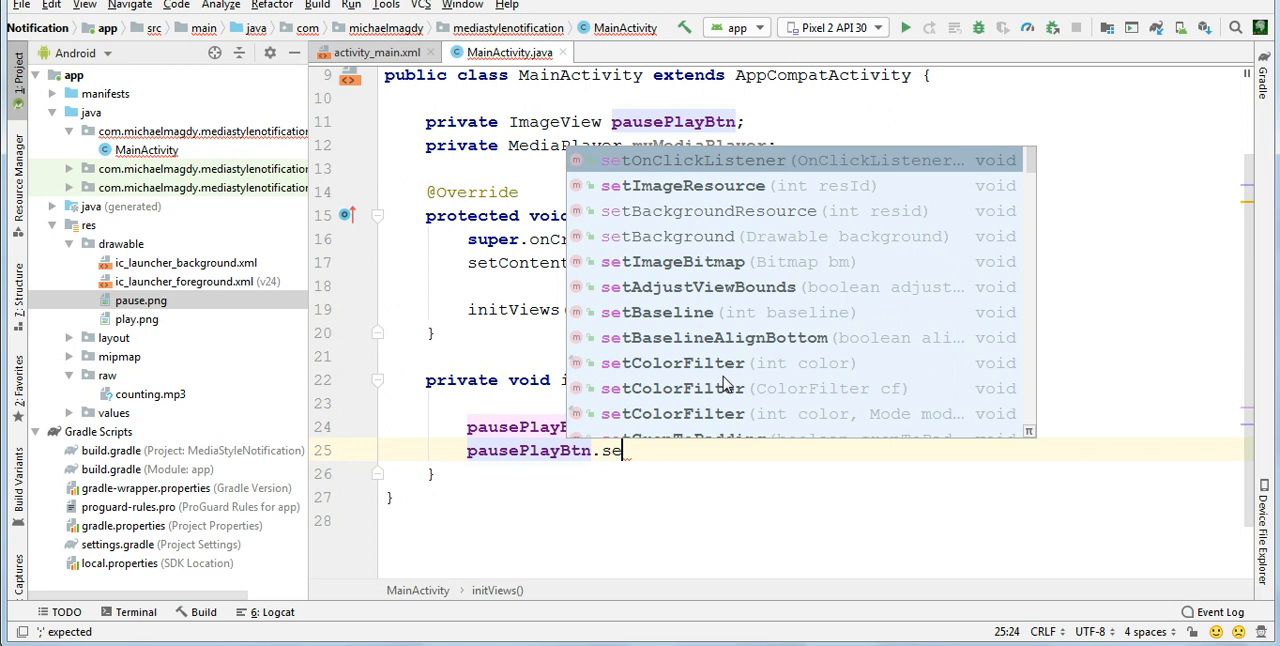
type("t")
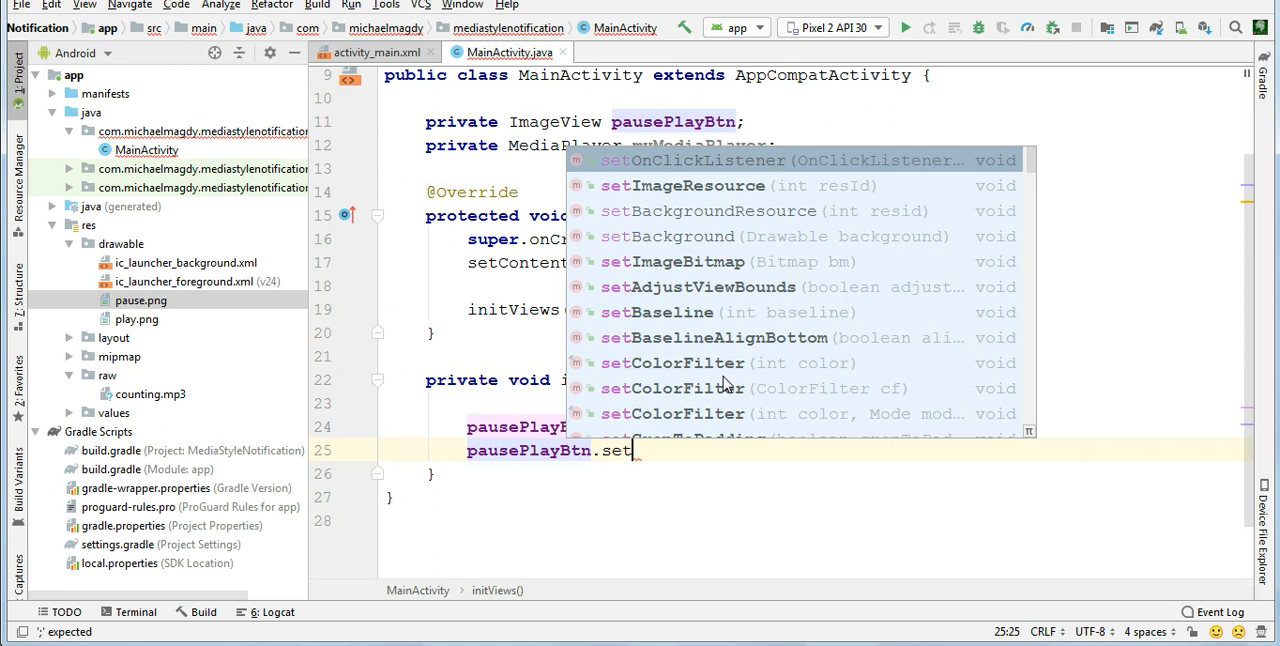
type("BackgroundResource(R);")
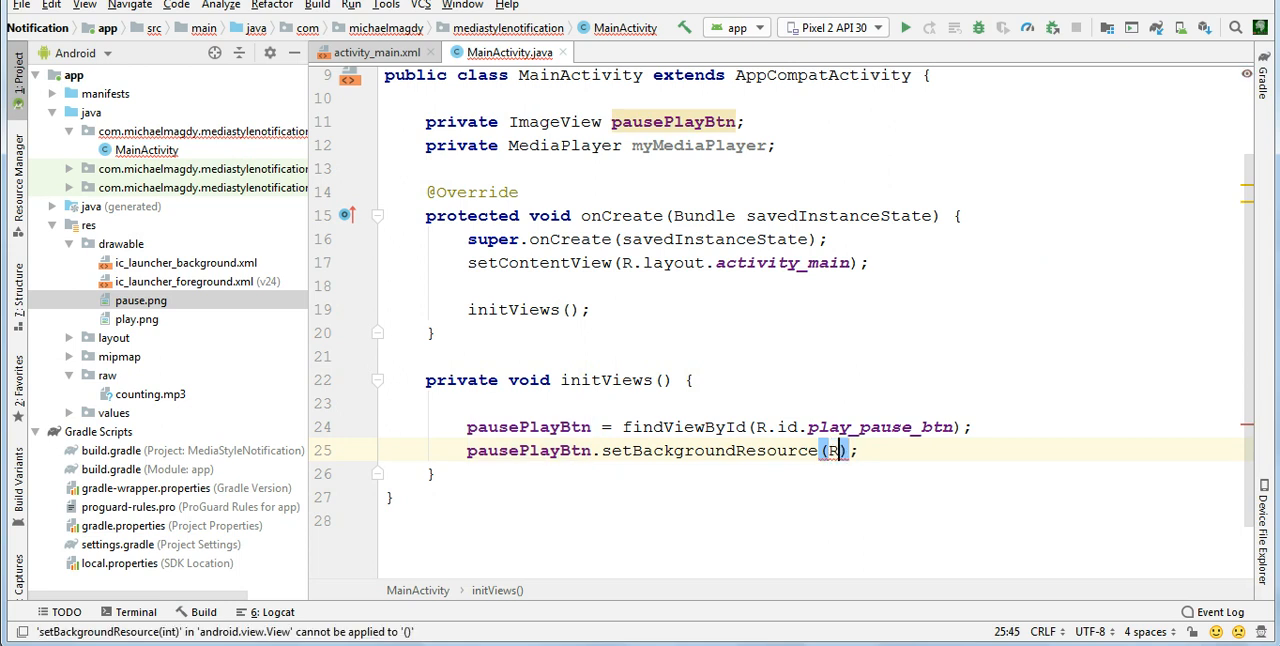
type(".drawable")
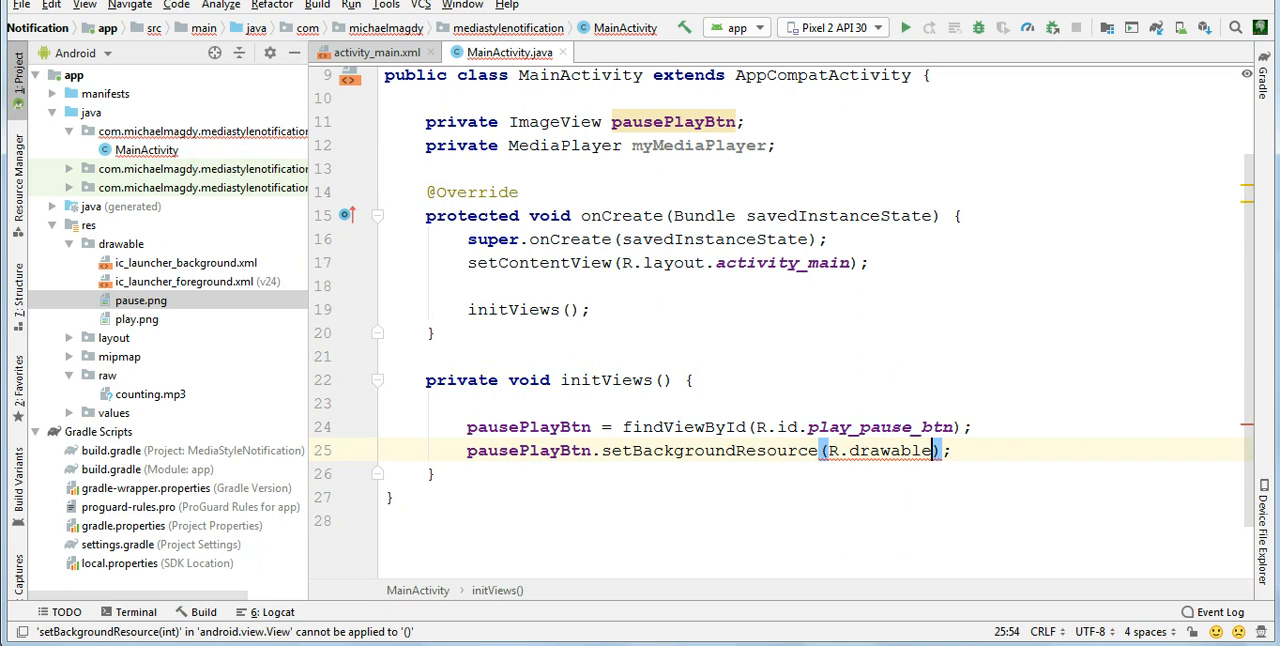
type(".play")
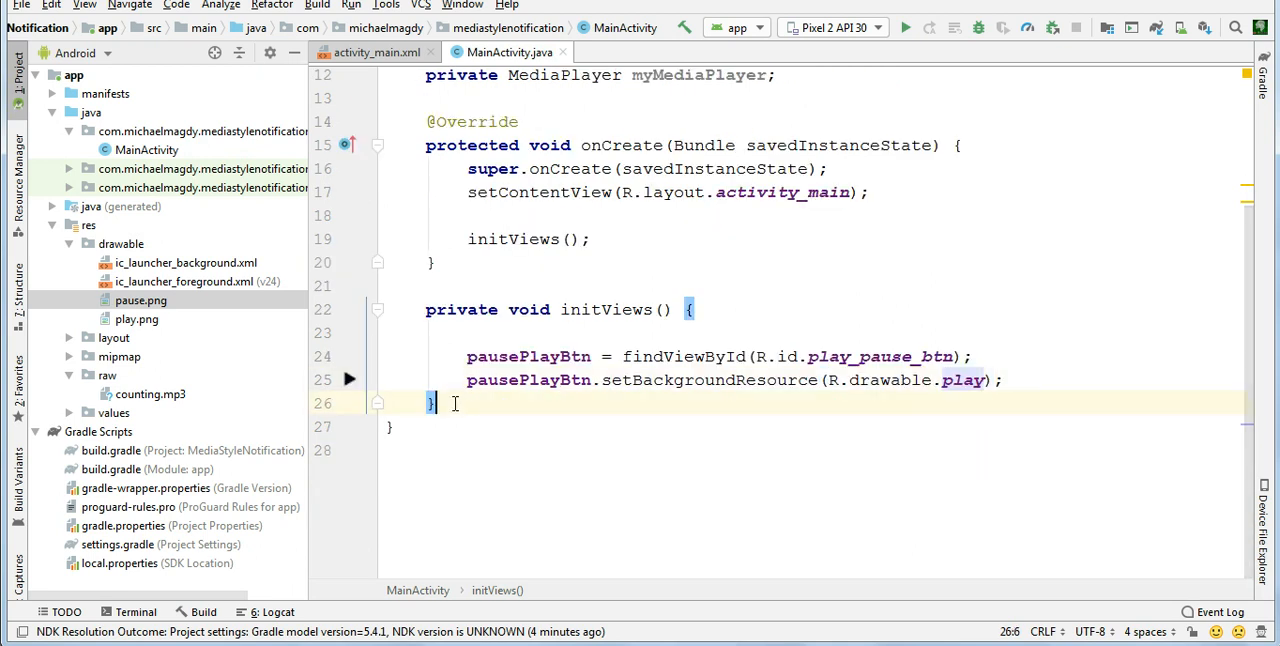
Create a private void createMediaPlayer() method after initViews
key("enter")
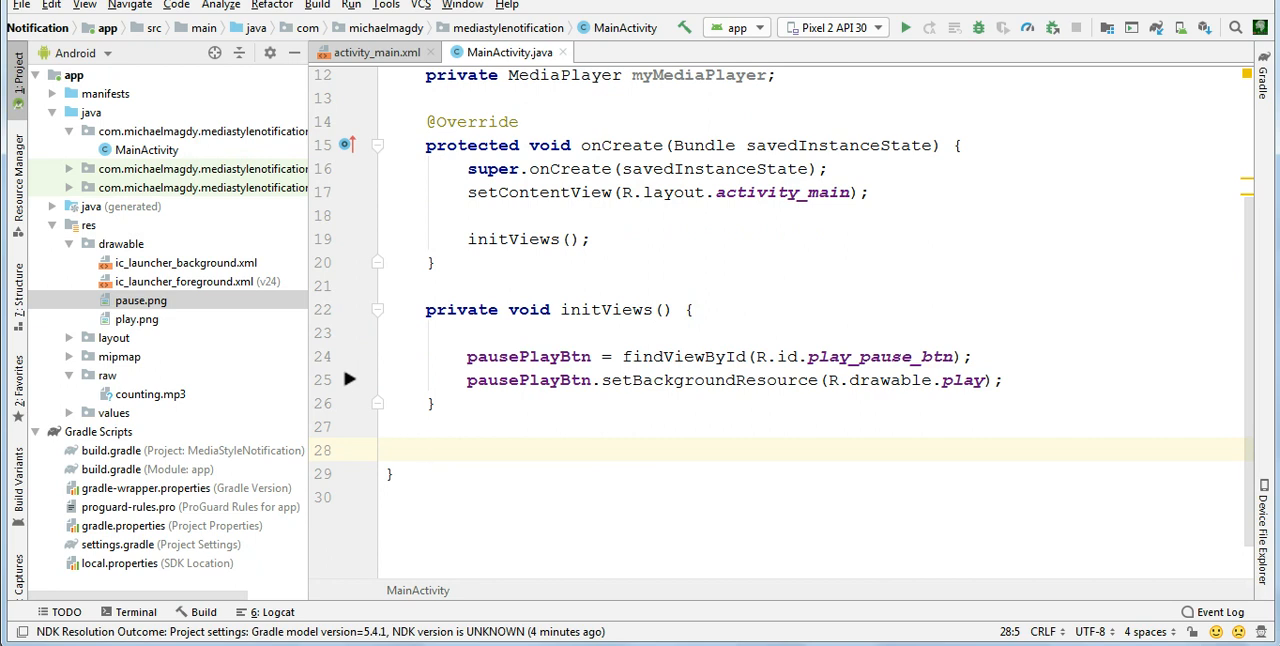
type("private b")
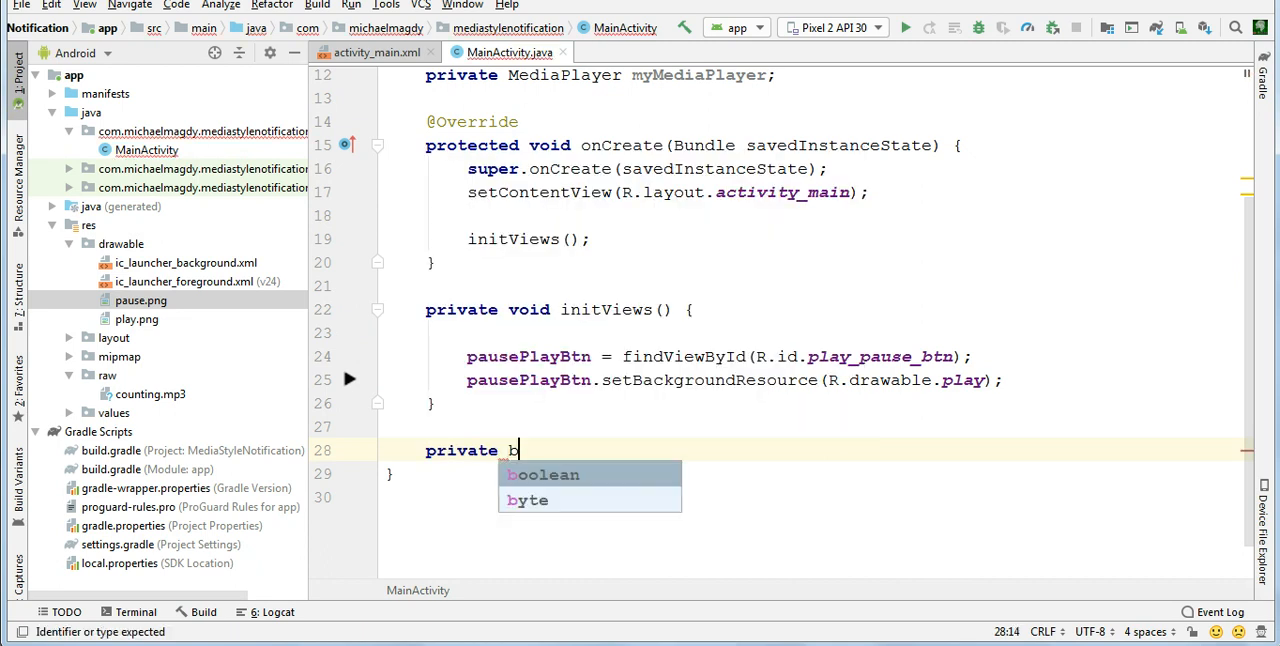
type("void")
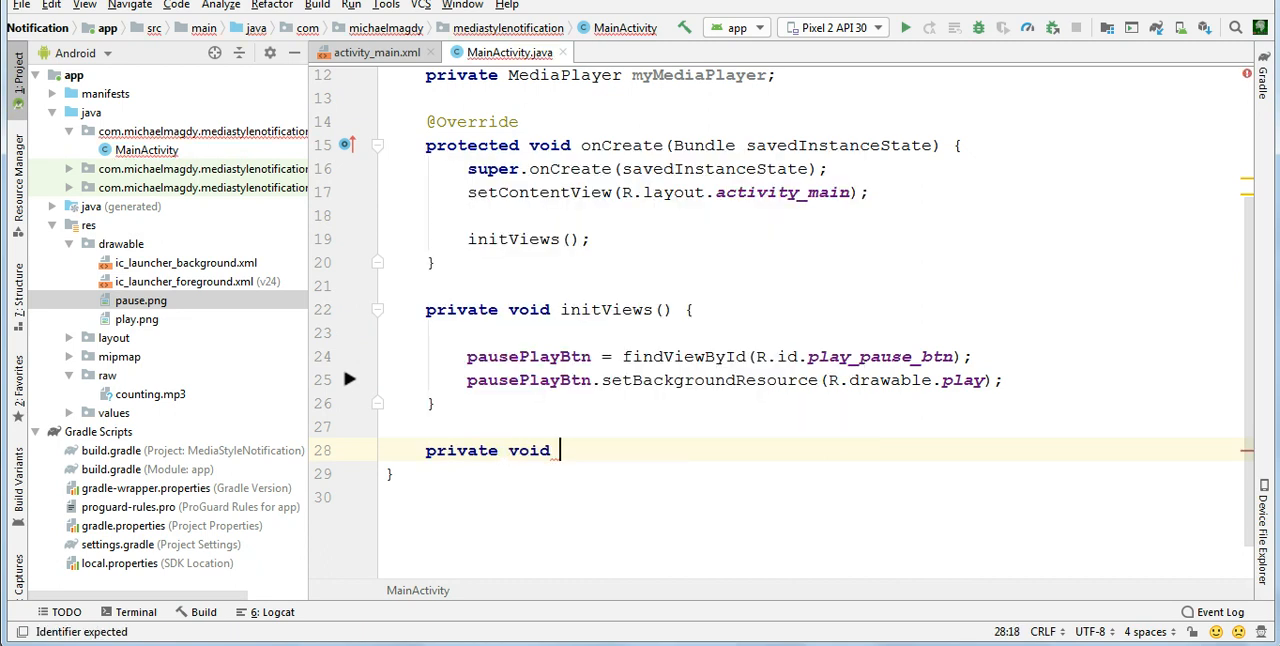
type("create")
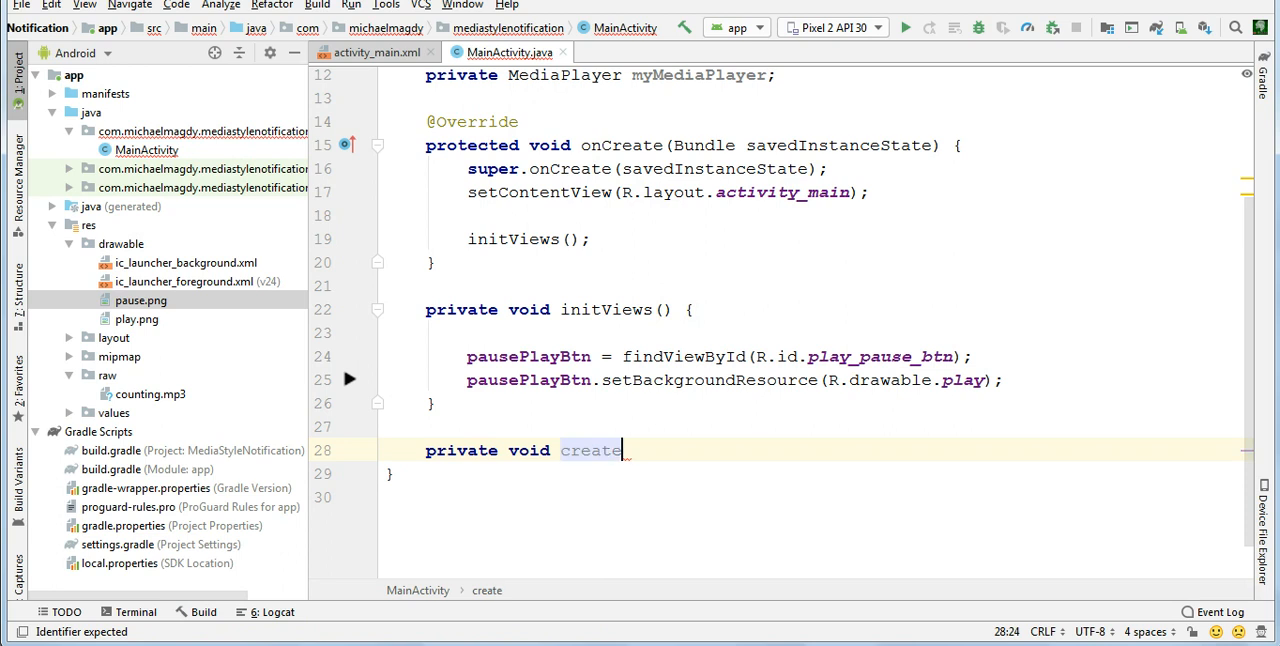
type("Media")
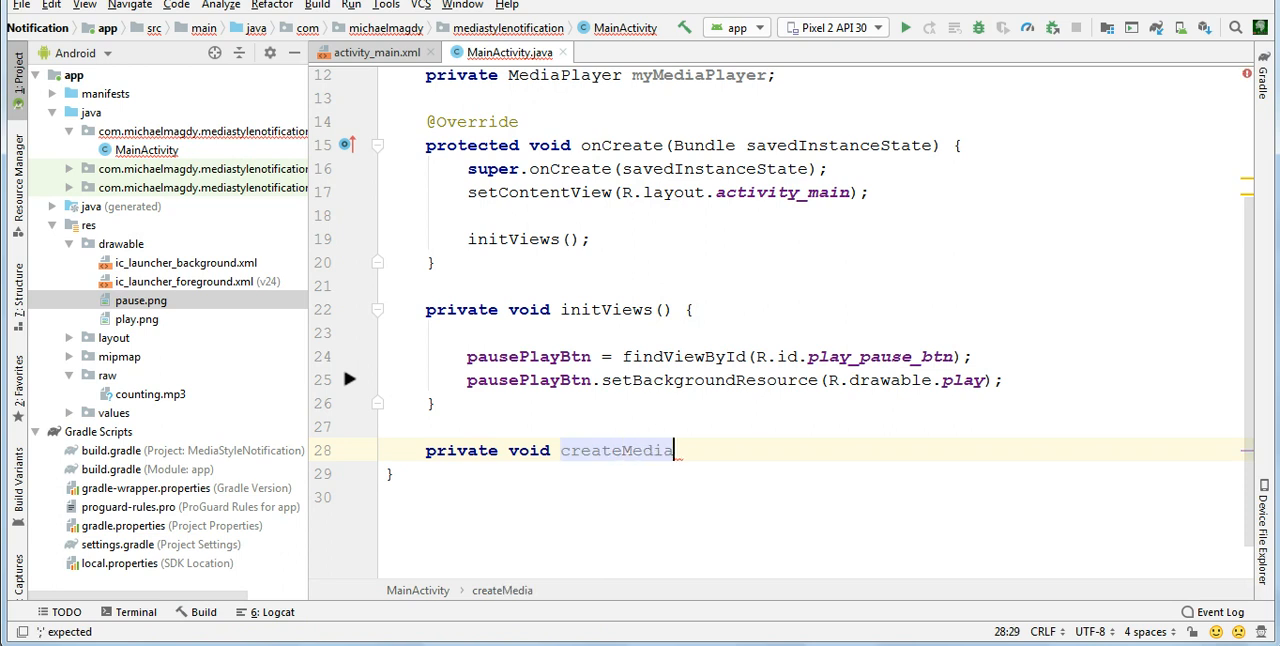
type("Player")
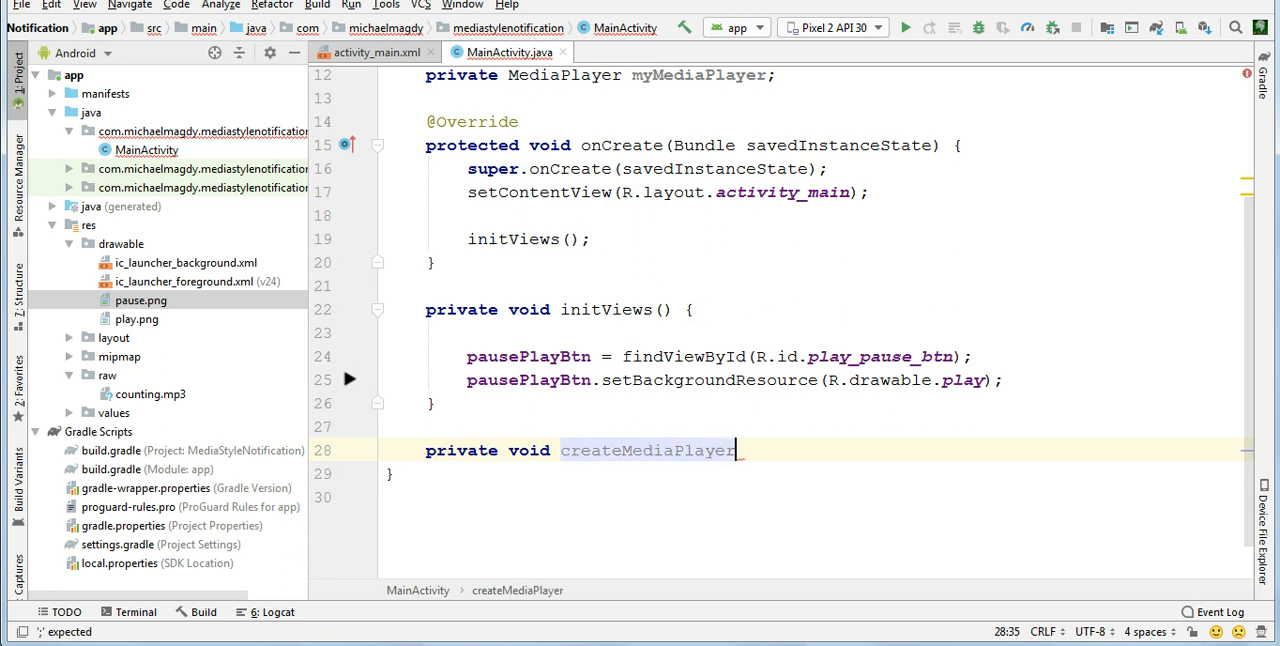
type("(){")
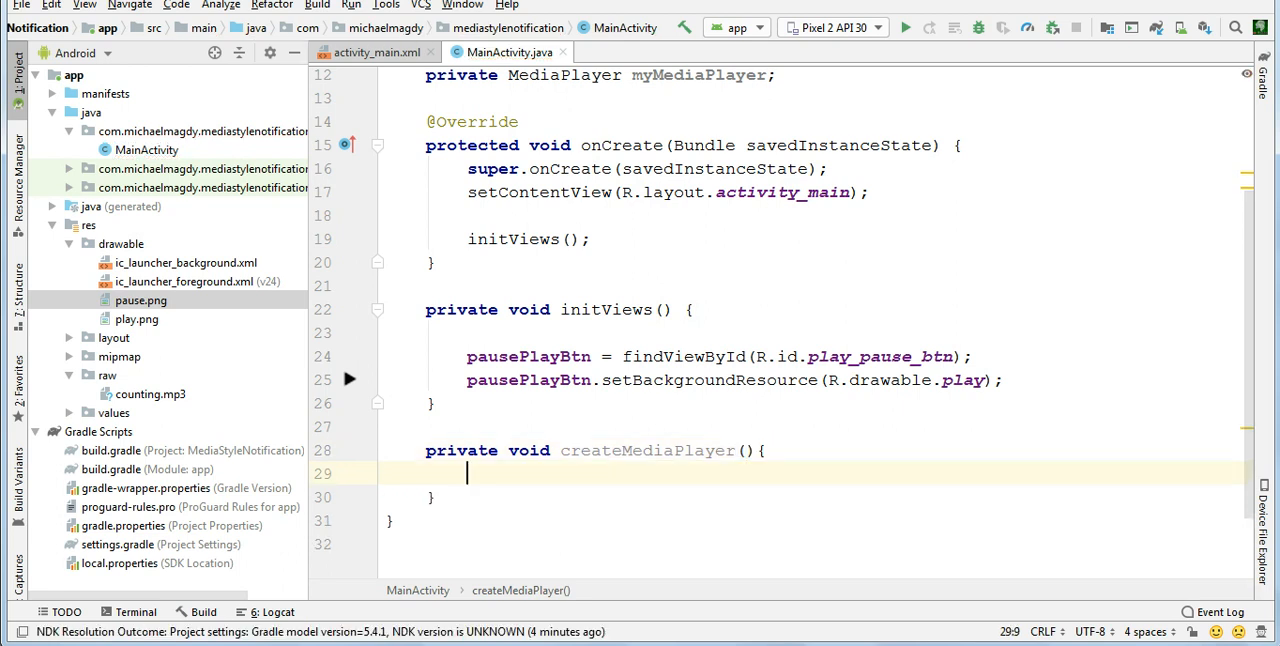
key("enter")
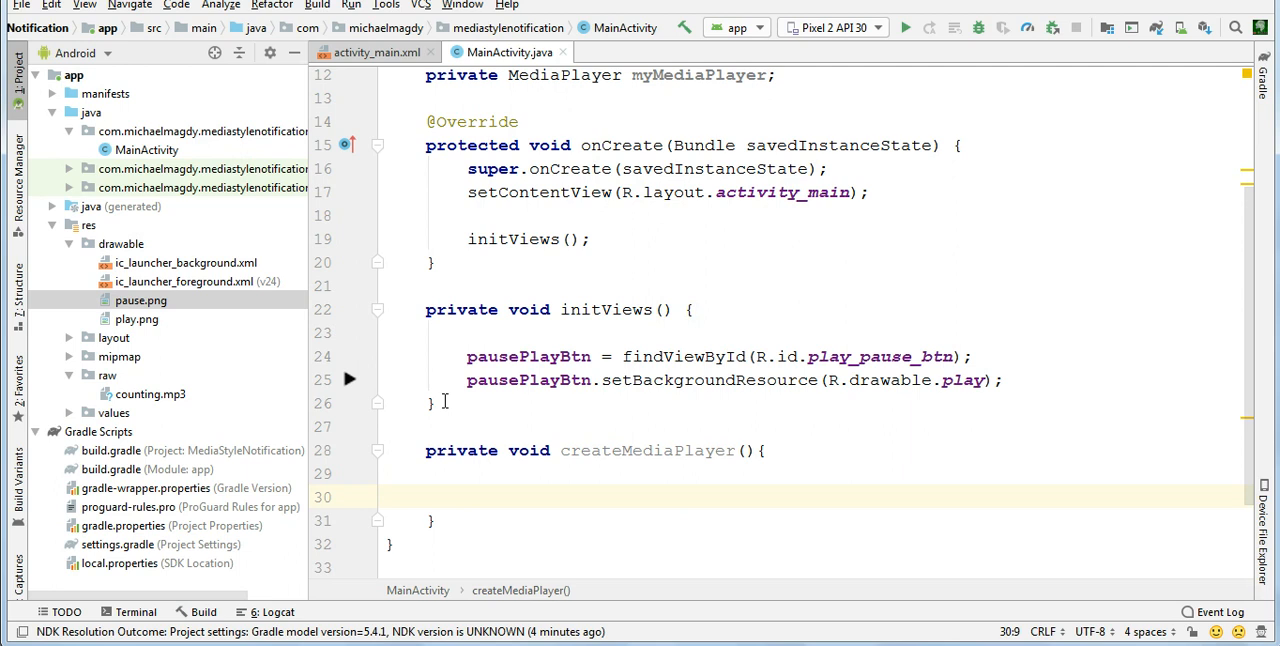
Assign myMediaPlayer = MediaPlayer.create(this, R.raw.counting) in its body
type("myMediaPlayer")
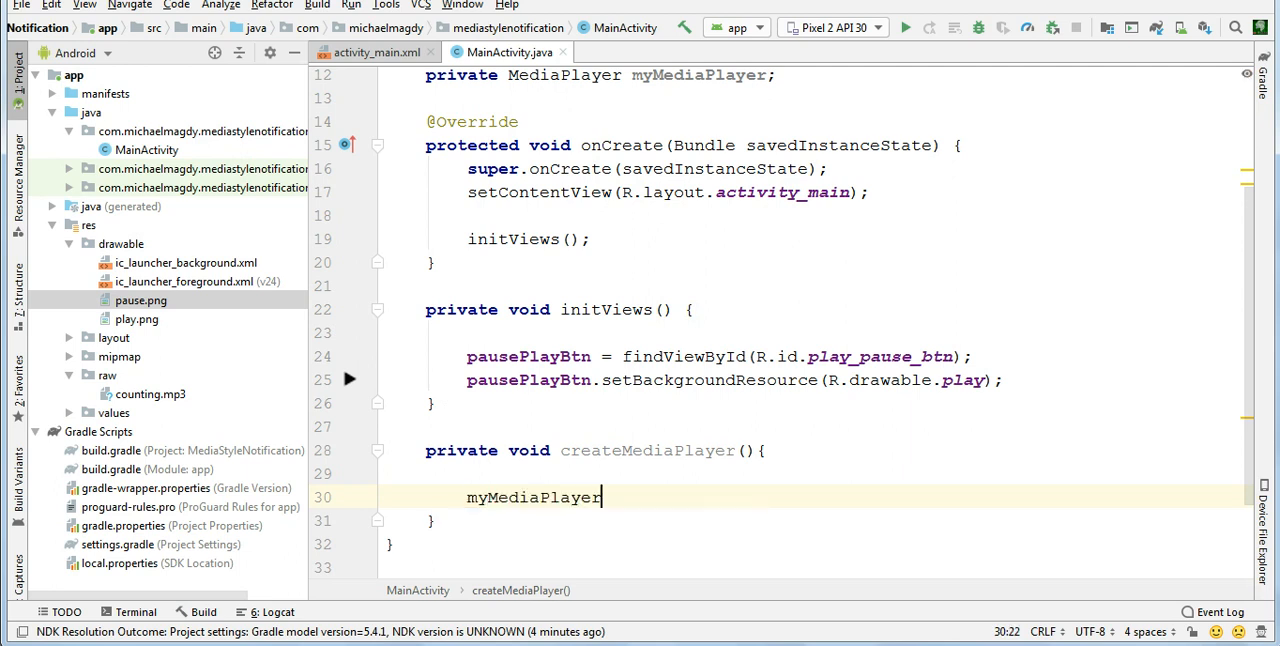
type("= MediaPlayer.create(")
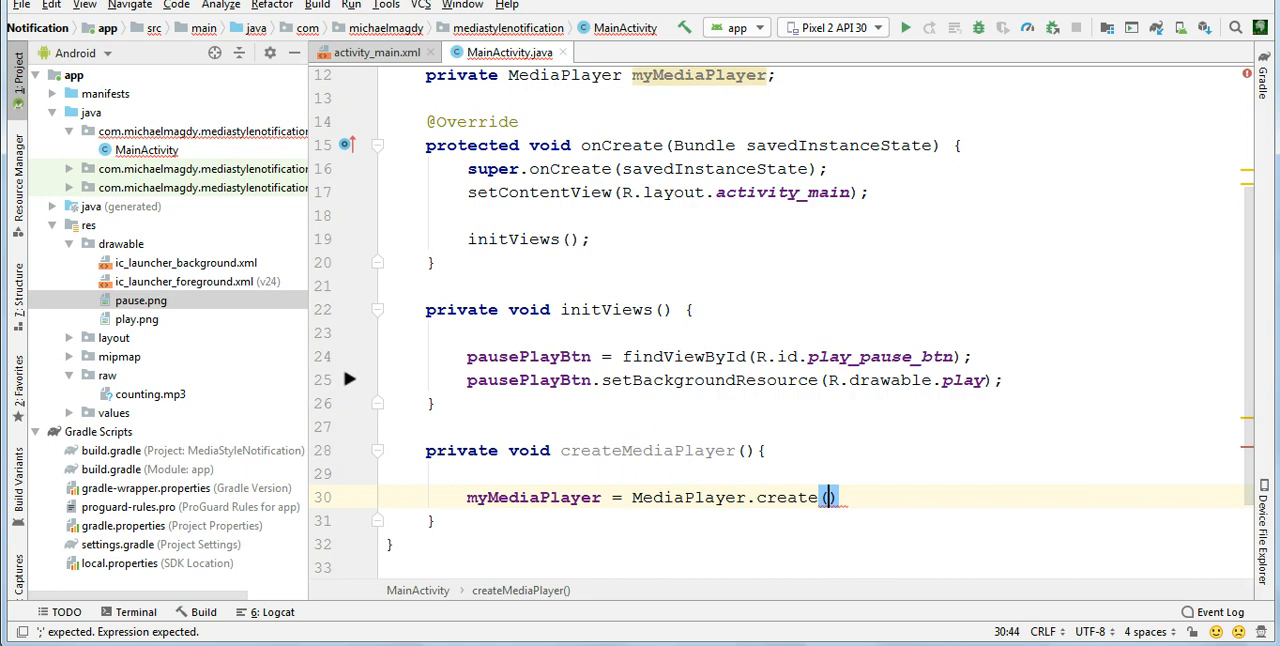
type("this,")
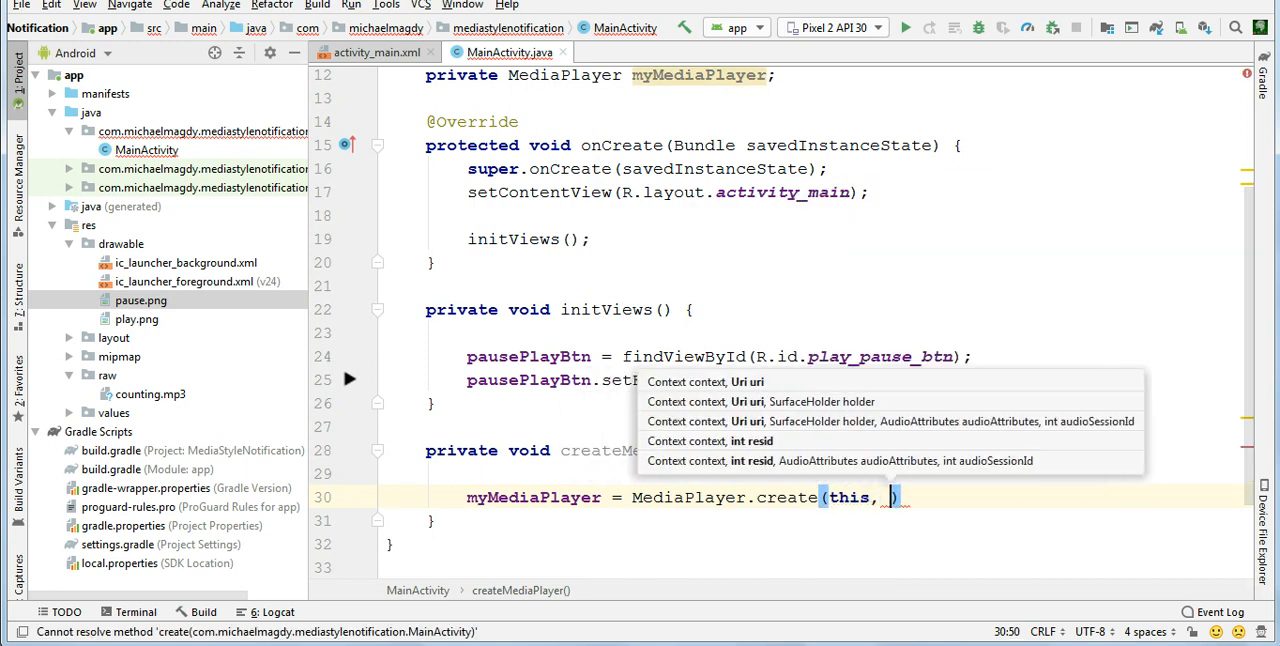
type("R")
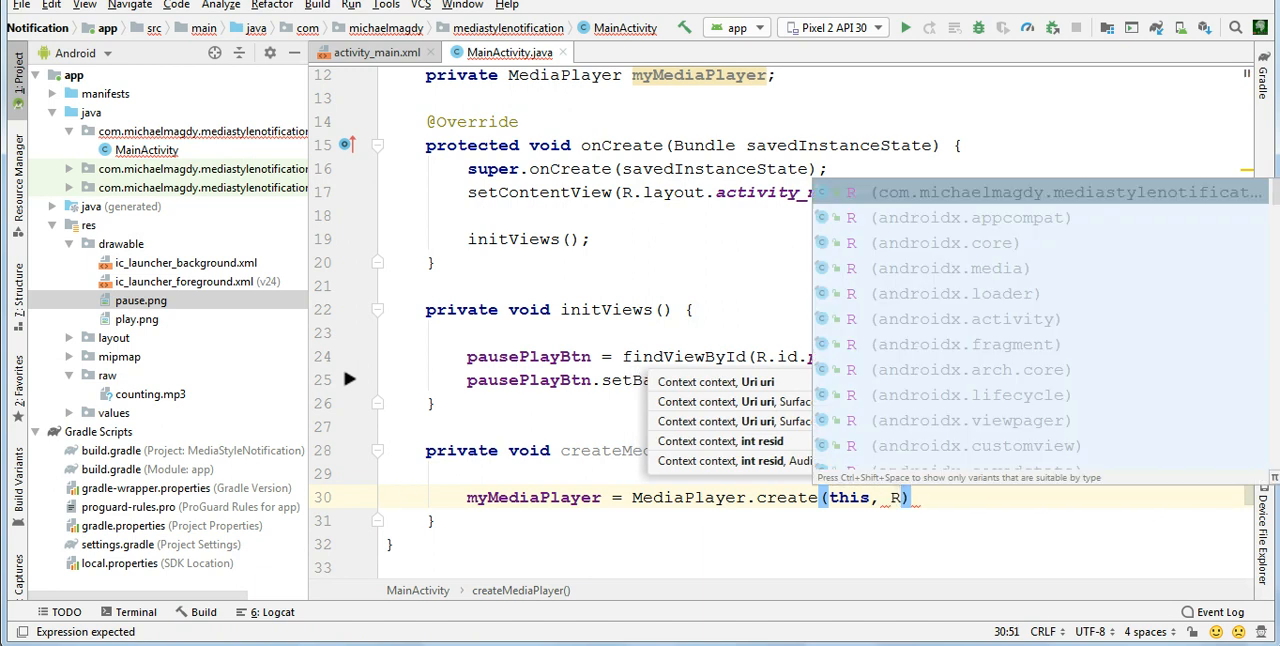
type(".raw")
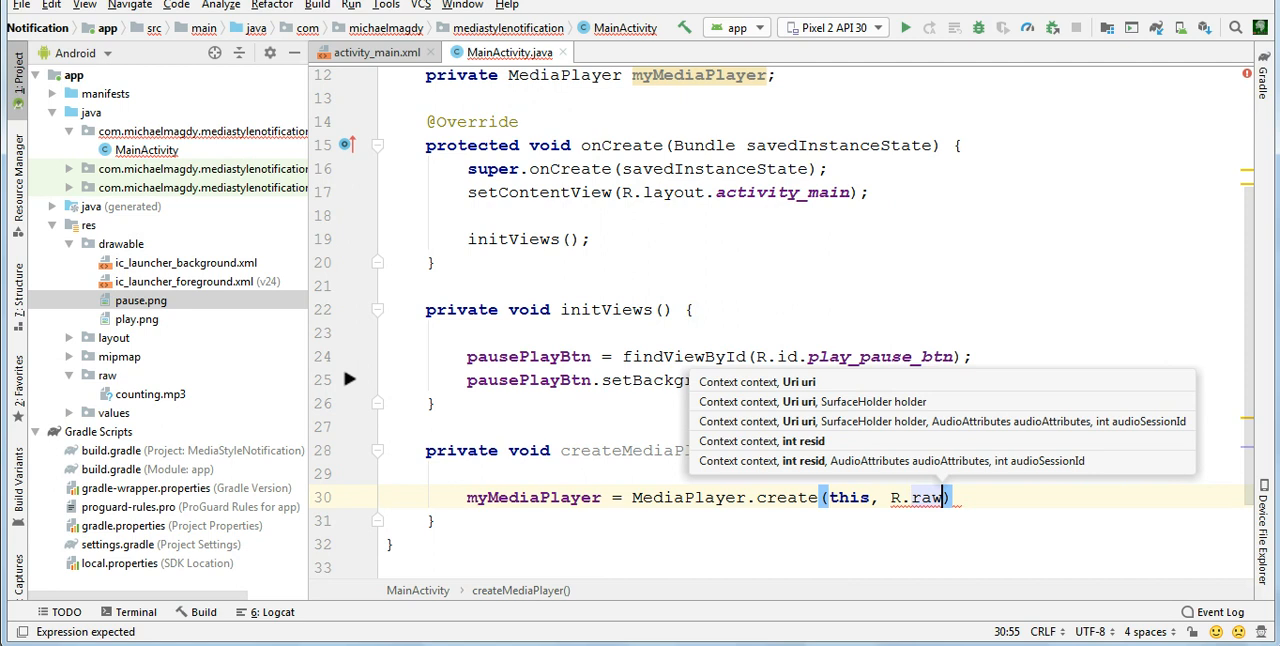
type(".counting")
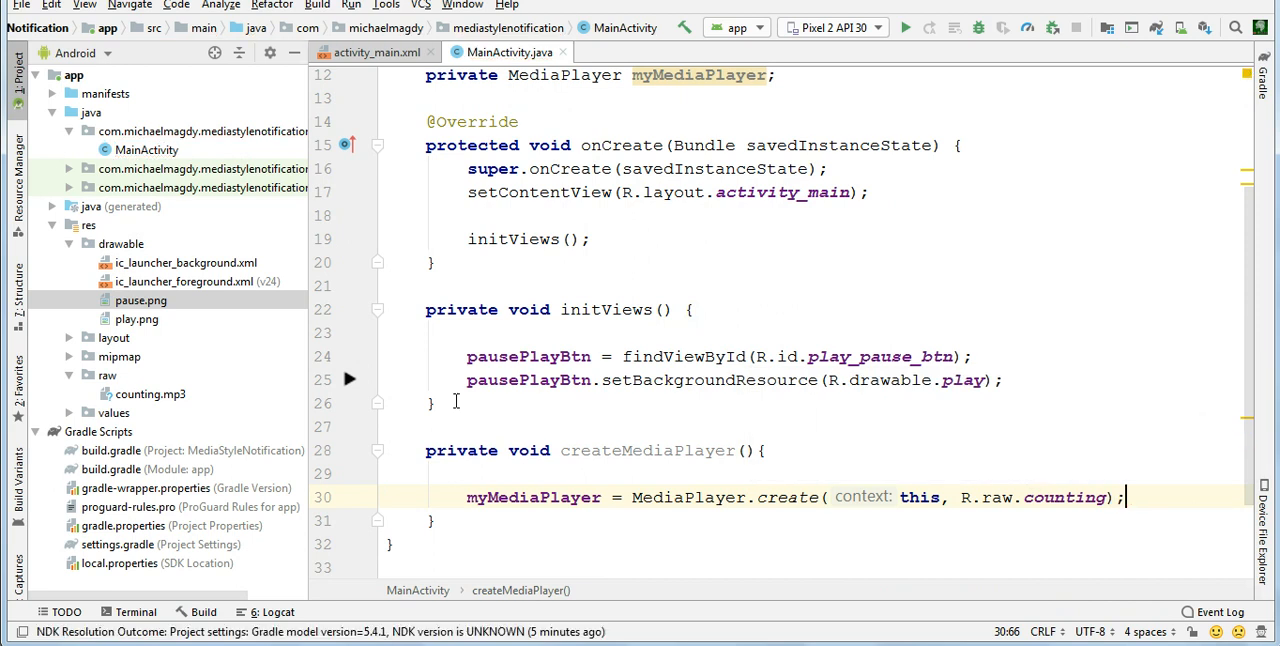
Call createMediaPlayer() after initViews() in onCreate and review the pausePlayBtn field
left_click(616, 238)
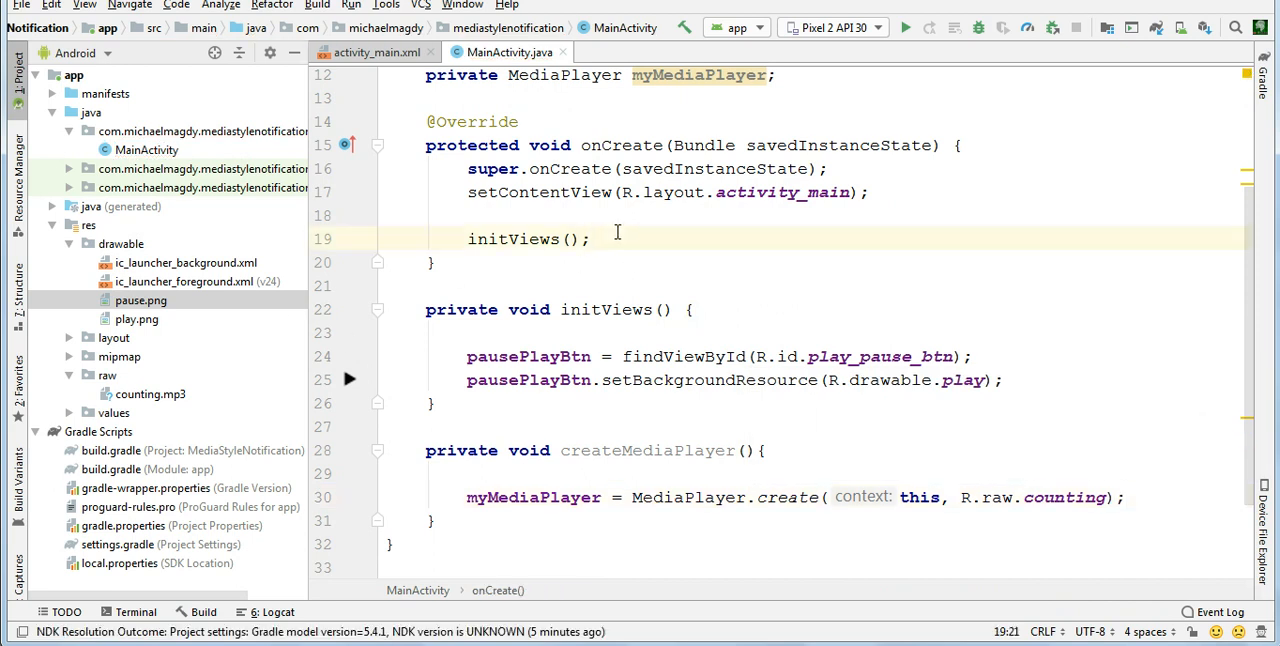
type("cre")
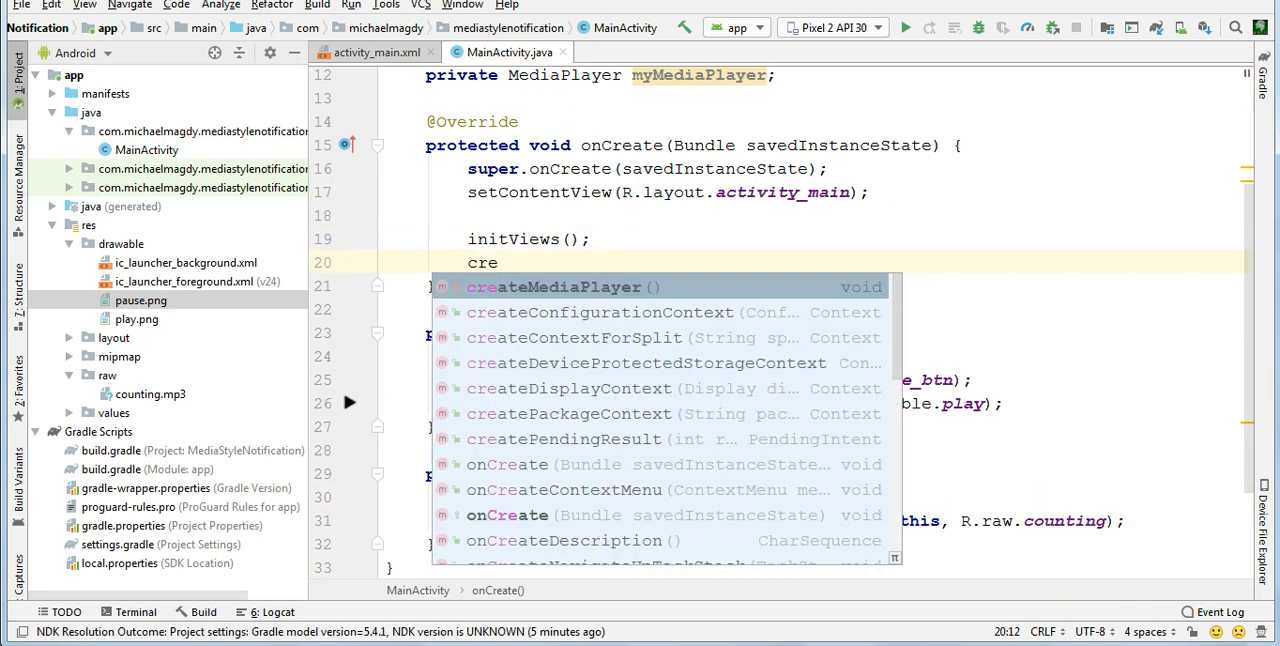
left_click(552, 288)
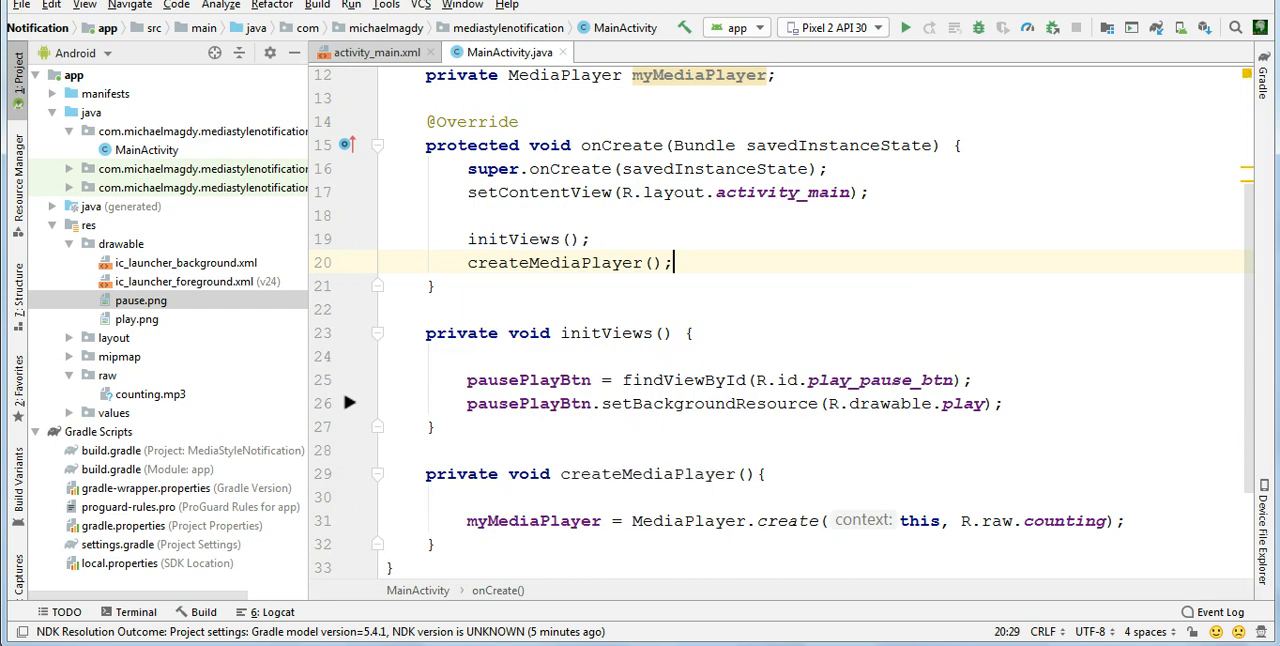
left_click(830, 26)
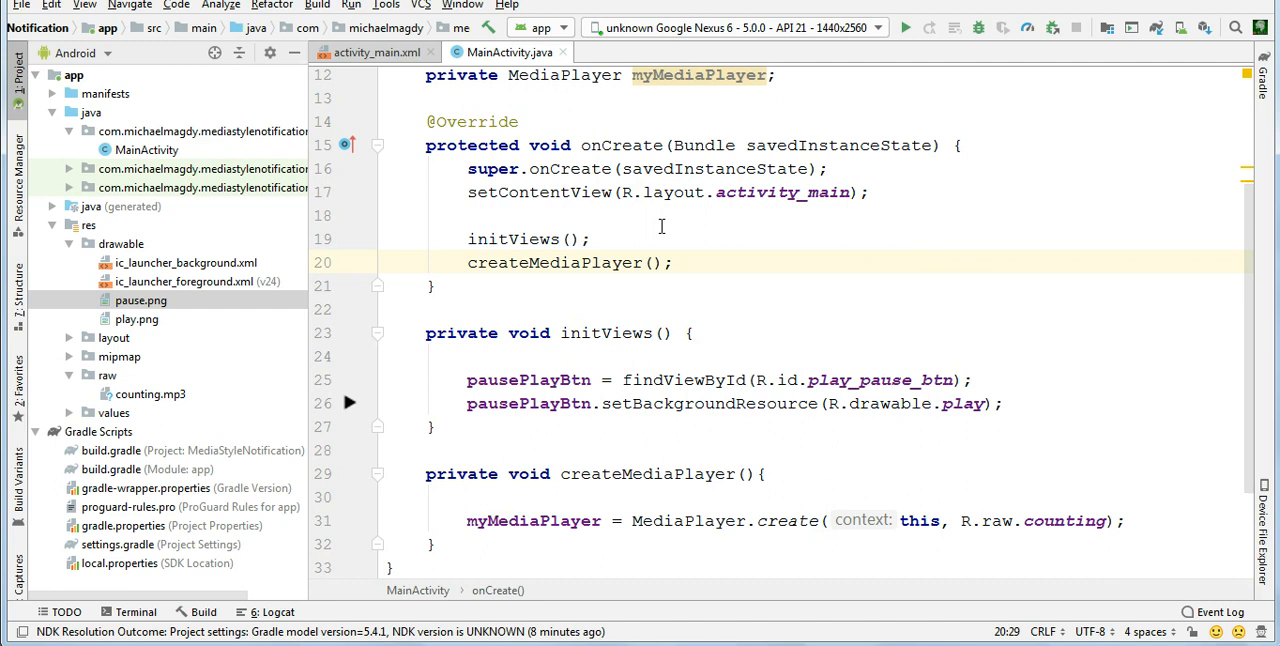
left_click(676, 262)
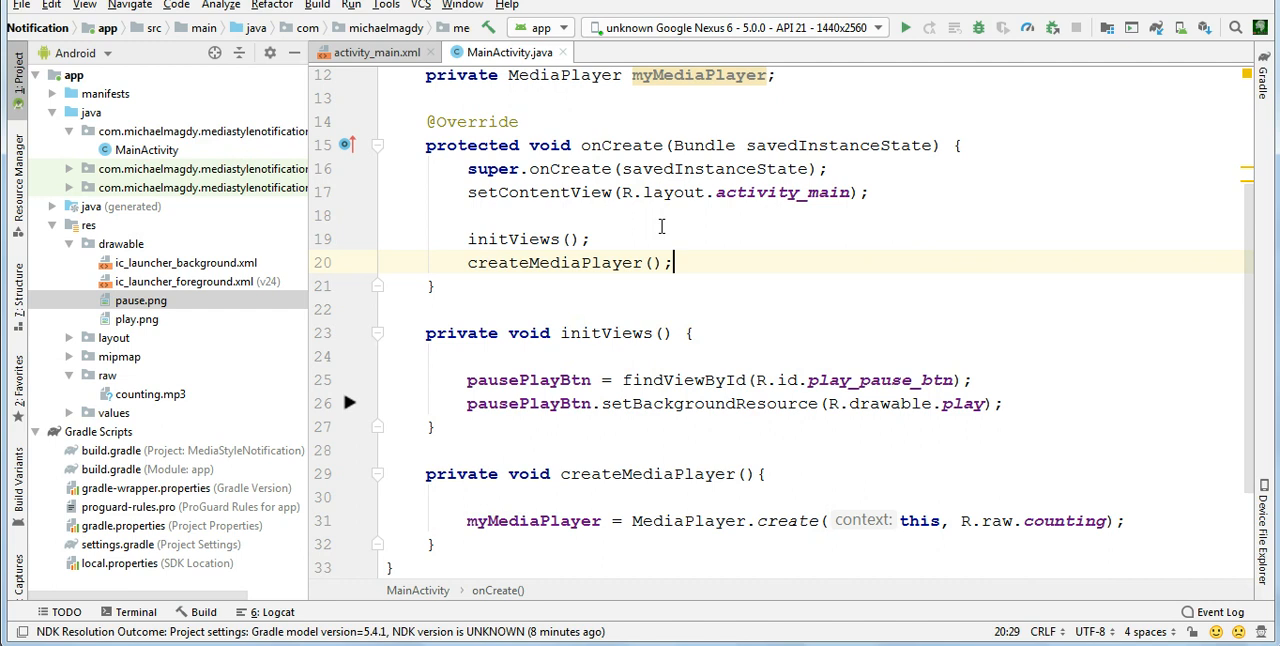
scroll("up", 3)
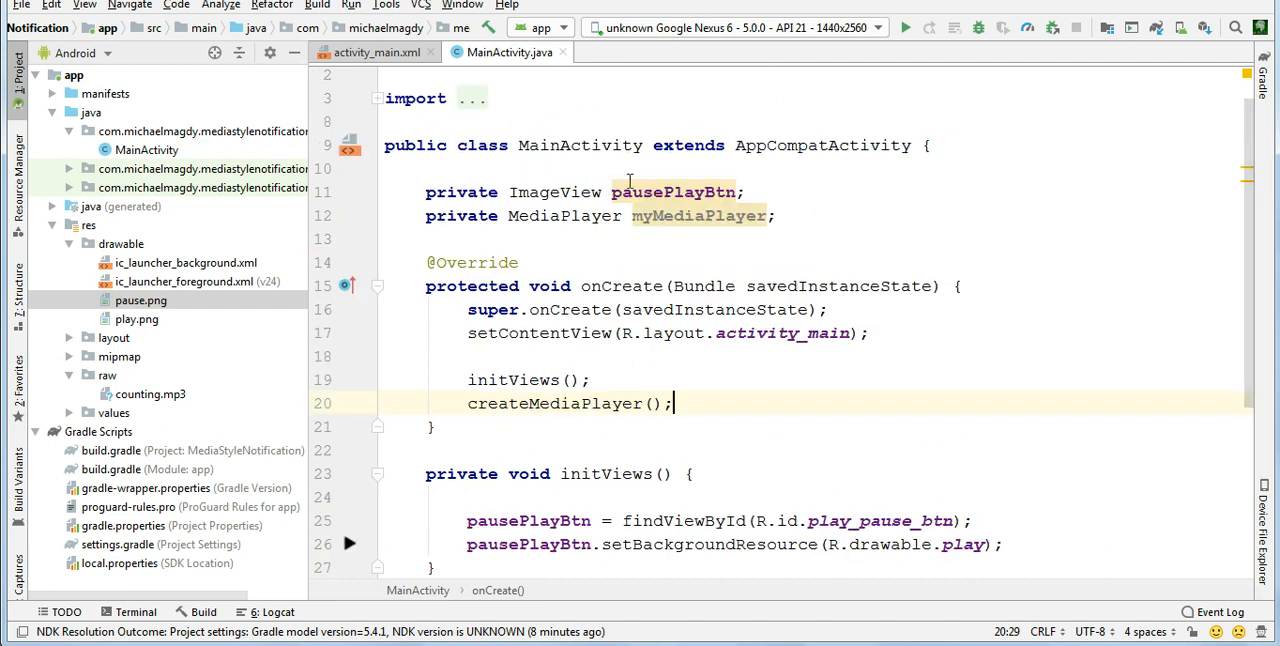
double_click(672, 192)
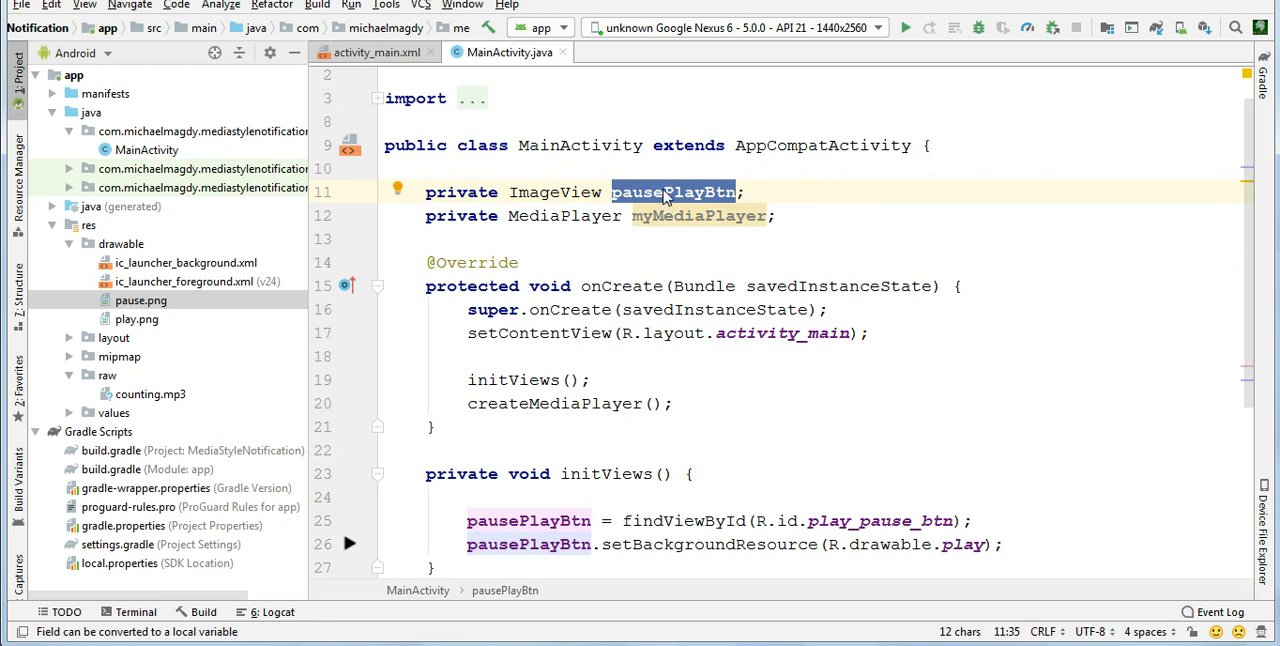
mouse_move(660, 256)
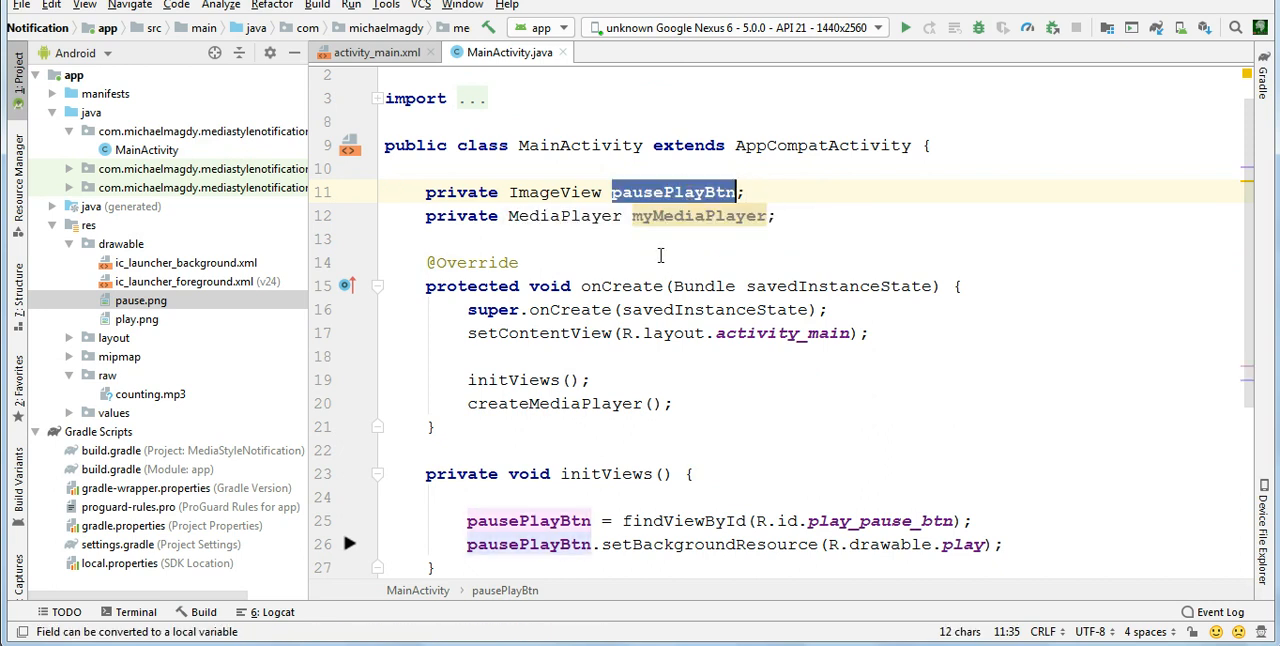
left_click(748, 192)
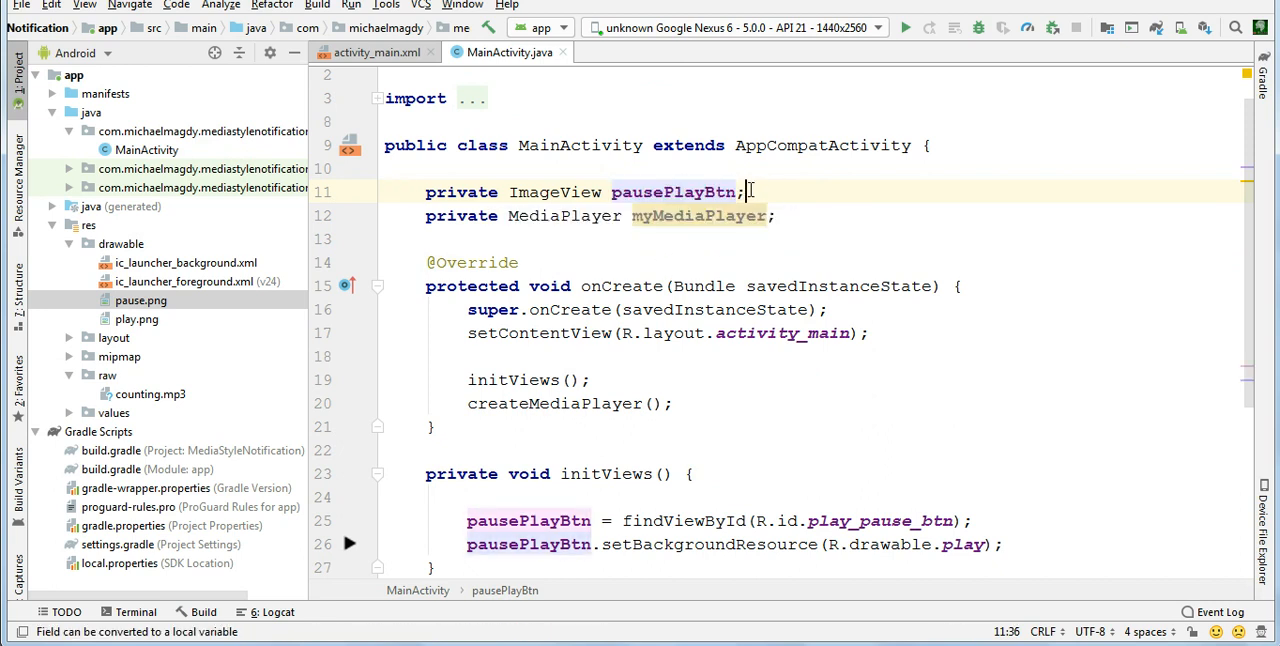
scroll("down", 3)
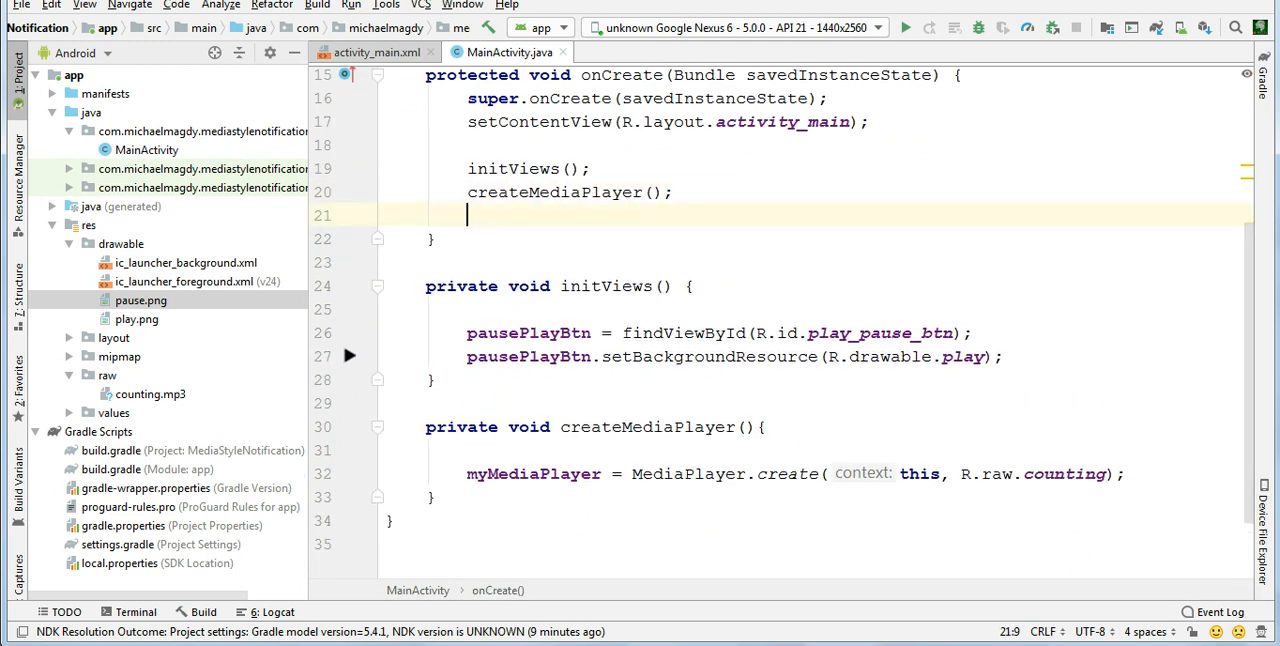
Call handleClicks() from onCreate and create the private handleClicks method
type("handle")
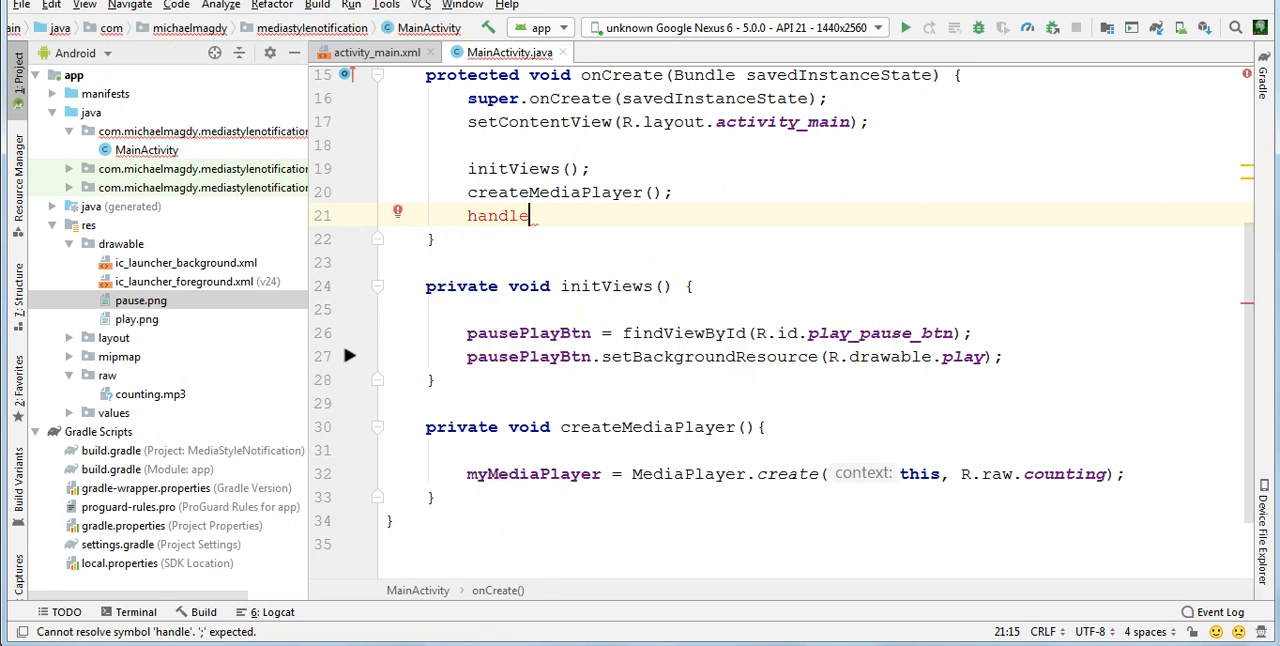
type("Clicks")
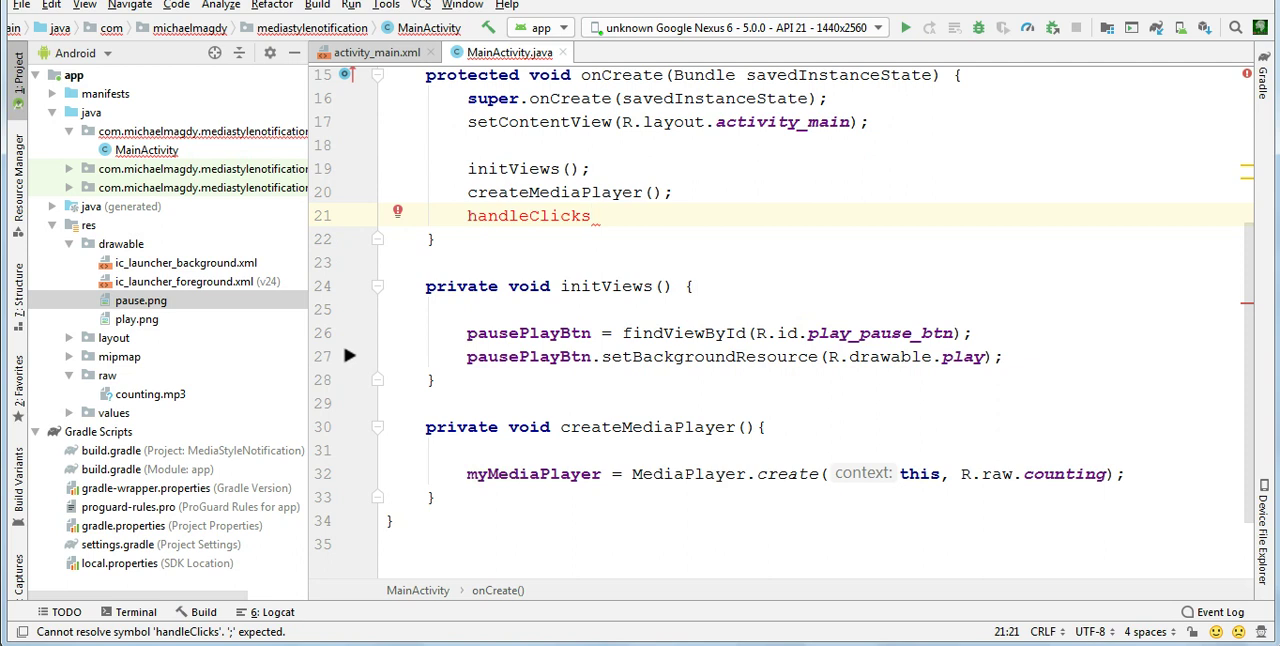
type("();")
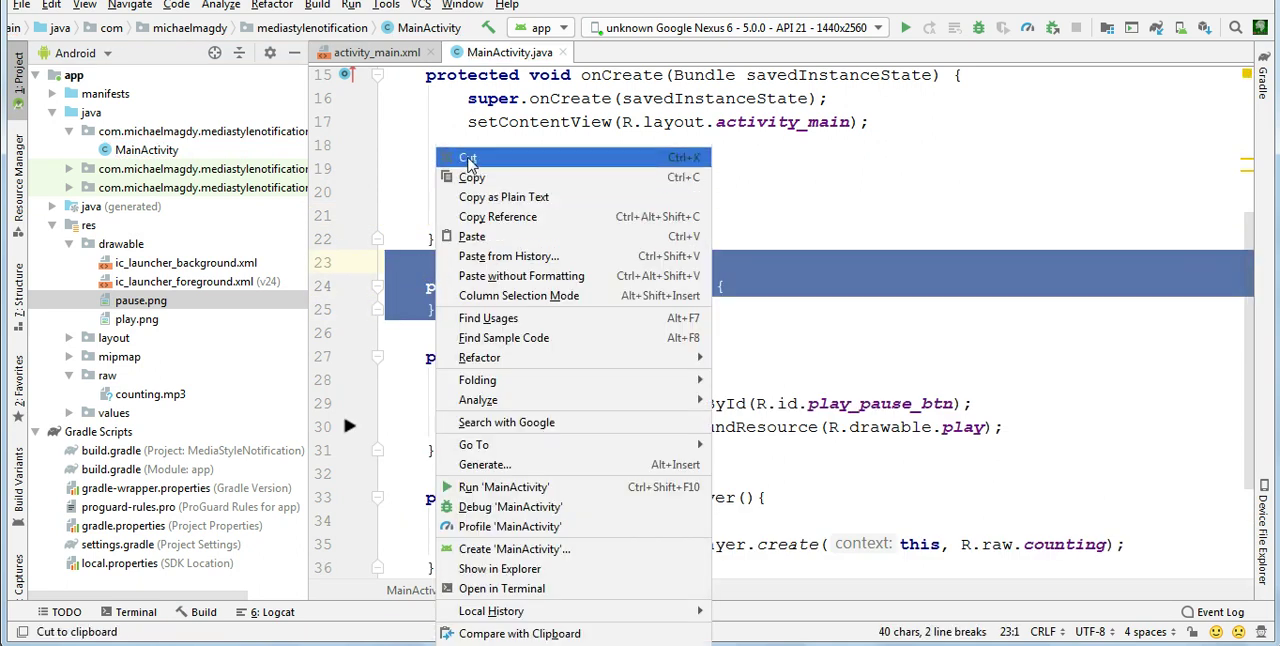
left_click(468, 158)
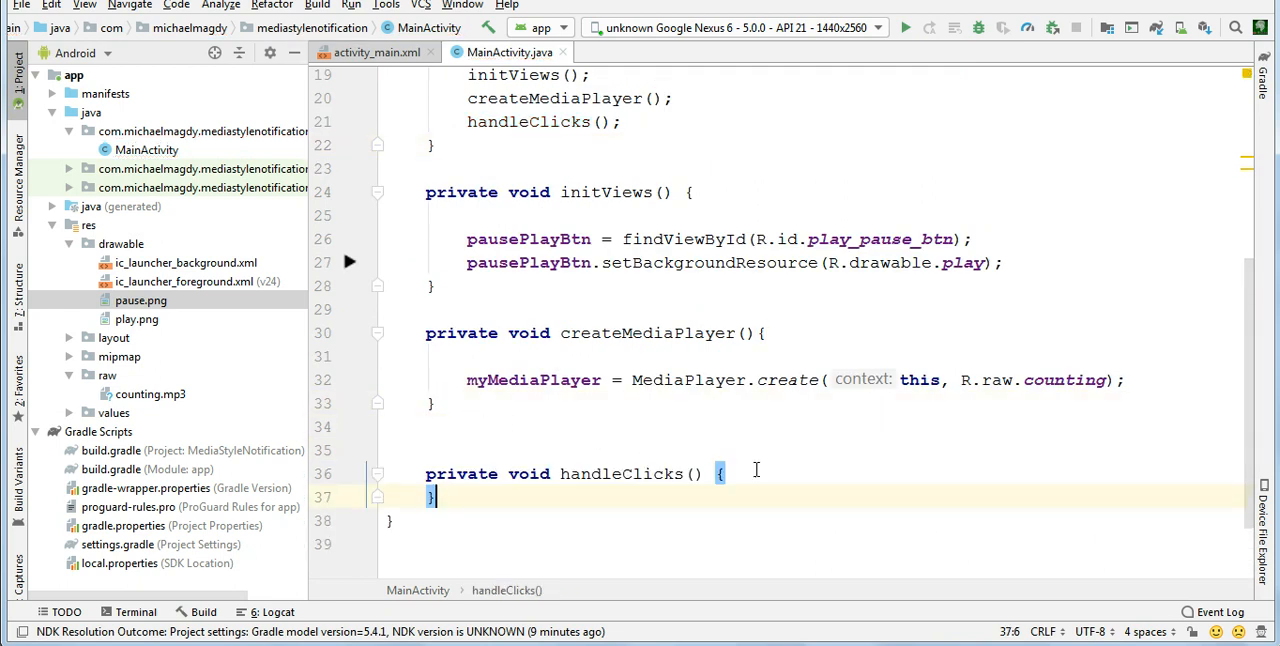
key("enter")
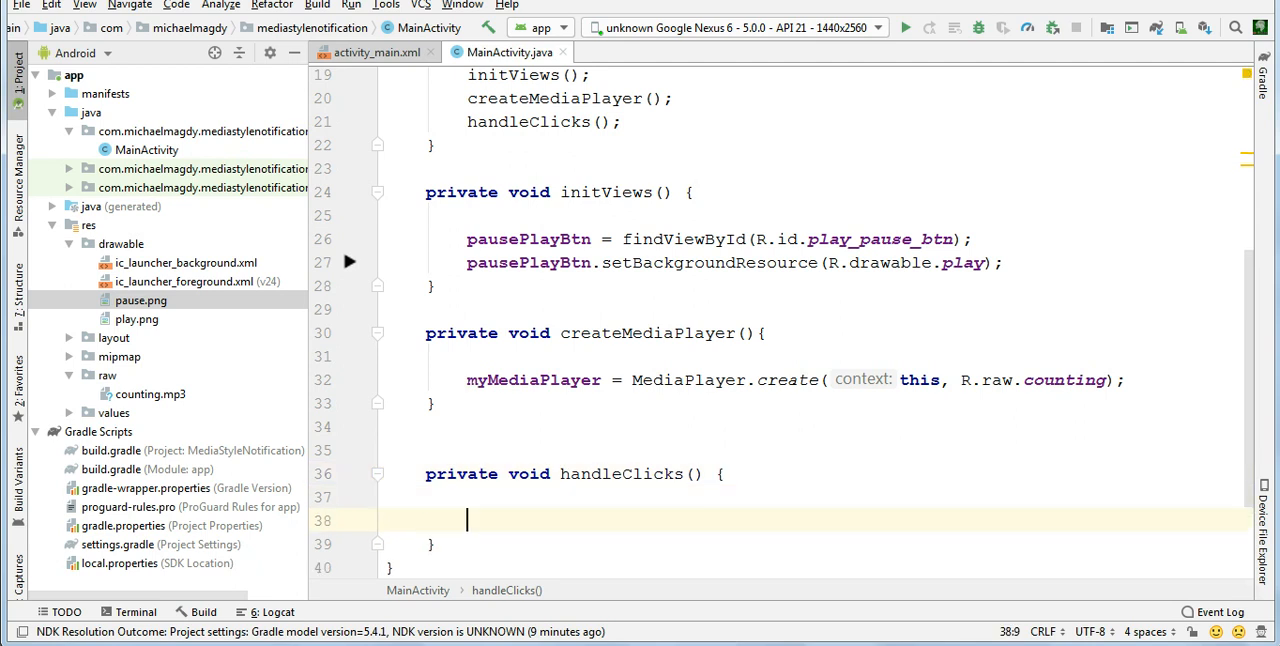
Attach a new View.OnClickListener with an empty onClick to pausePlayBtn
type("pausePlayBtn.setOnClickListener();")
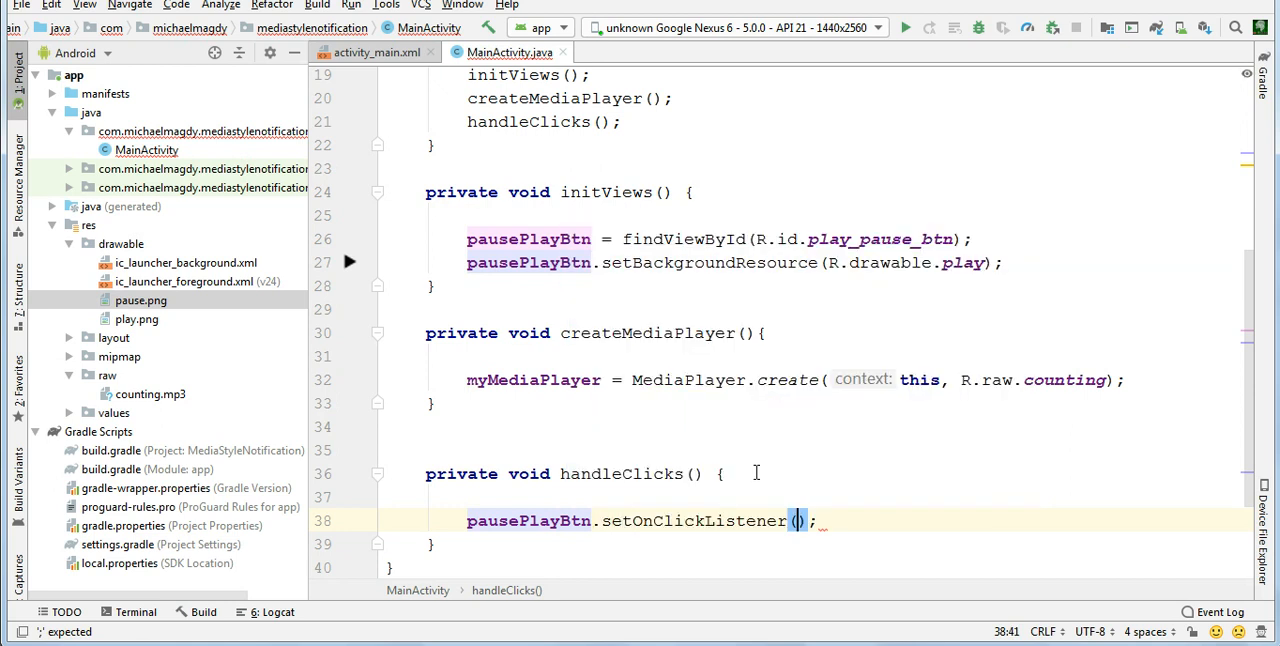
type("new")
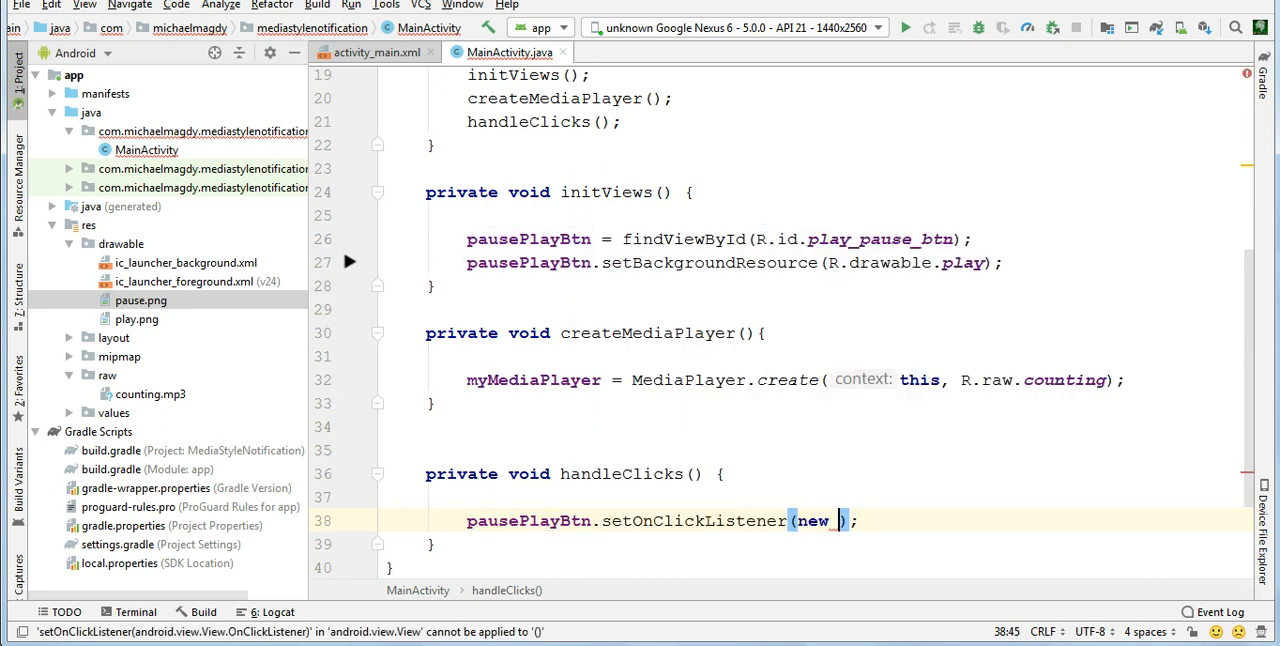
type("OnClickListener(")
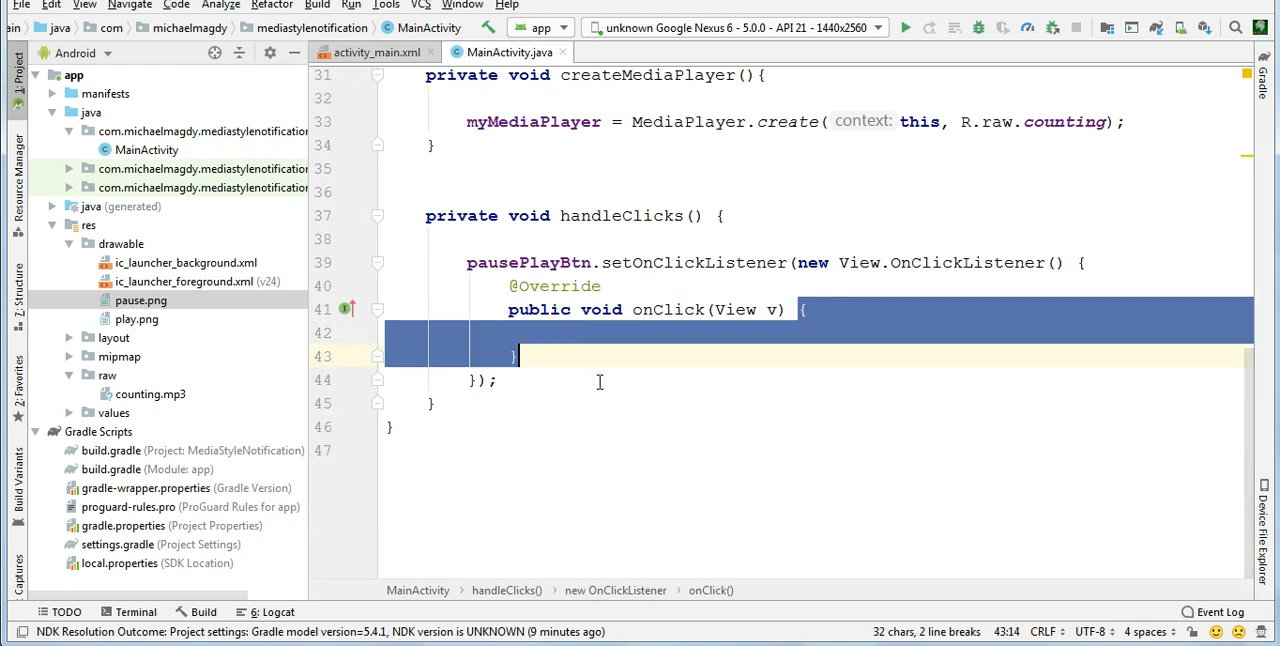
left_click(550, 332)
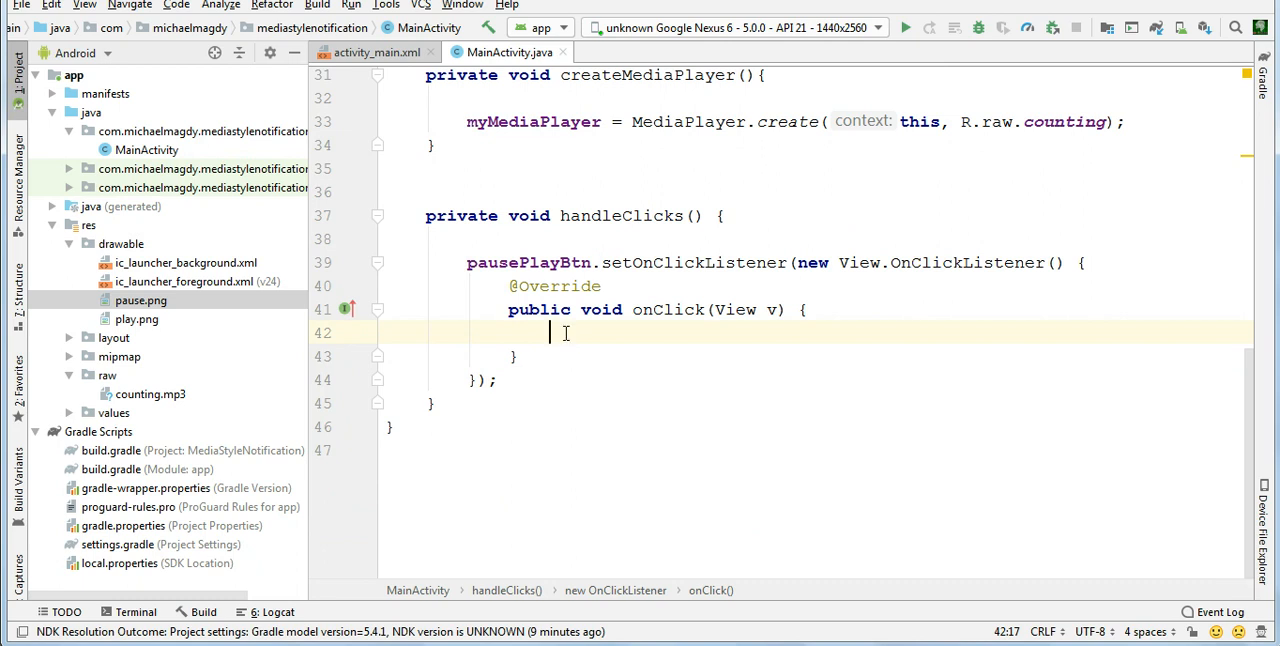
left_click(432, 404)
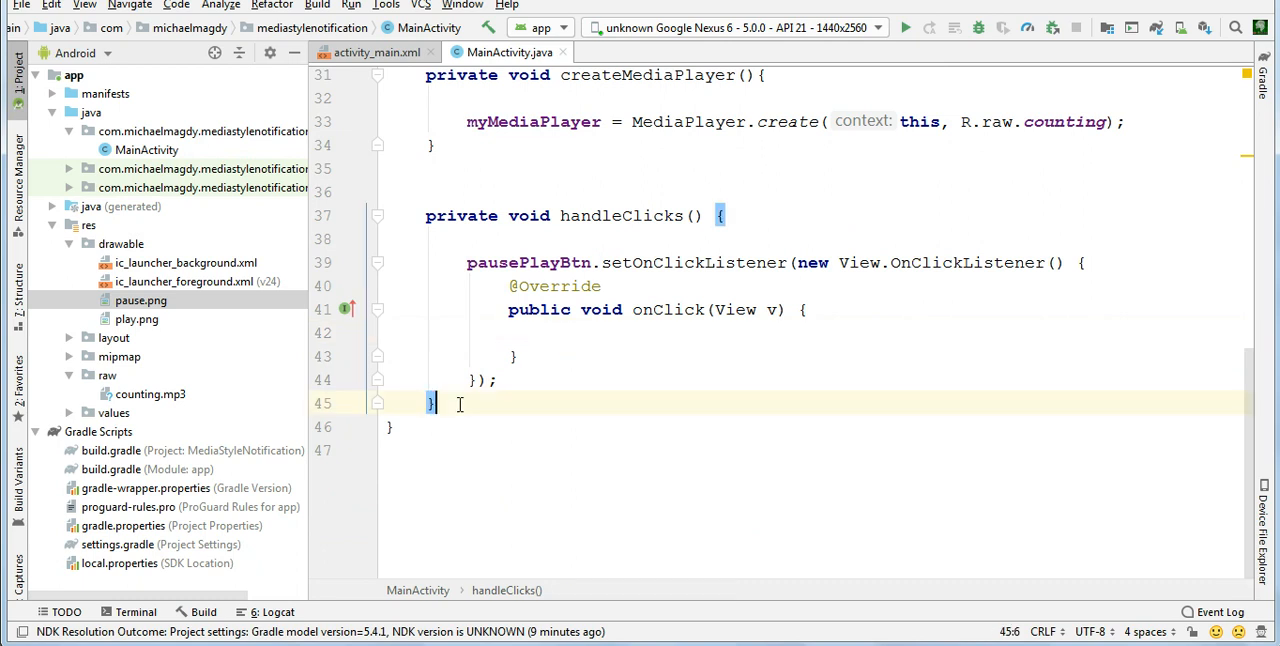
Declare a new private void playPauseSong() method below handleClicks
type("private void")
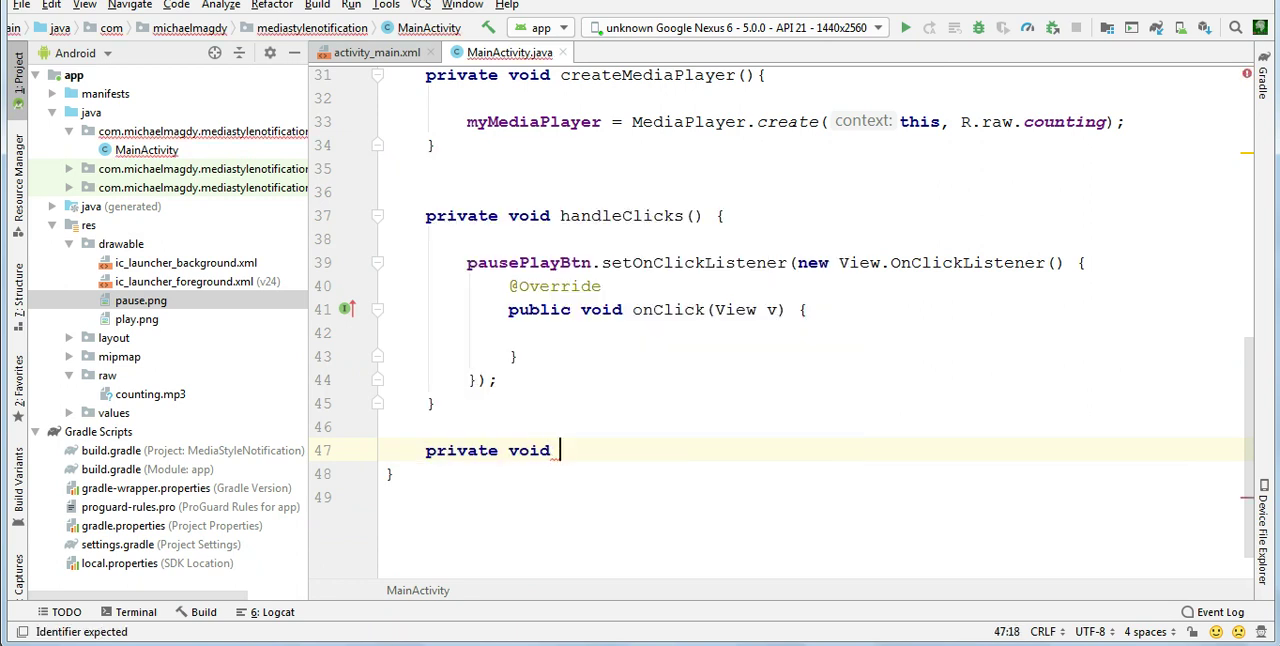
type("play")
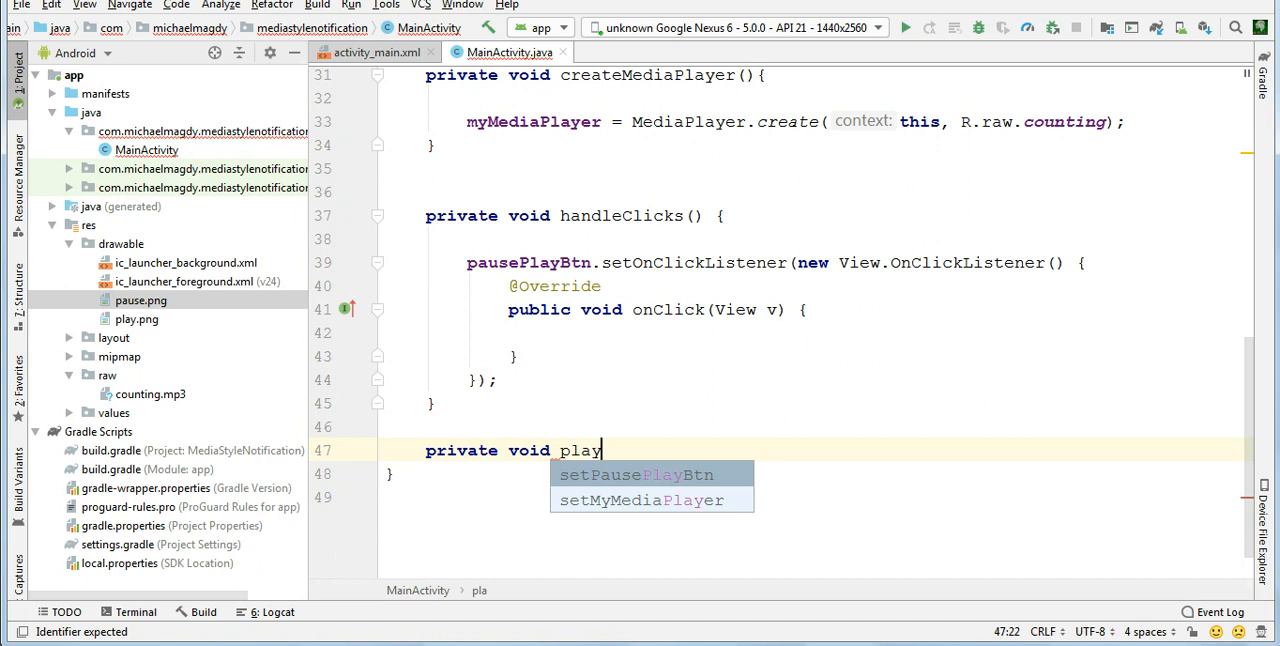
type("Pl")
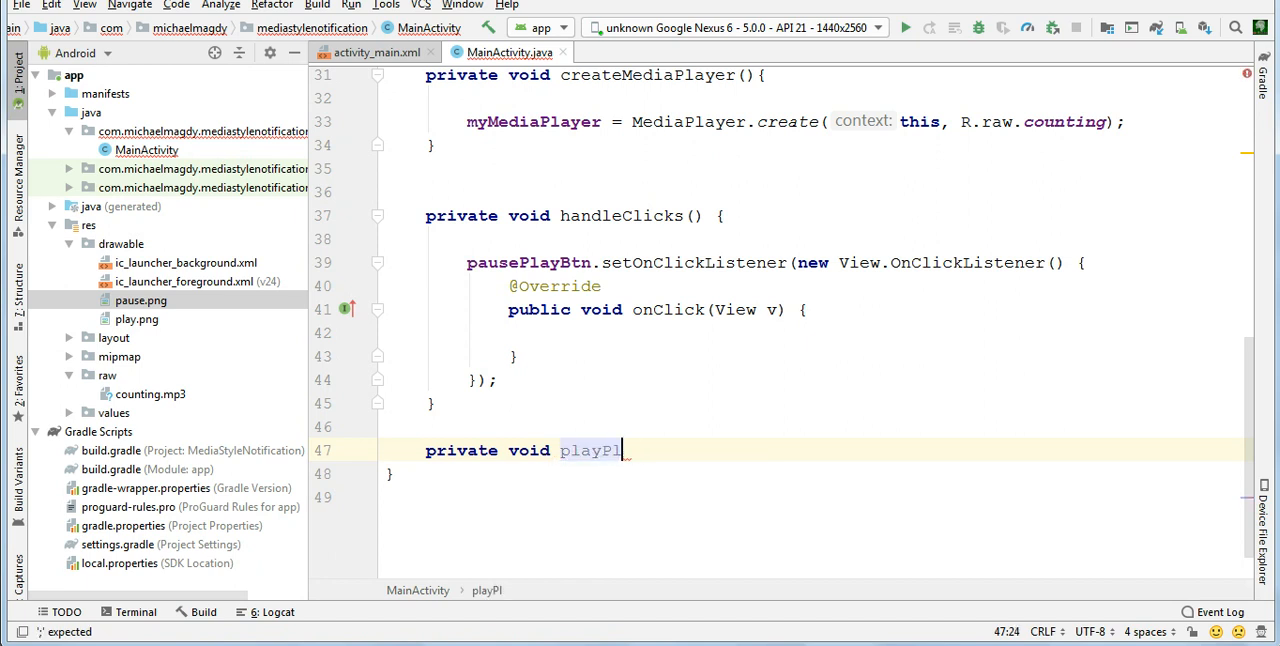
type("aus")
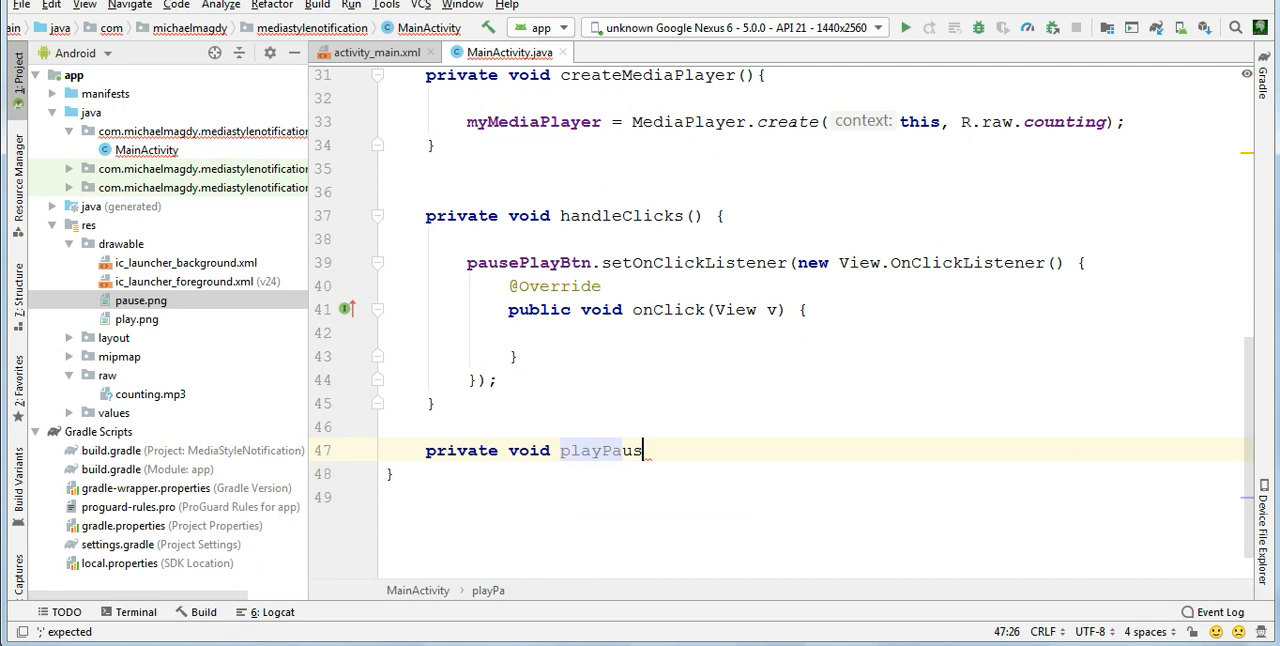
type("eSong")
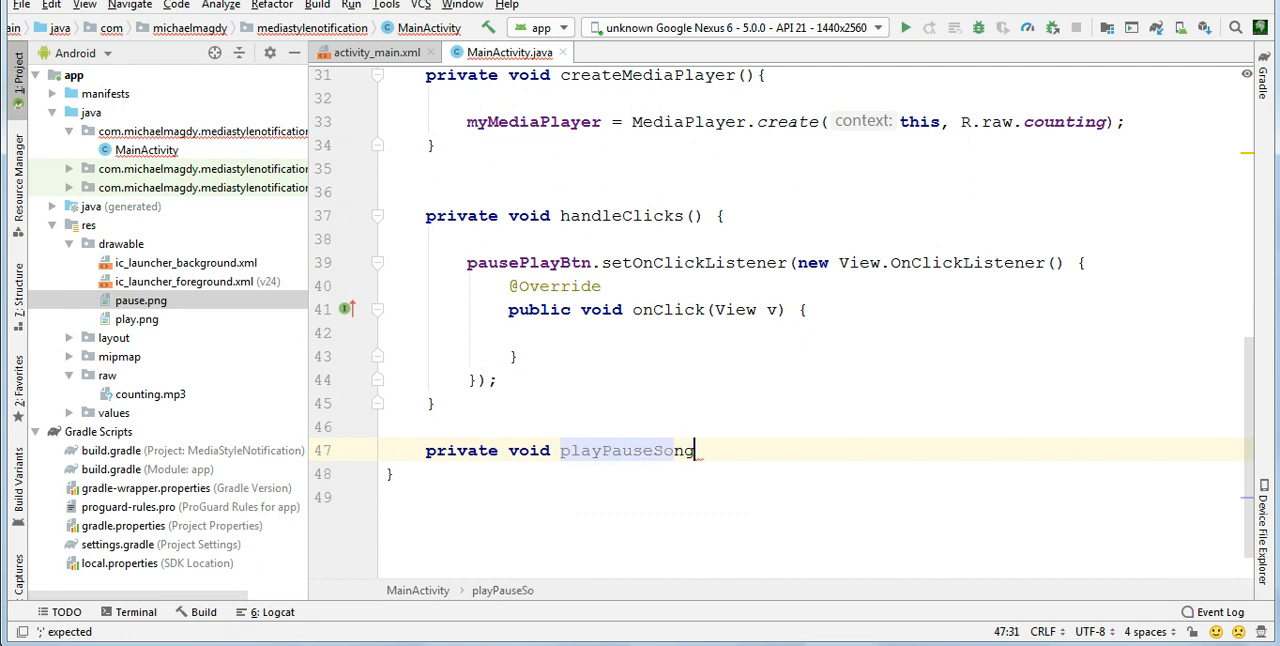
type("(){")
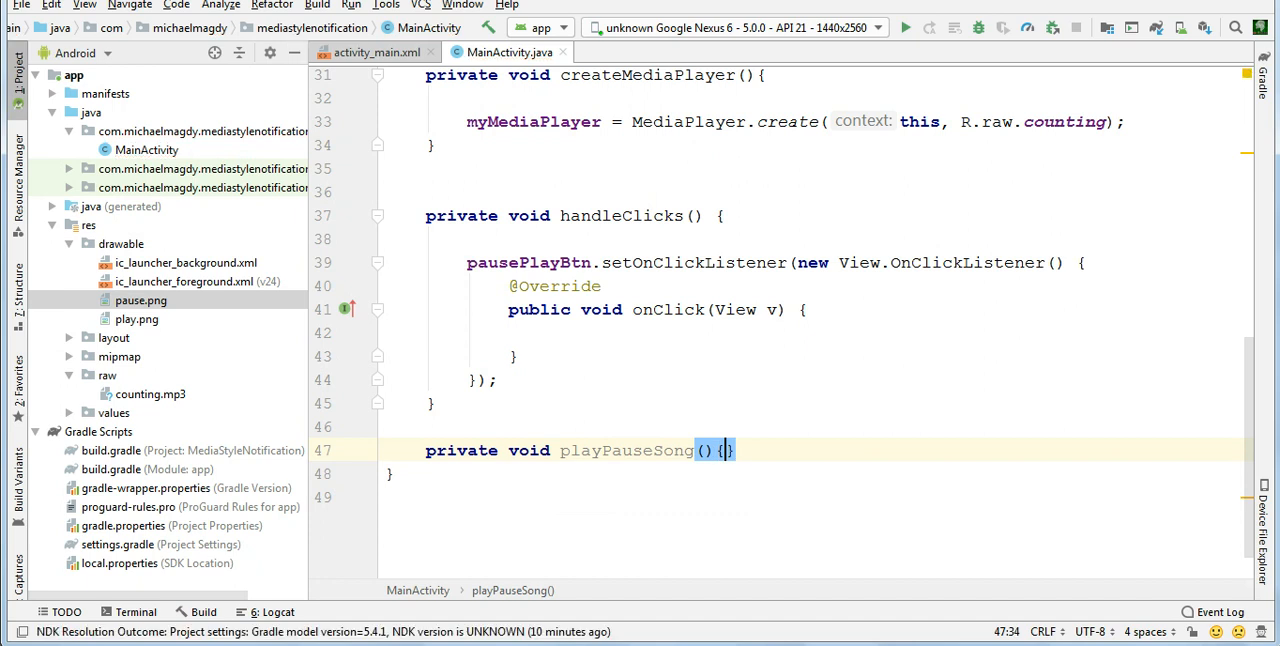
key("Return")
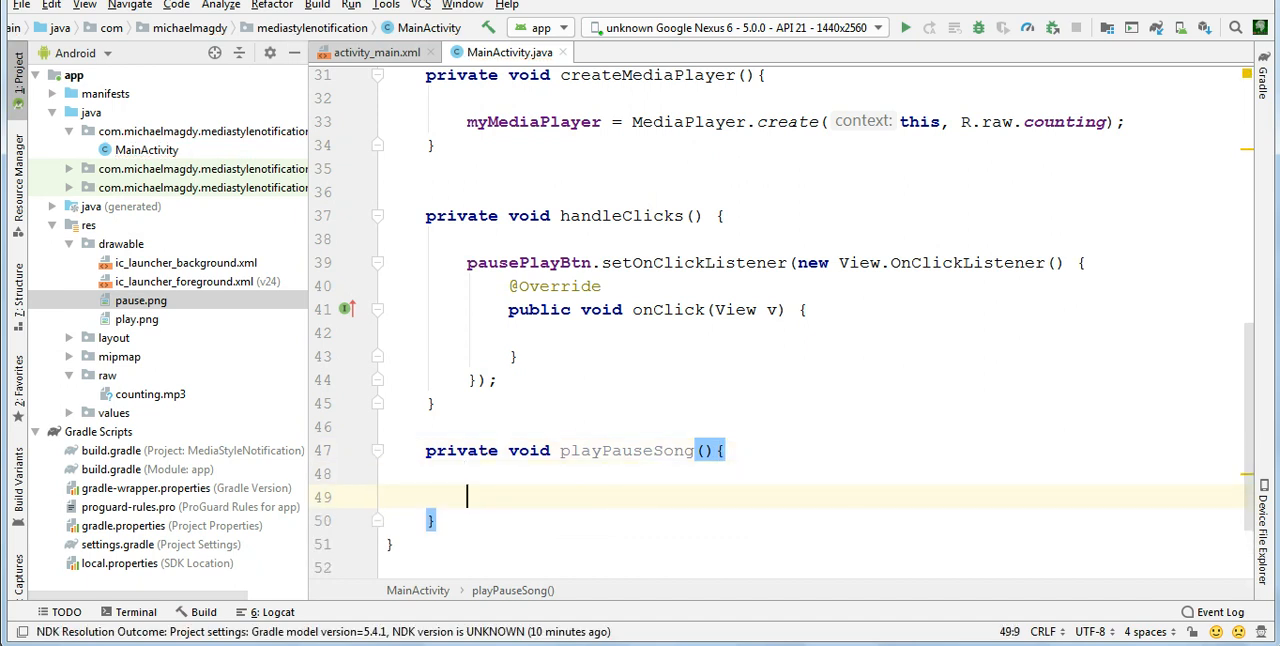
Add an if block that calls myMediaPlayer.pause() when myMediaPlayer.isPlaying()
type("if (")
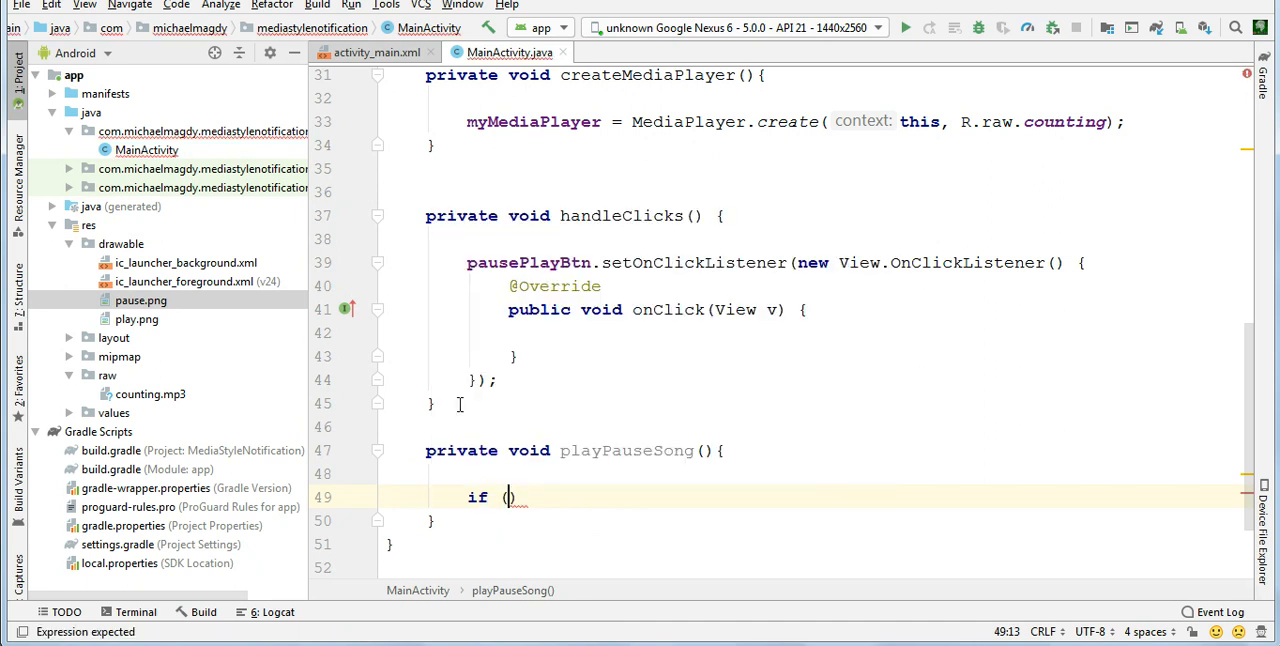
type("myMediaPlayer.isPlaying(")
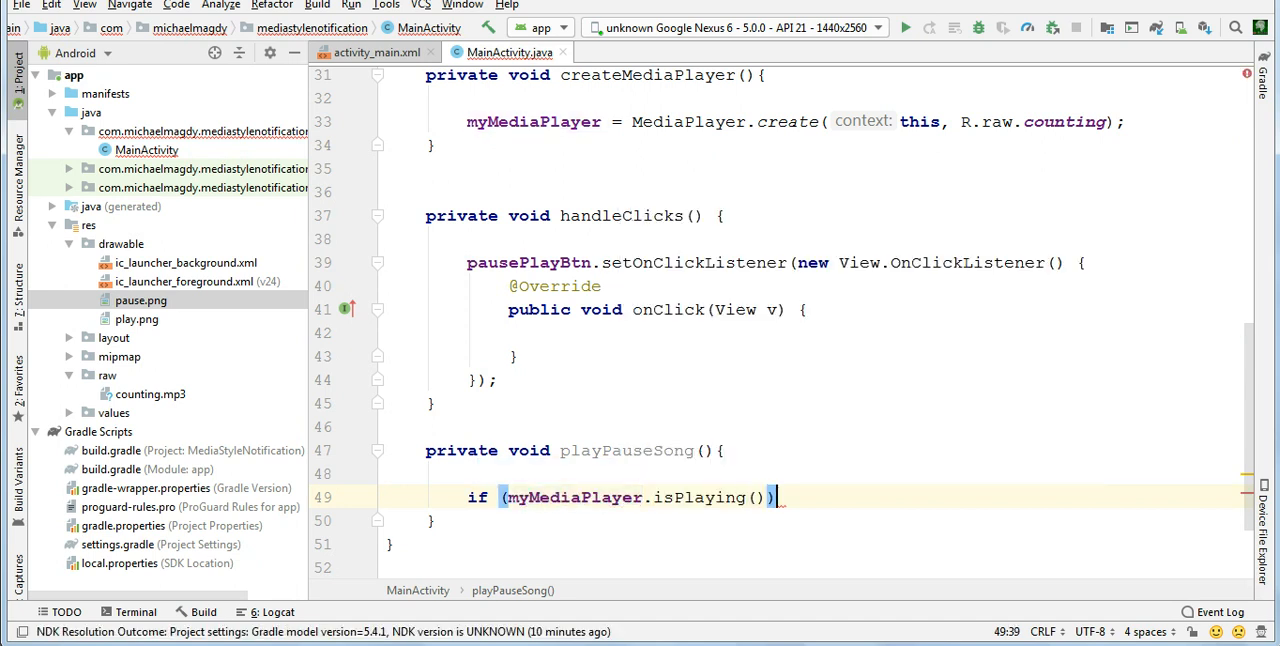
type("{")
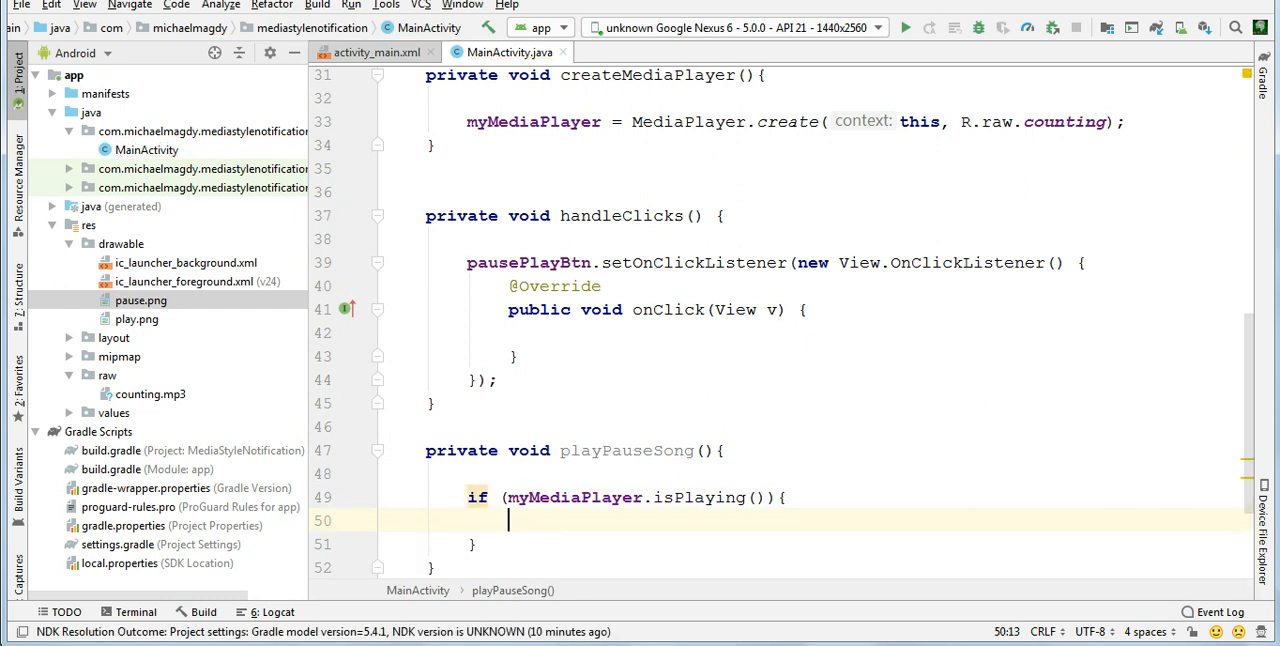
type("myMediaPlayer")
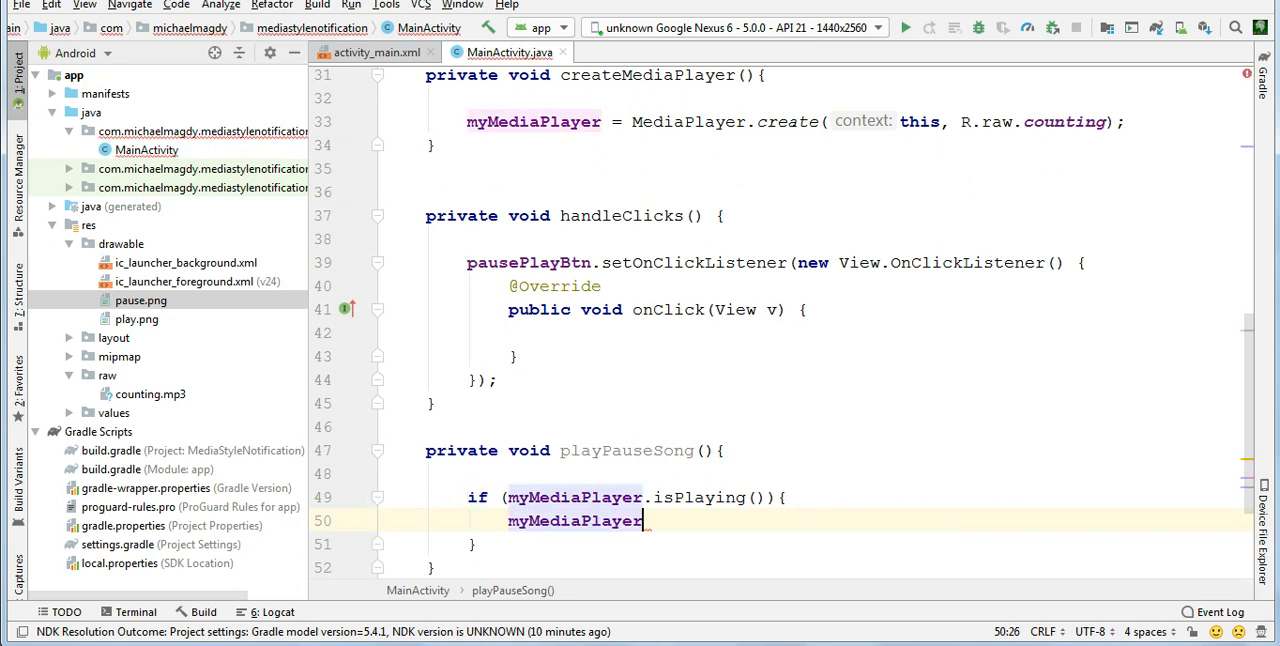
type(".")
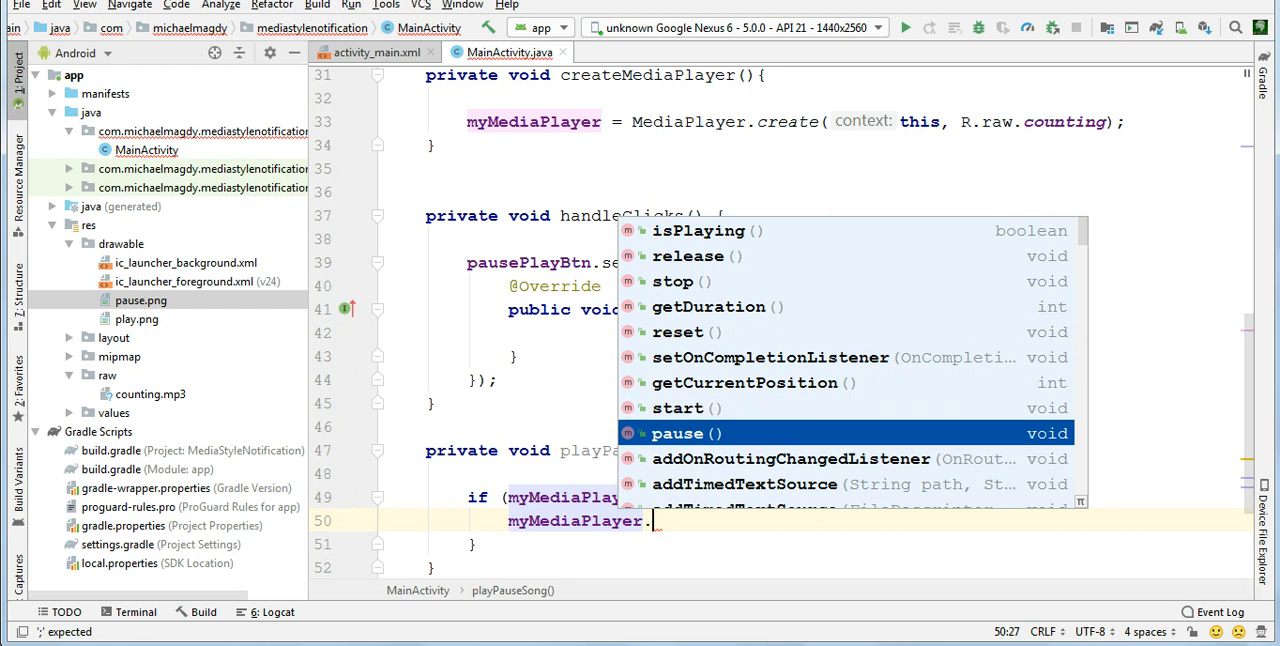
left_click(688, 432)
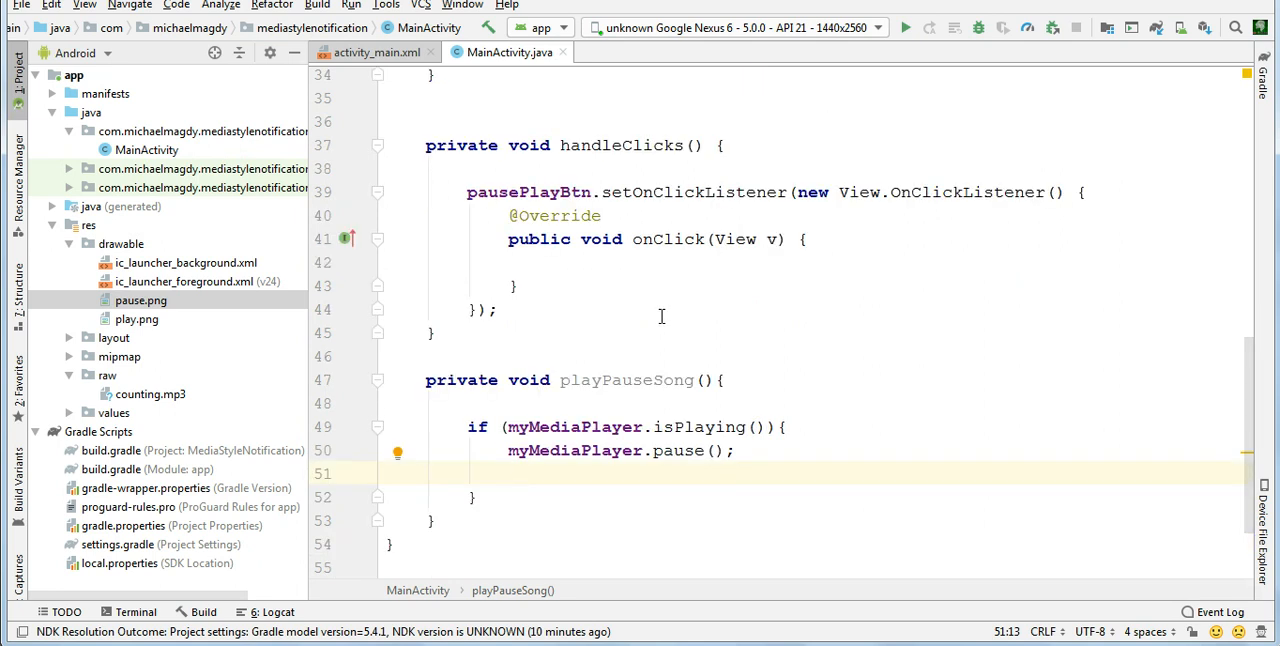
Set pausePlayBtn's background to R.drawable.play after pausing
type("pausePlayBtn")
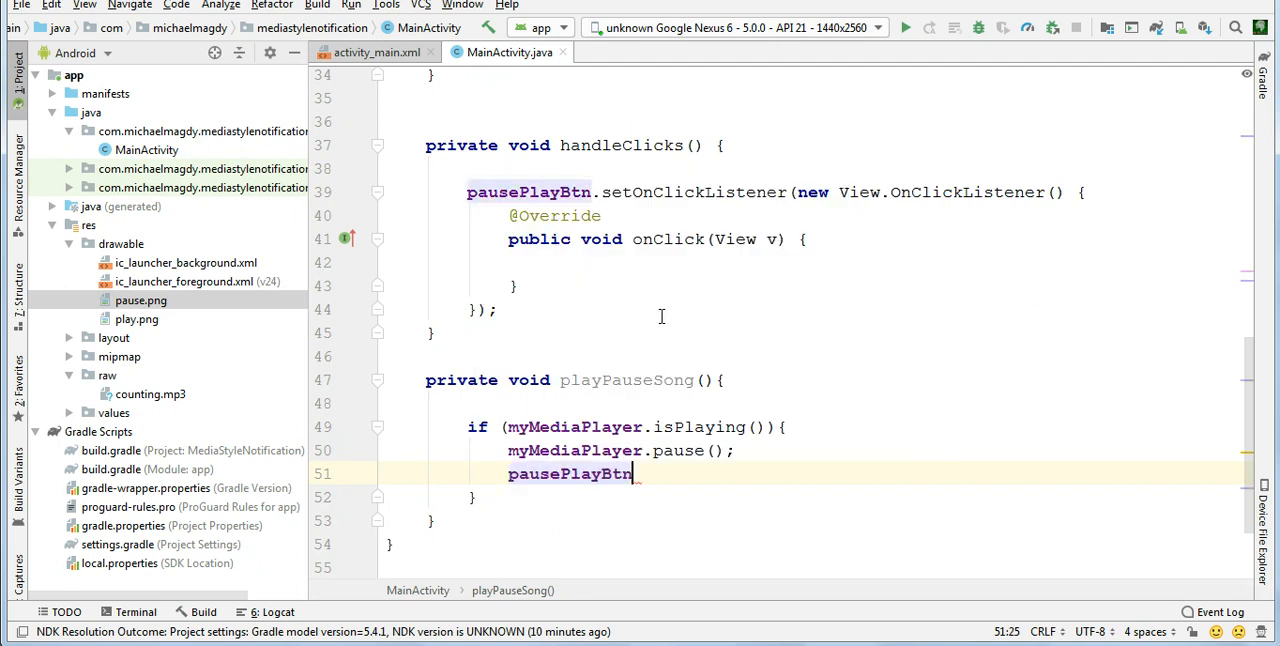
type(".")
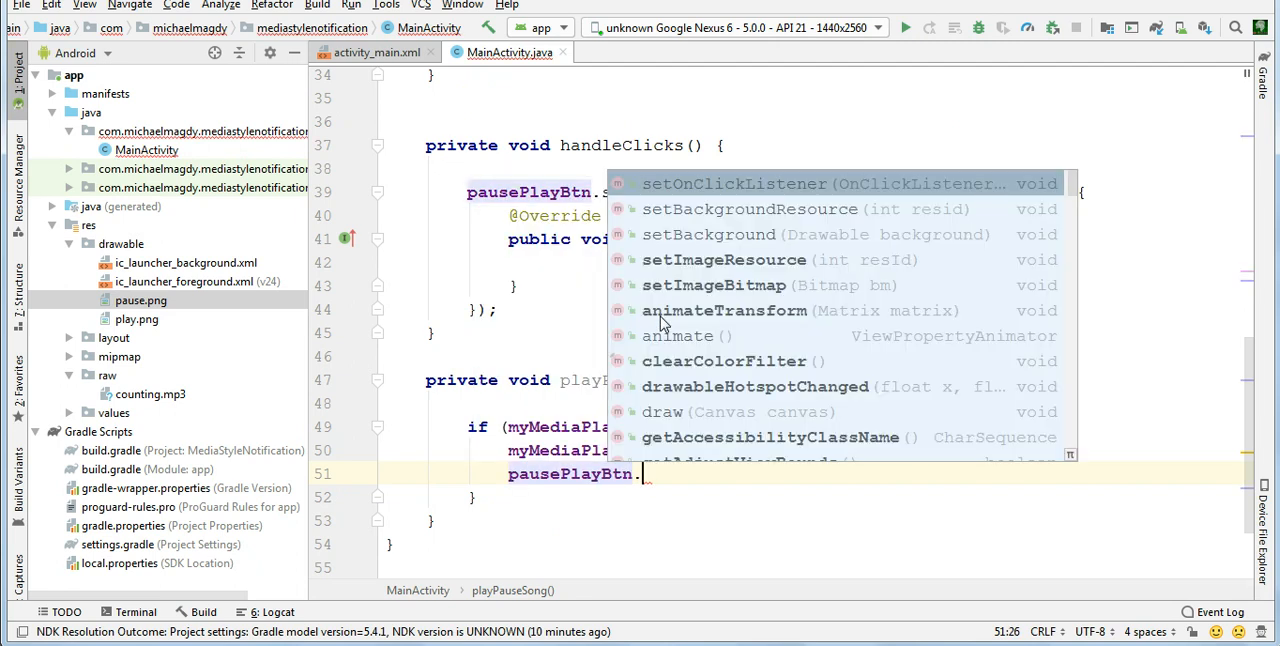
type("set")
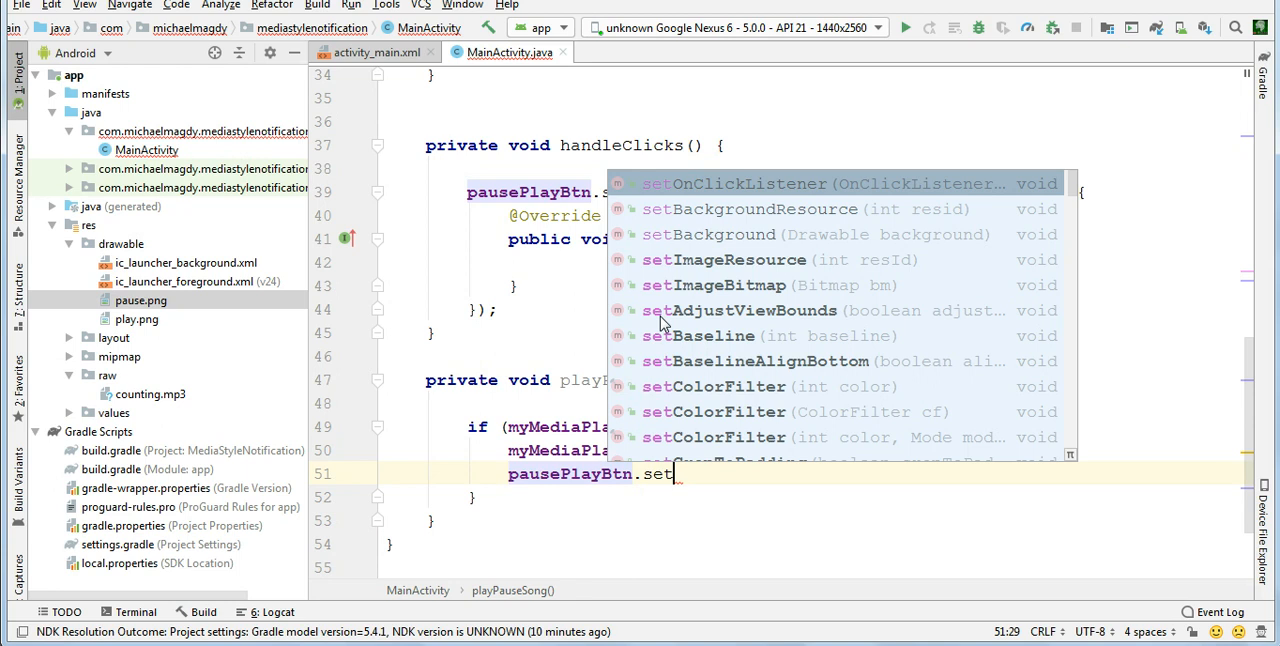
type("BackgroundResource(R);")
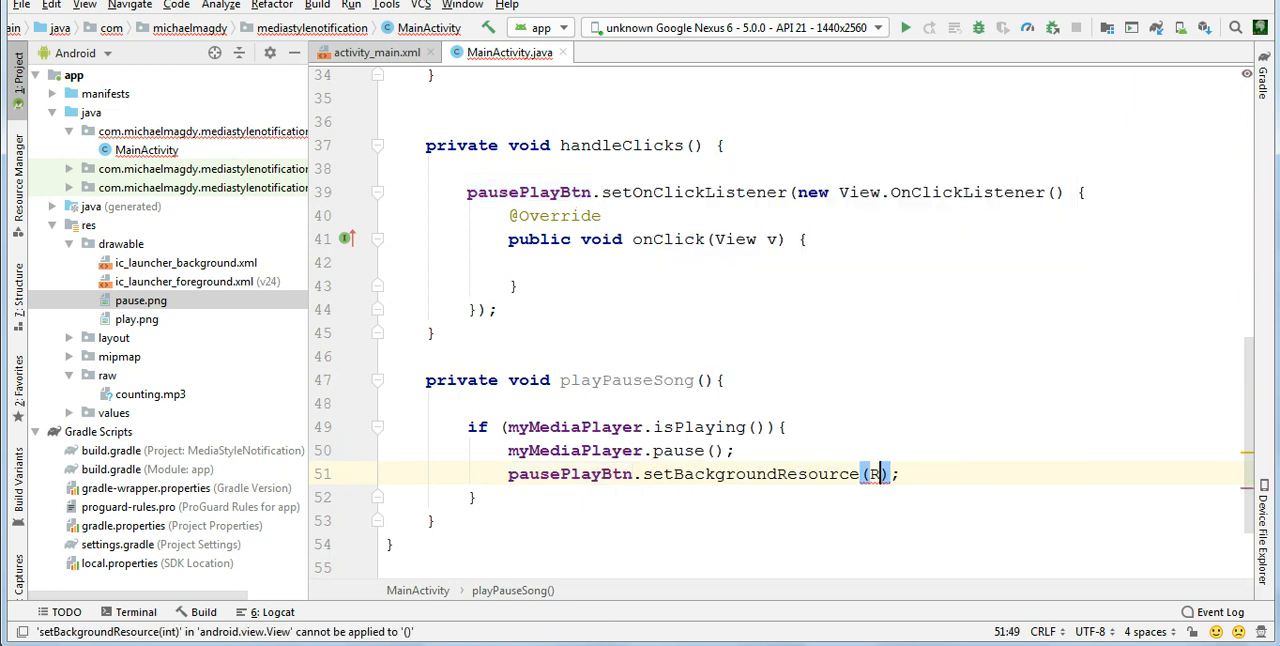
type(".drawable.play")
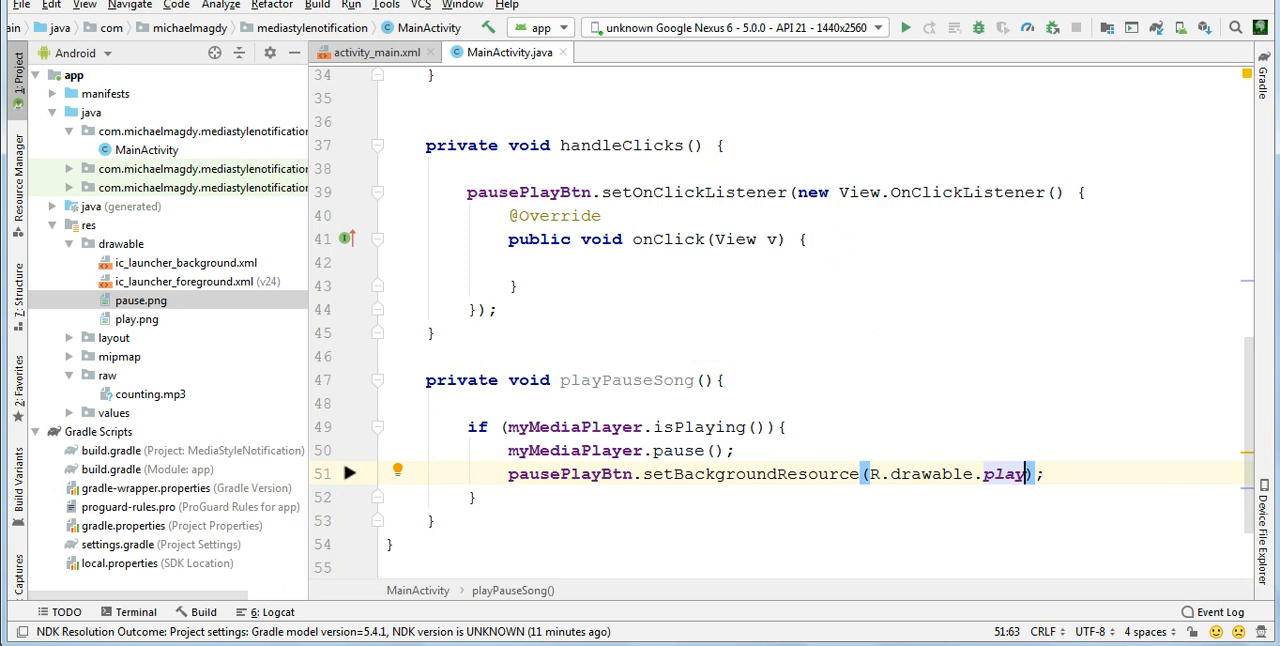
Add an else branch that starts myMediaPlayer and shows R.drawable.pause
type("else {")
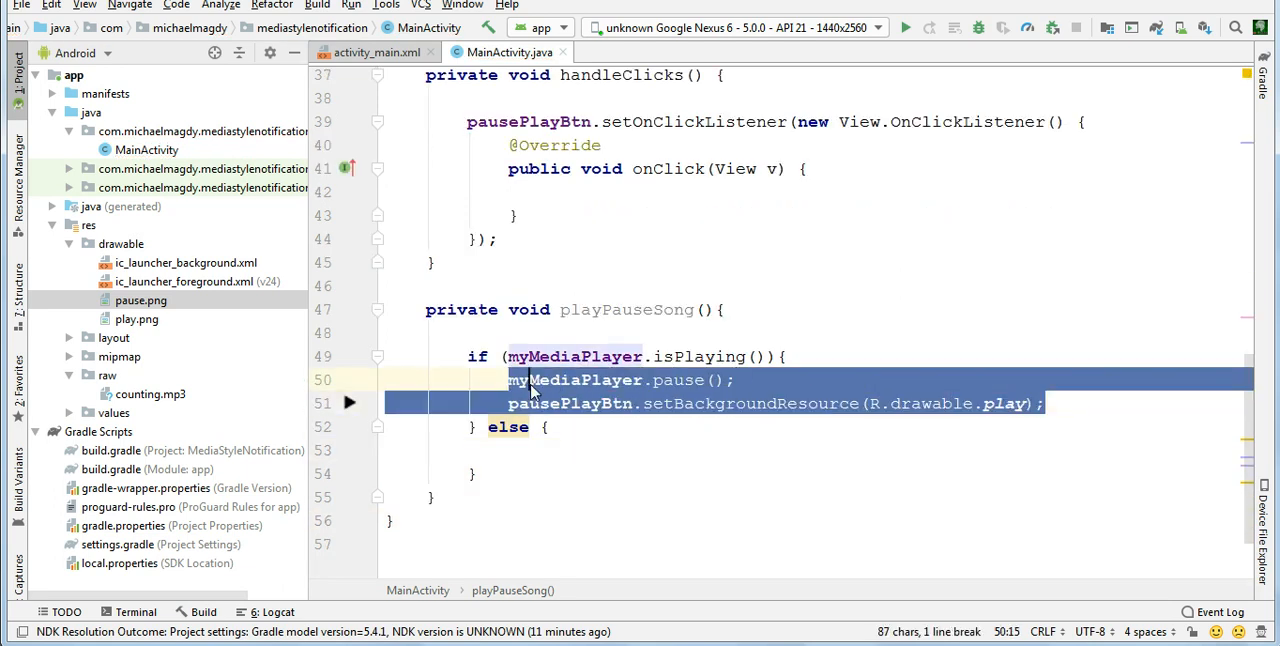
mouse_move(546, 448)
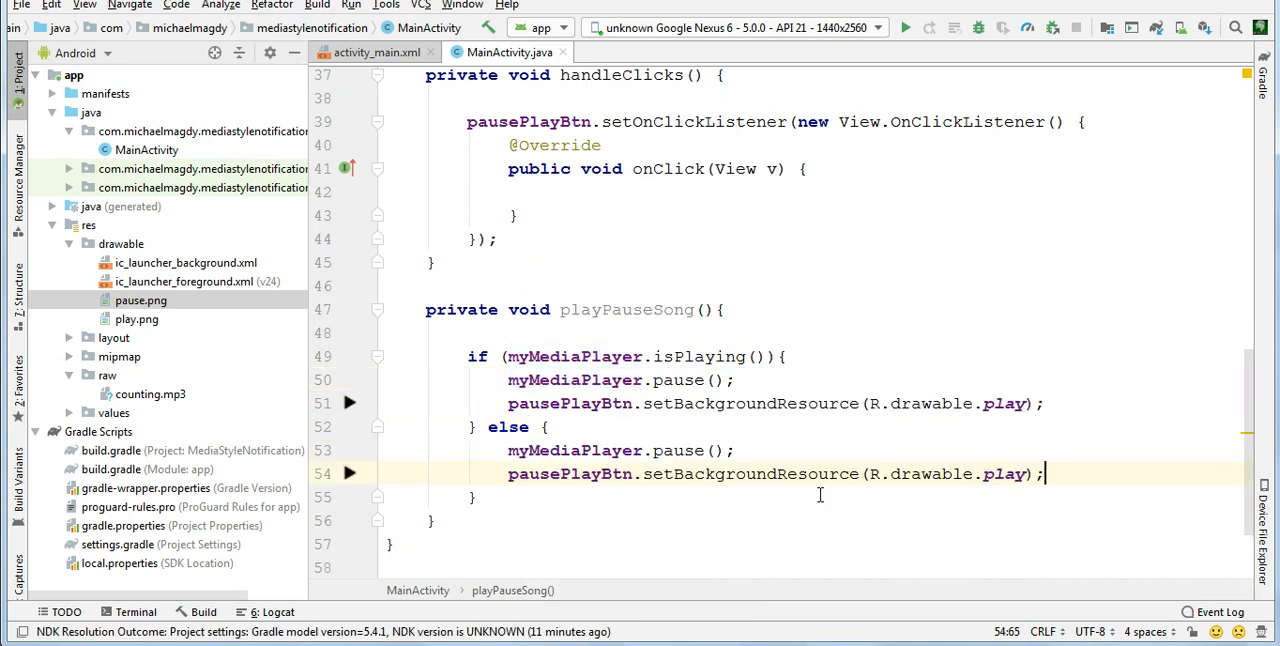
double_click(1004, 472)
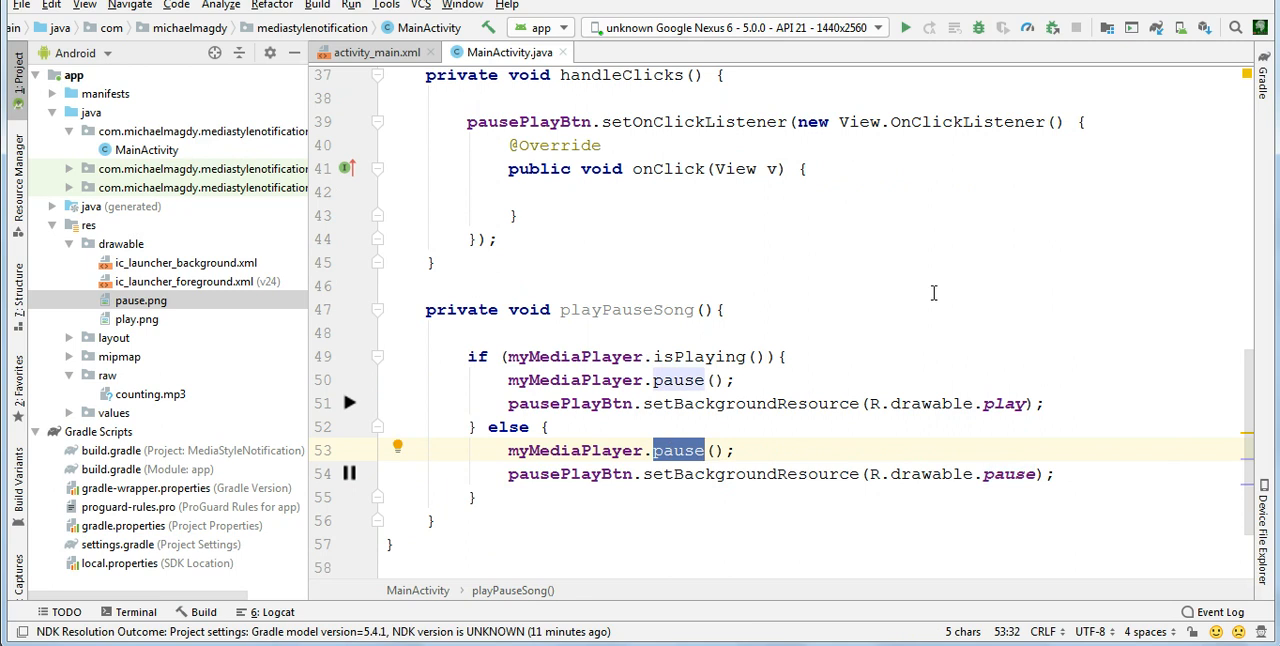
type("start")
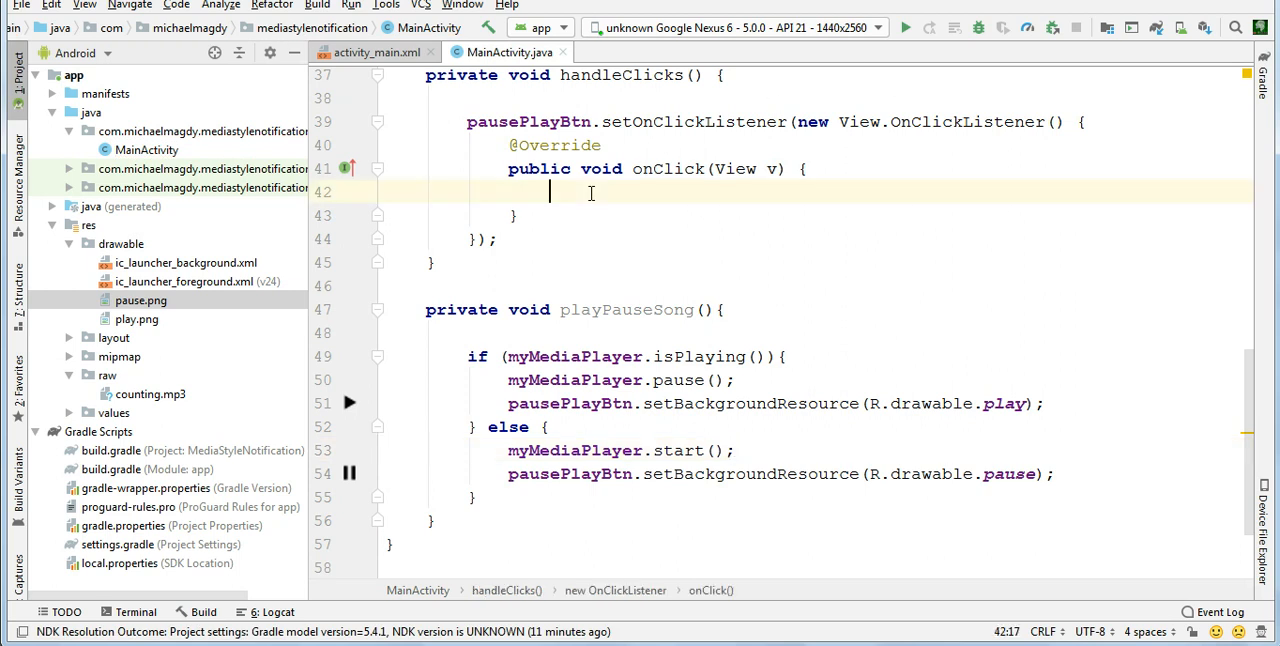
Call playPauseSong() inside onClick and run the app on the emulator
type("playPauseSong();")
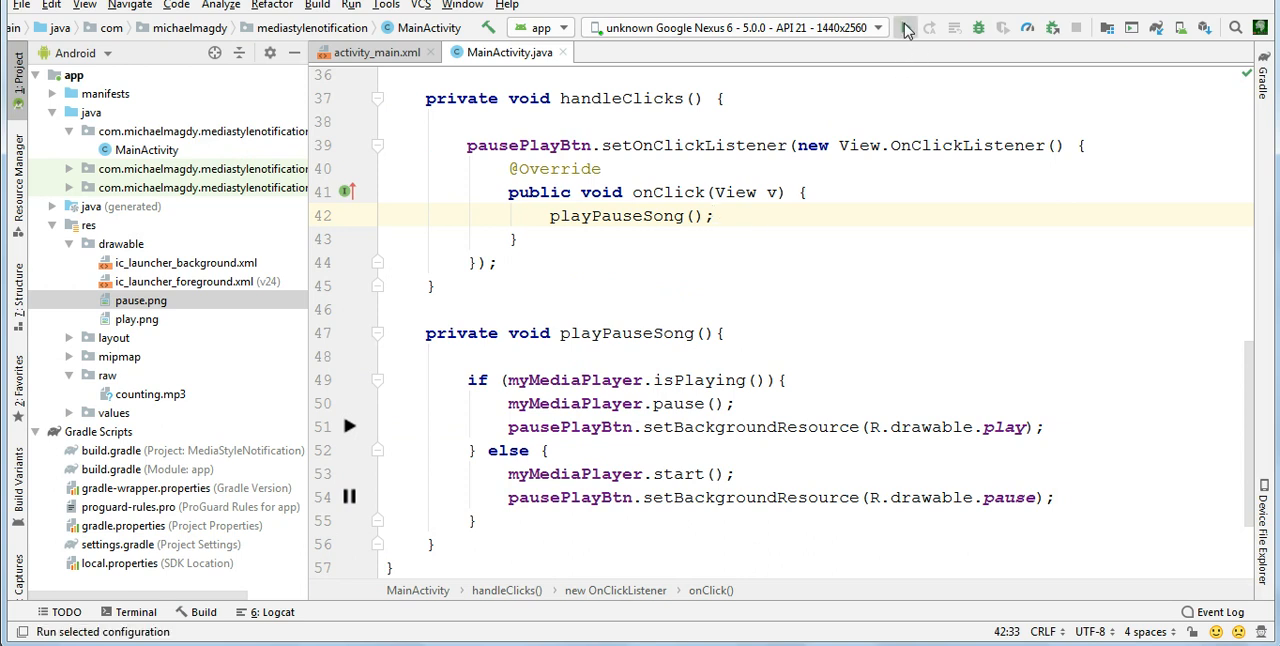
left_click(904, 26)
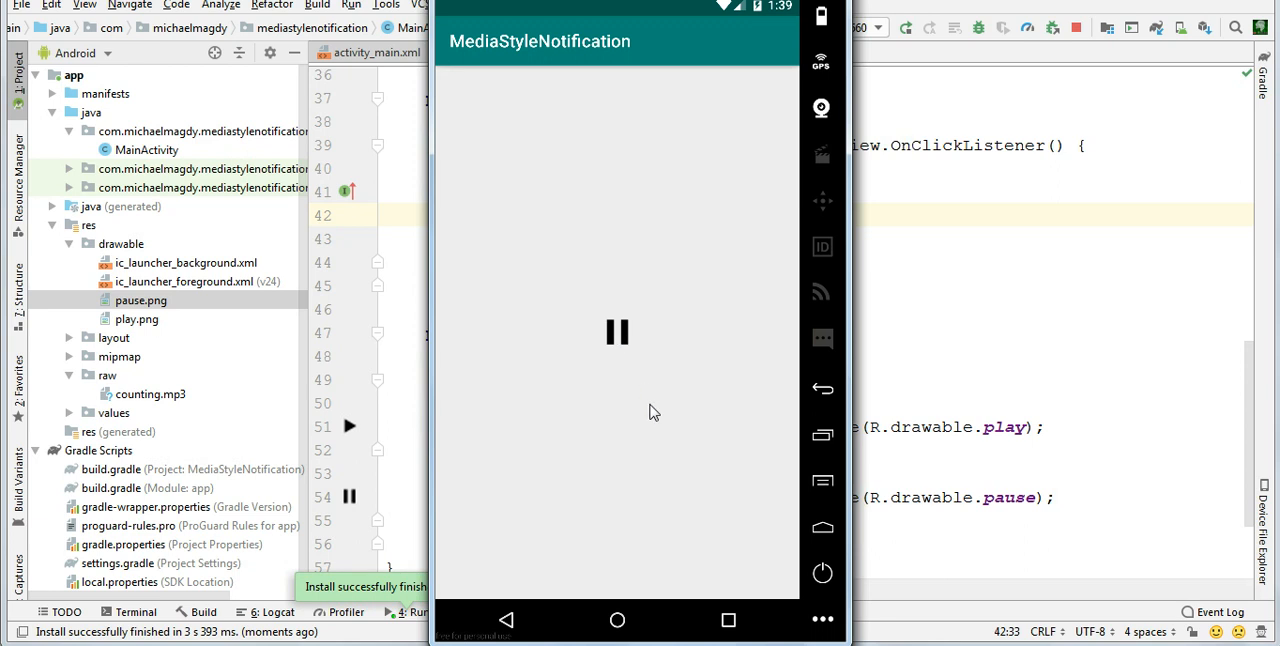
Tap the app's button twice so playback toggles and the play icon appears
left_click(618, 332)
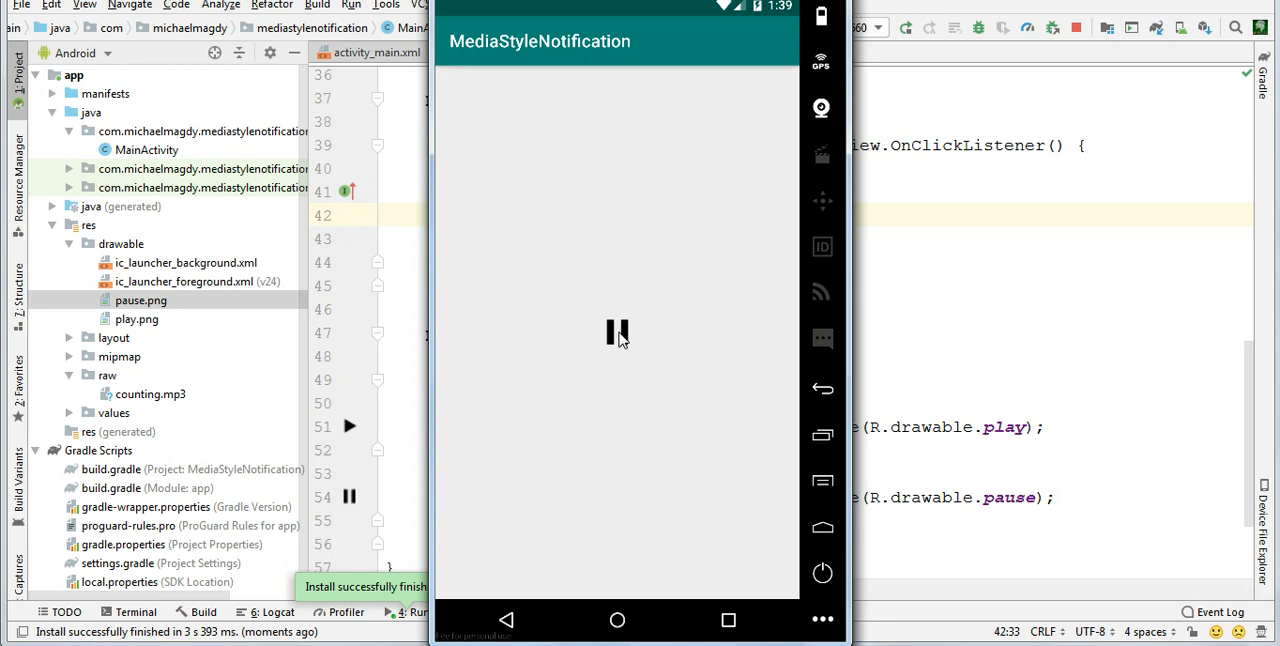
left_click(616, 332)
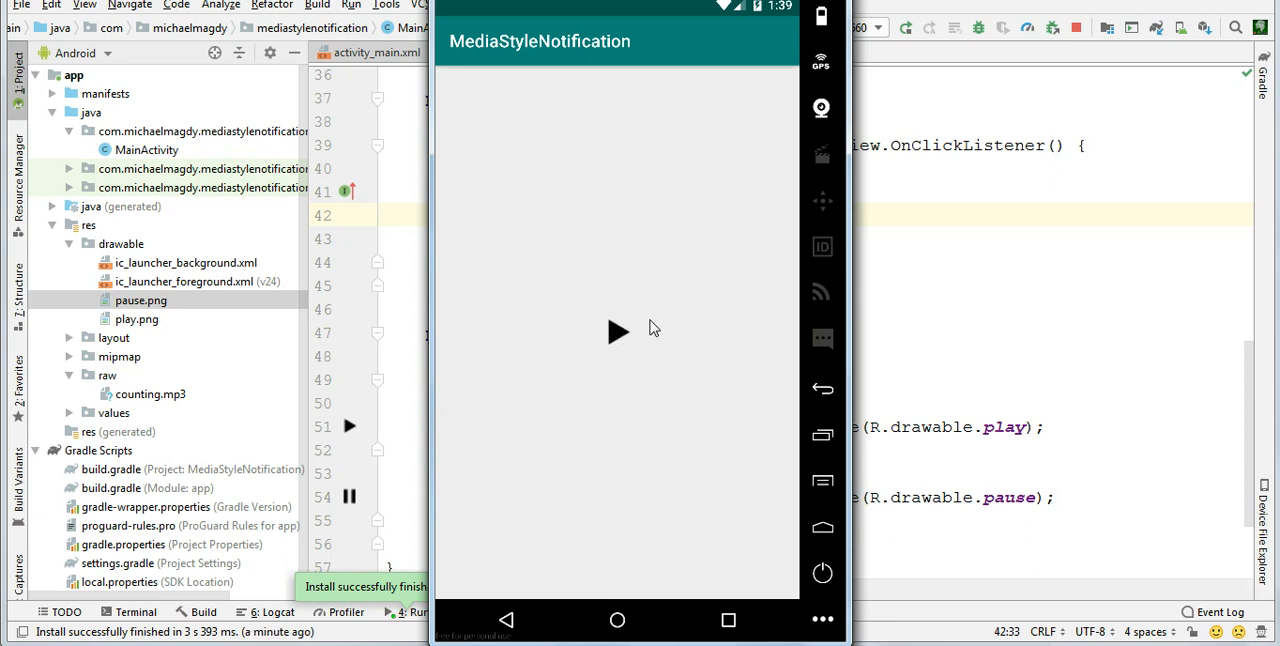